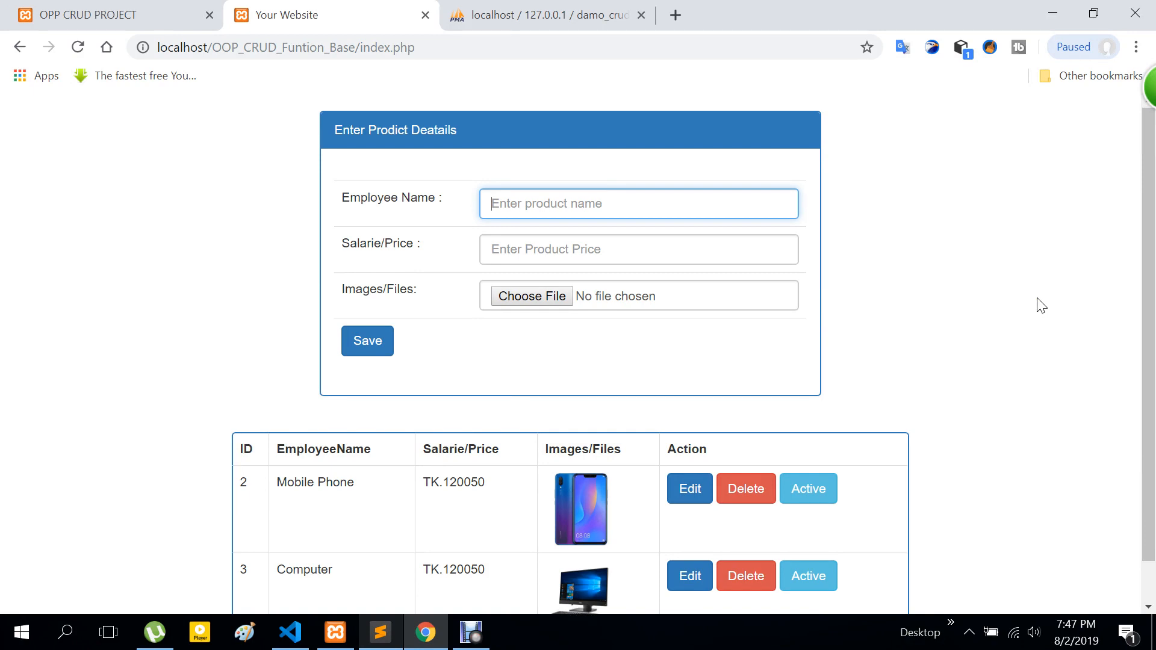
Step: Fill the product form with name mamun and price 120050
left_click(638, 203)
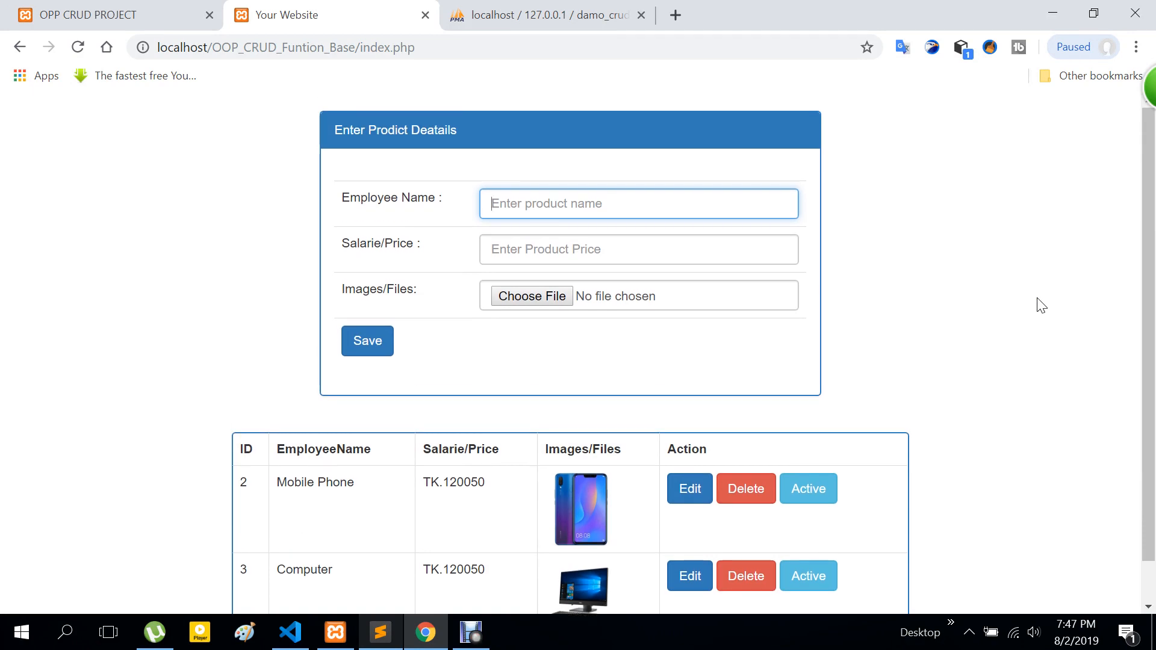
scroll("down", 3)
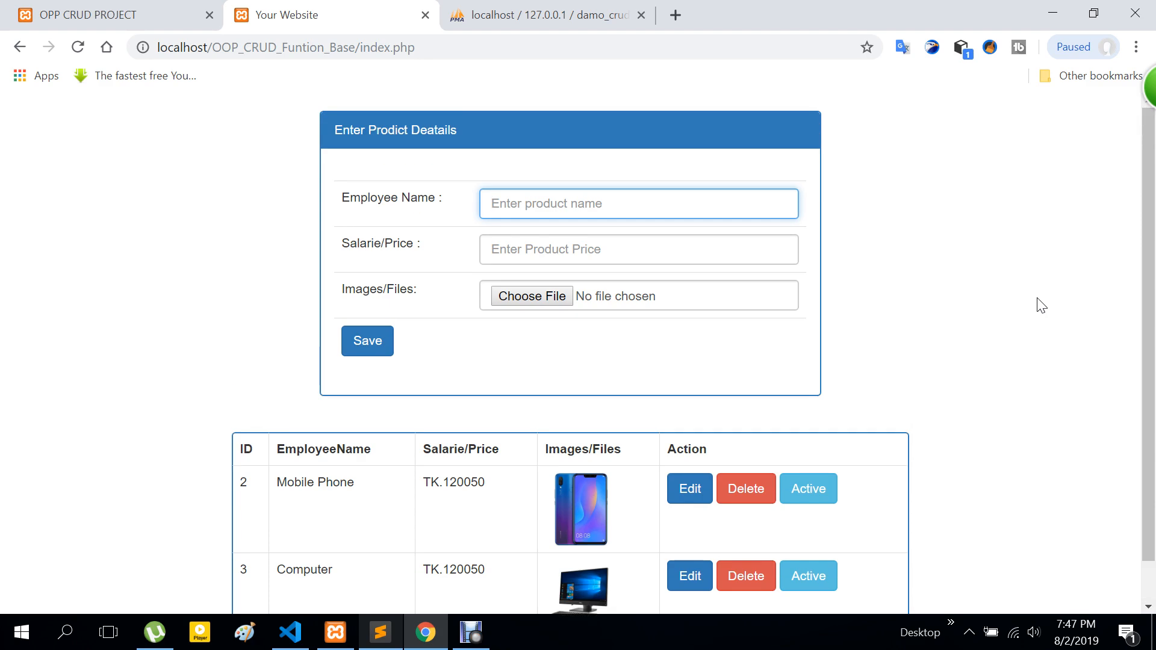
left_click(638, 204)
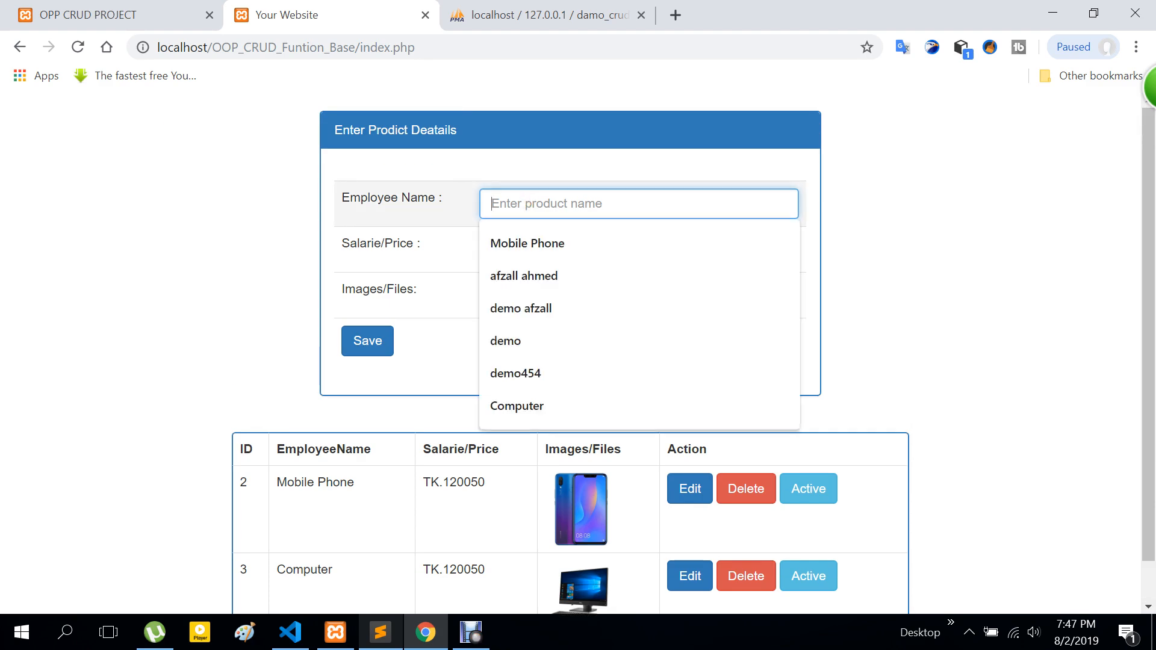
left_click(638, 204)
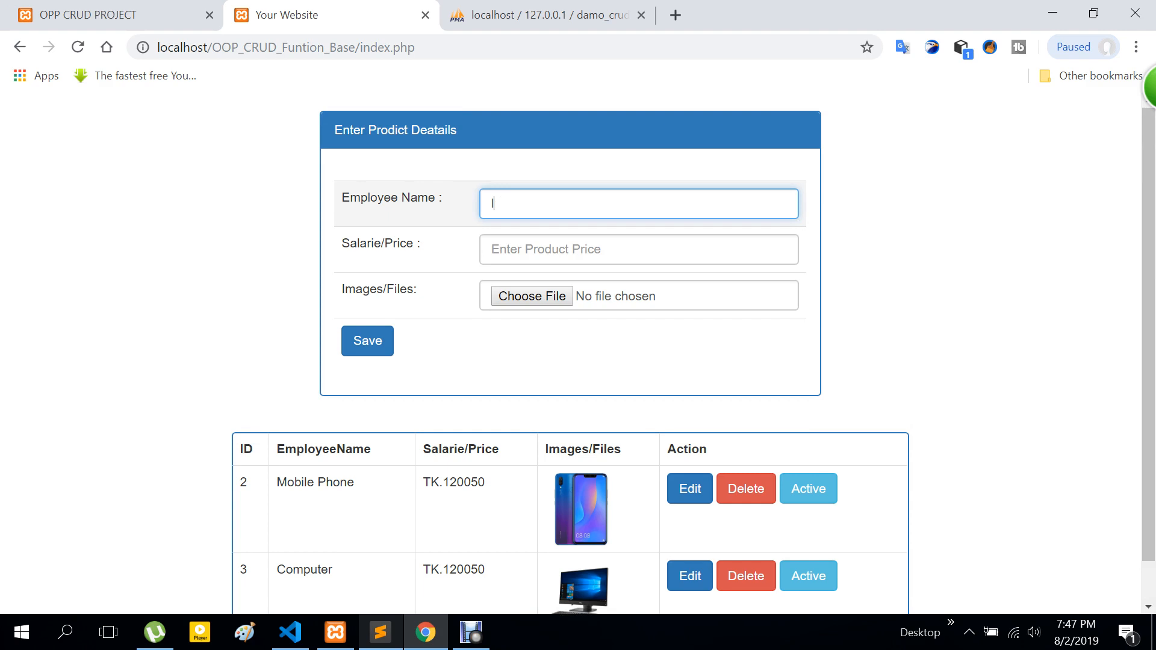
type("laptop")
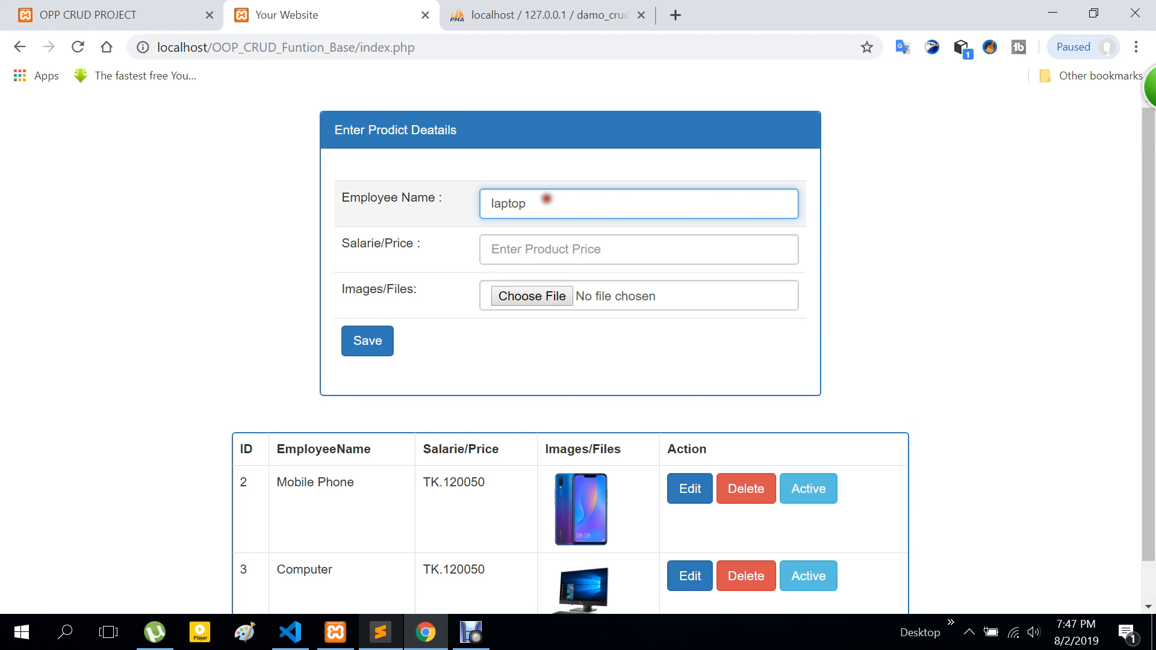
type("m")
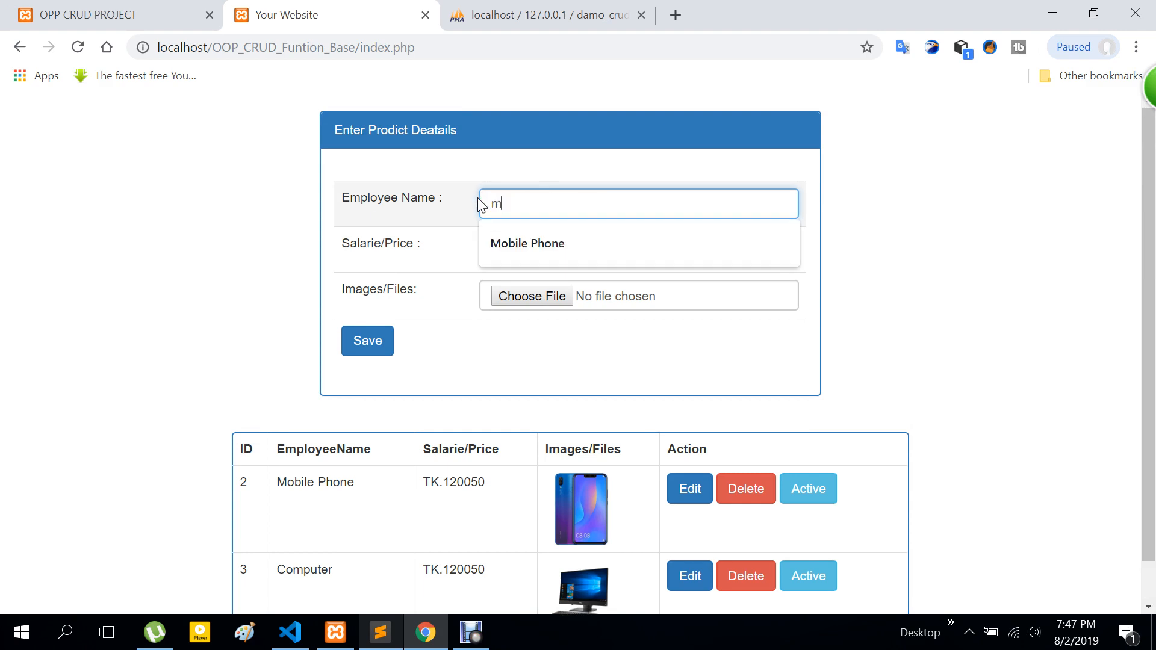
type("amun")
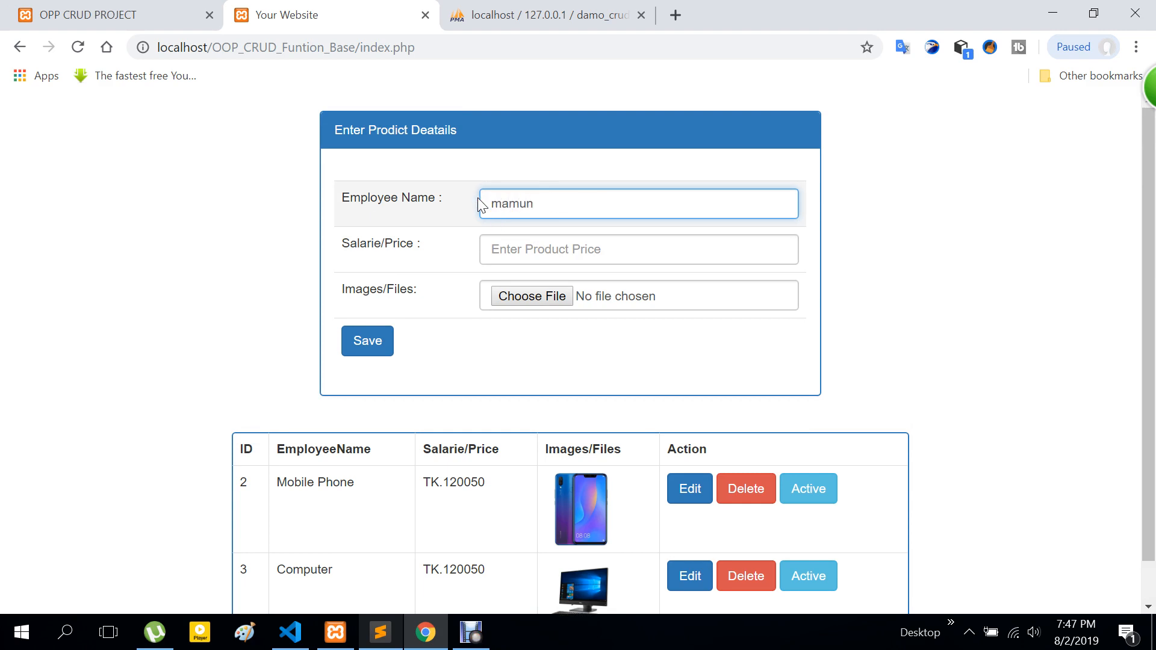
type("120050")
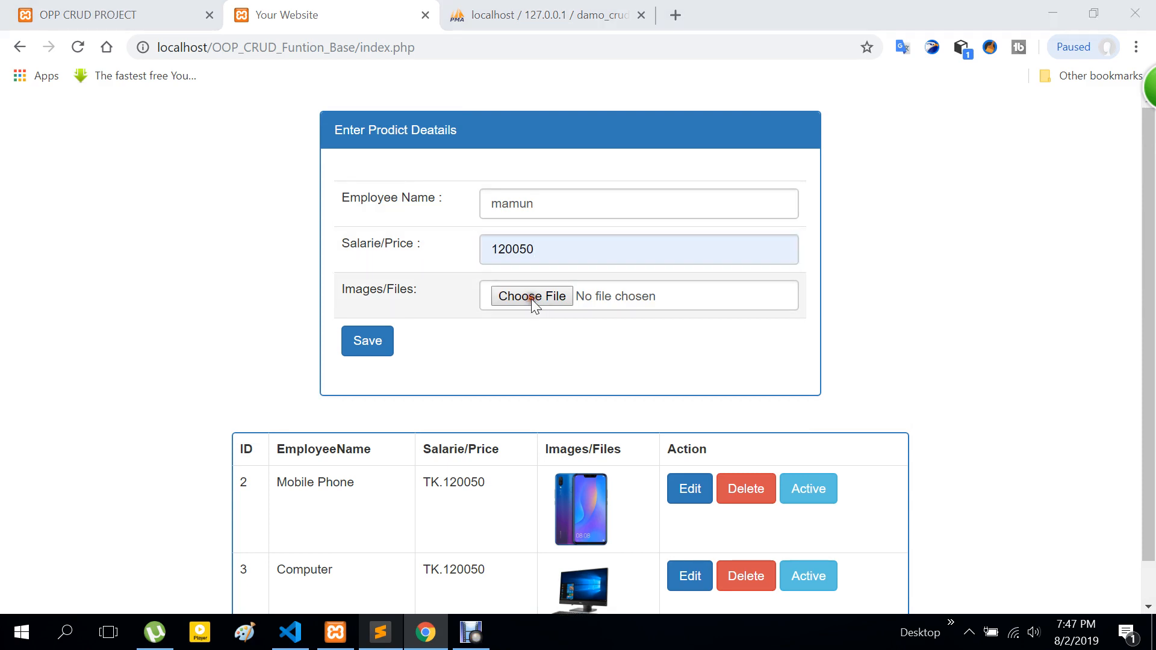
Step: Attach loptop.jpg as the product image and submit the new product
left_click(531, 296)
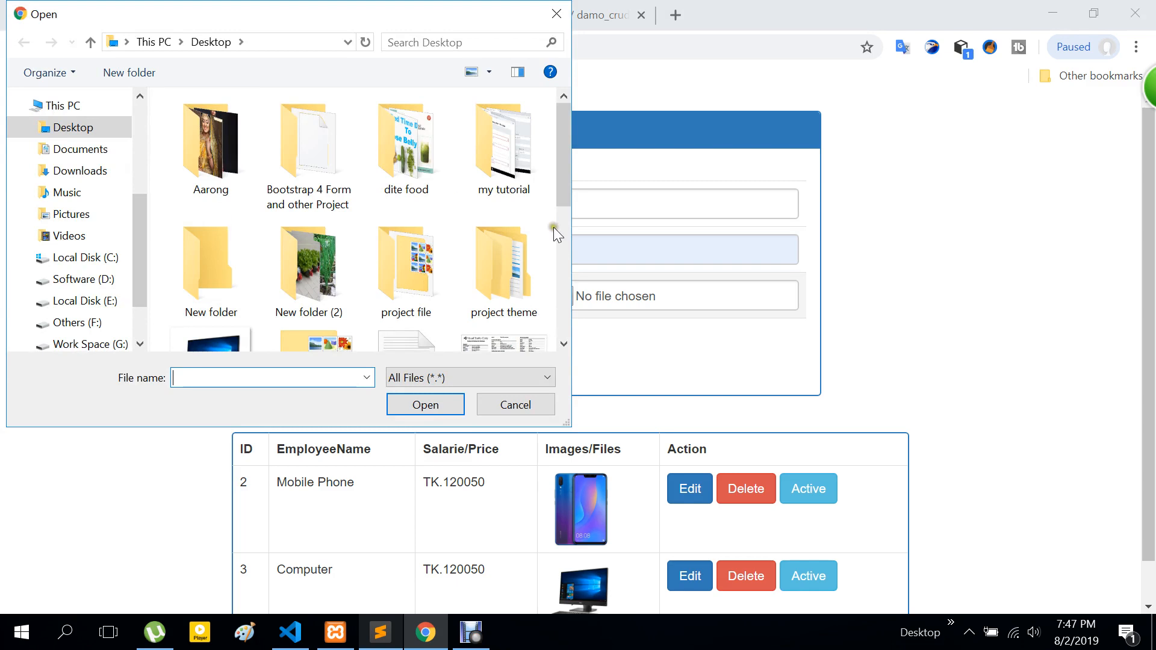
scroll("down", 3)
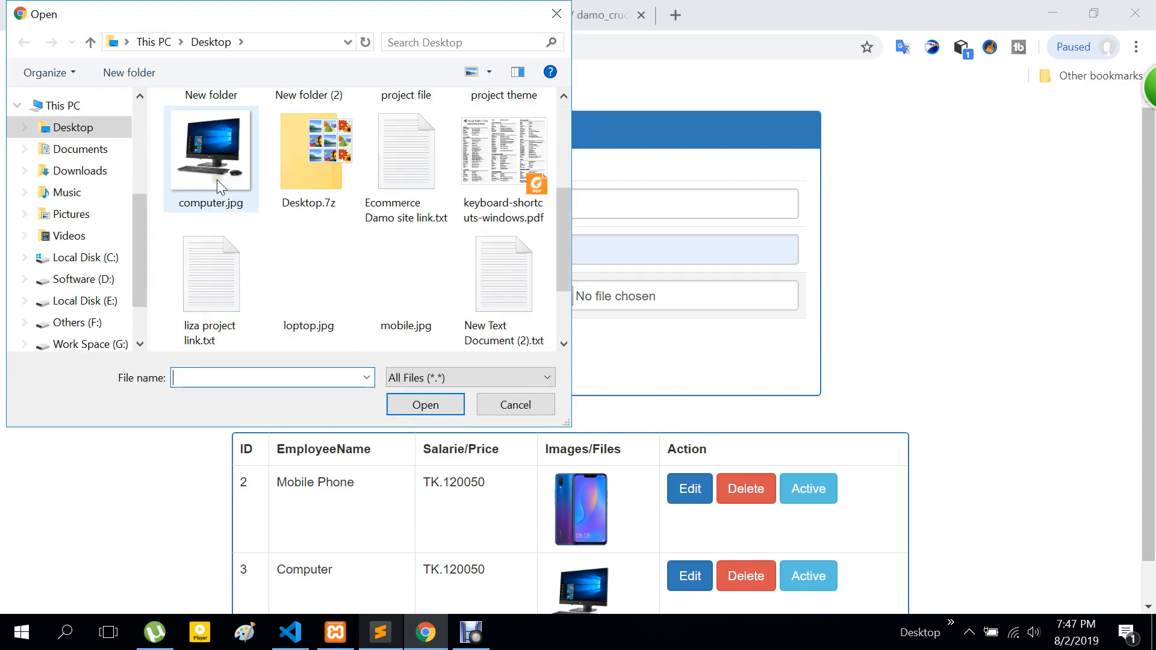
left_click(308, 275)
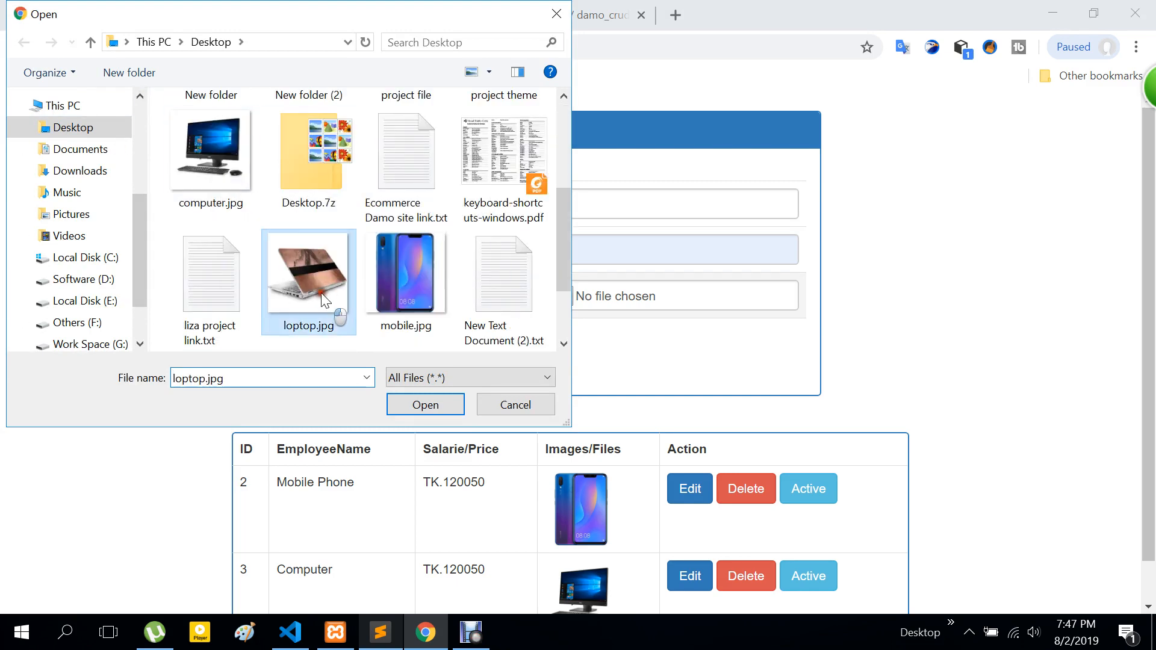
left_click(425, 404)
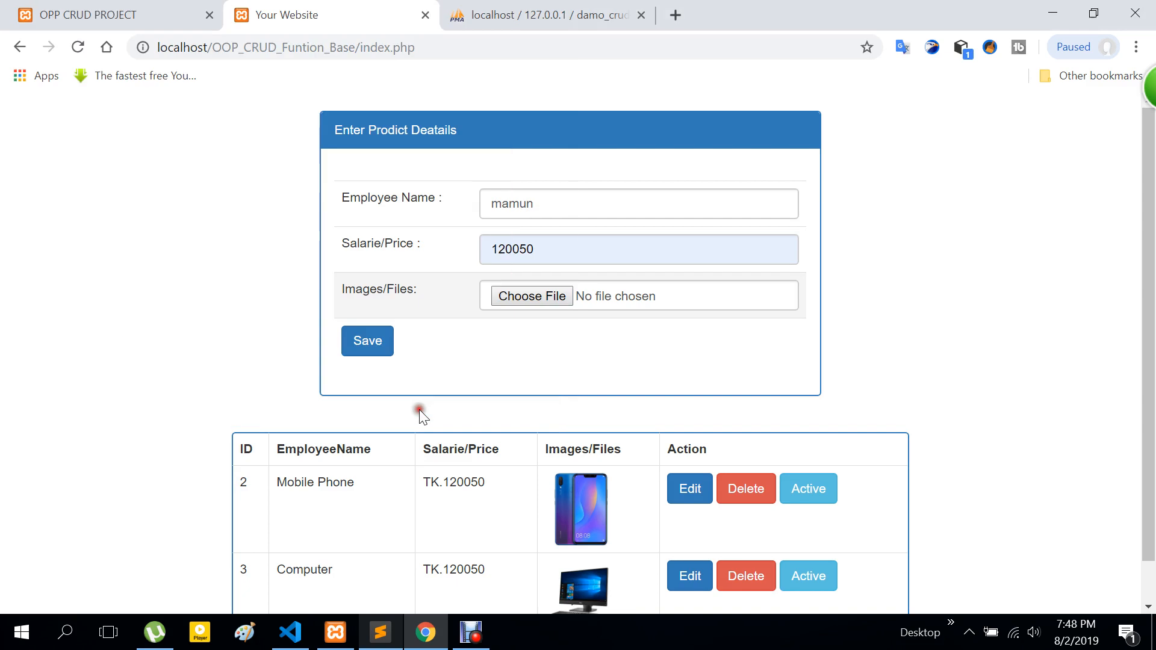
left_click(366, 340)
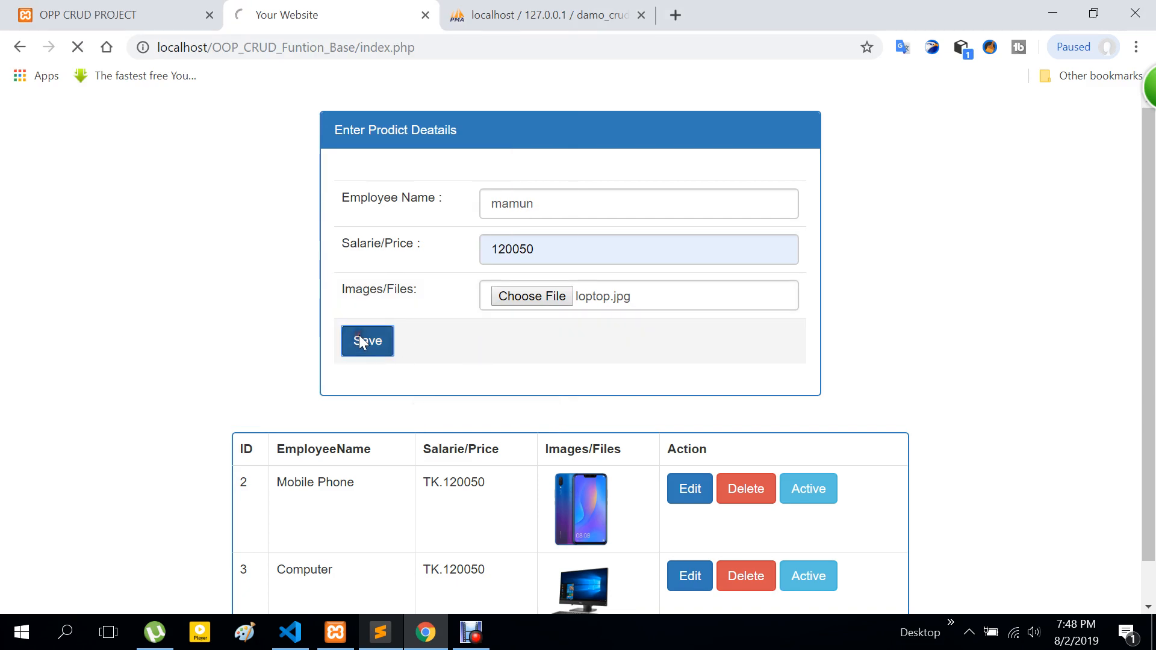
left_click(366, 341)
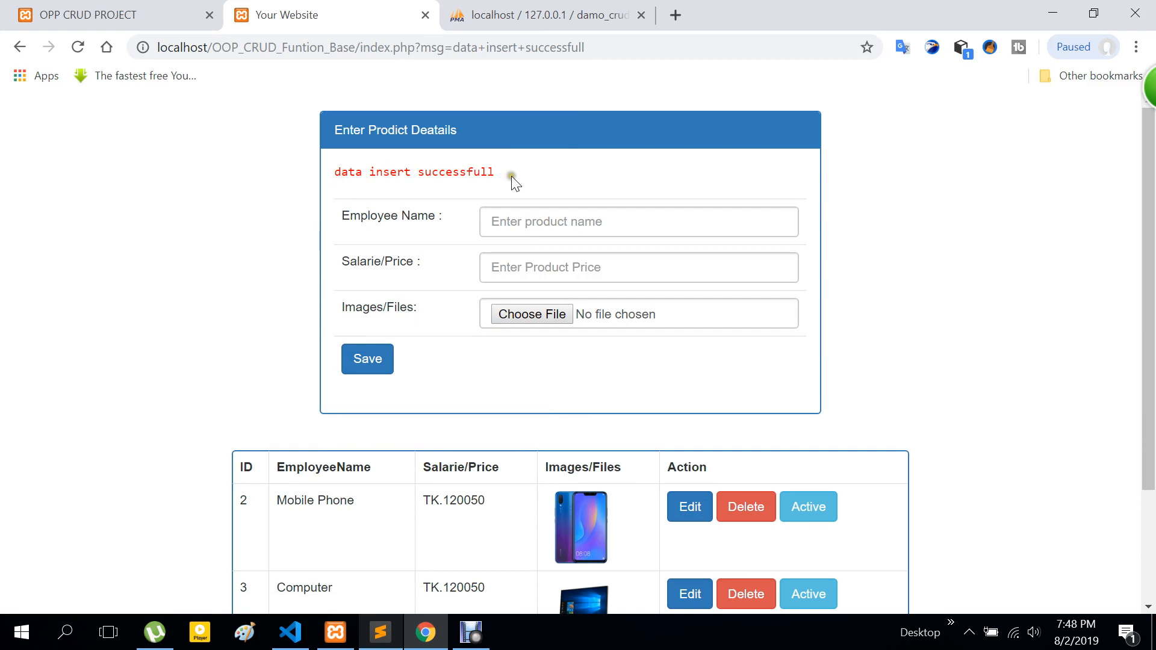
Step: Edit record 4, append 2432 to its name and submit the update
scroll("down", 3)
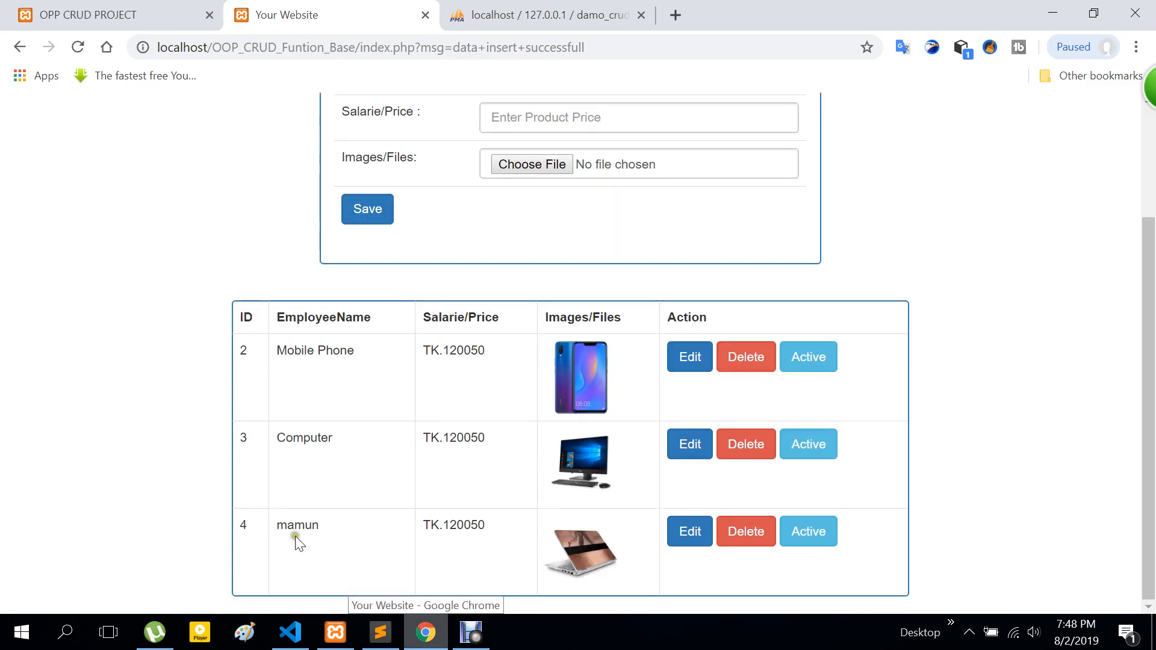
mouse_move(80, 218)
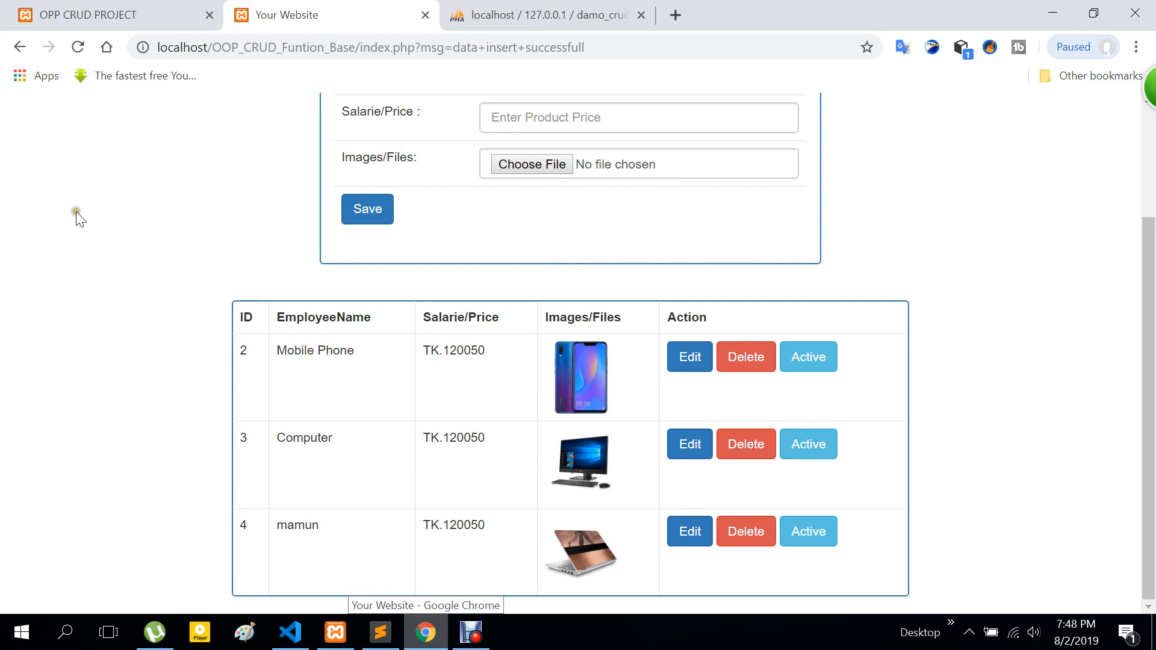
mouse_move(663, 527)
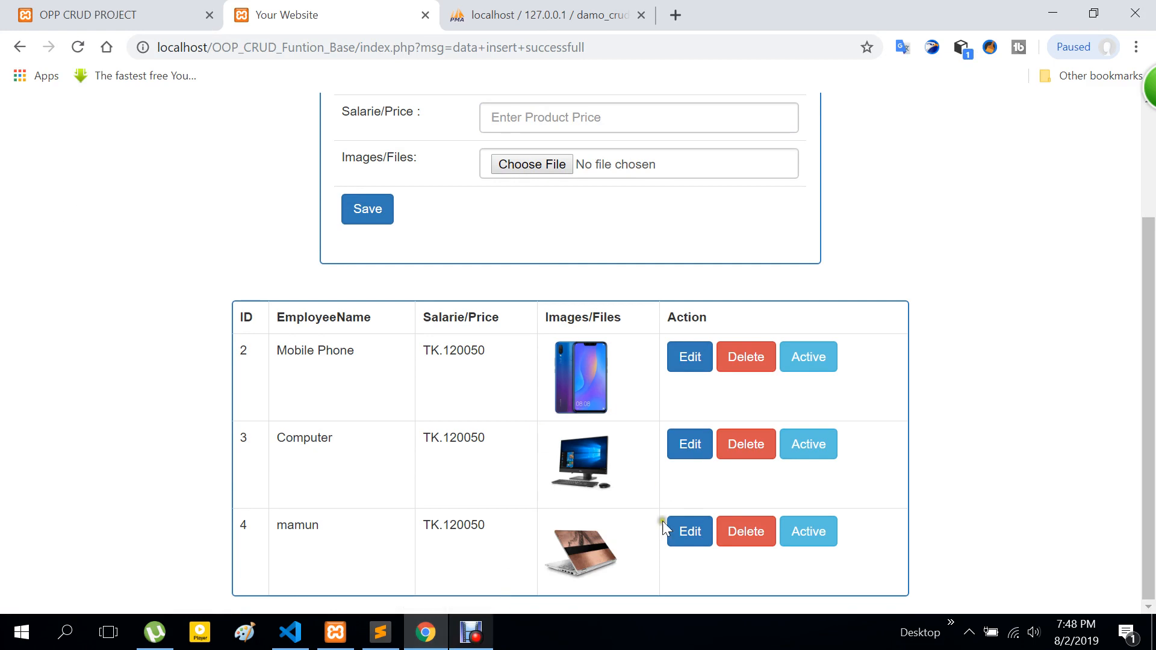
left_click(687, 531)
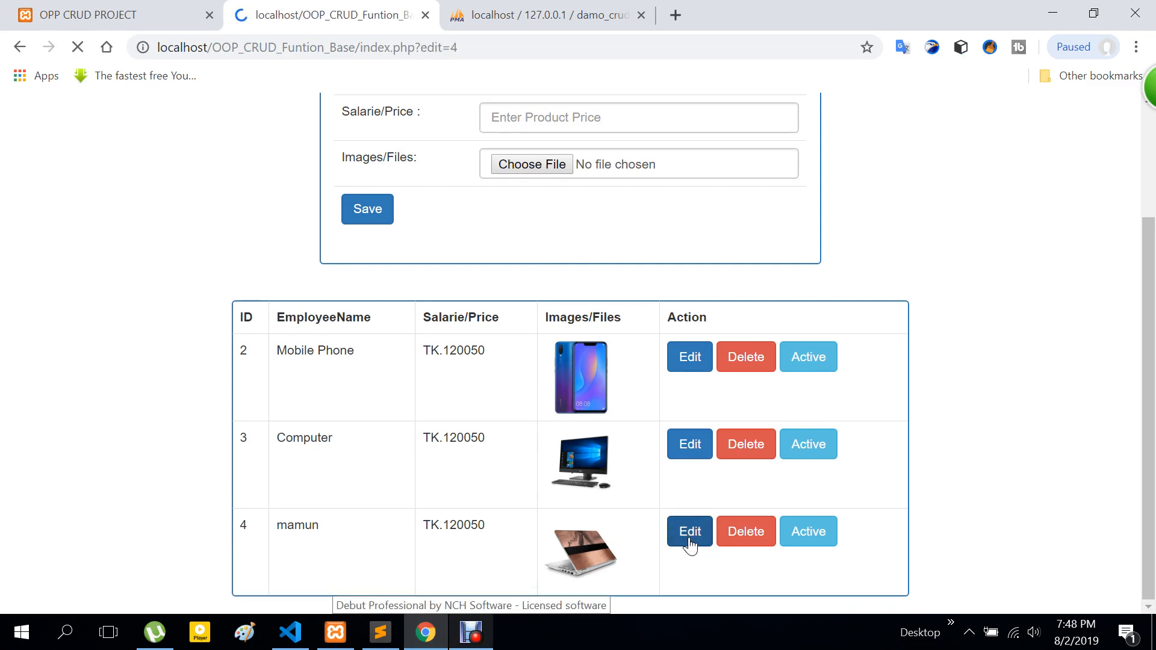
left_click(689, 531)
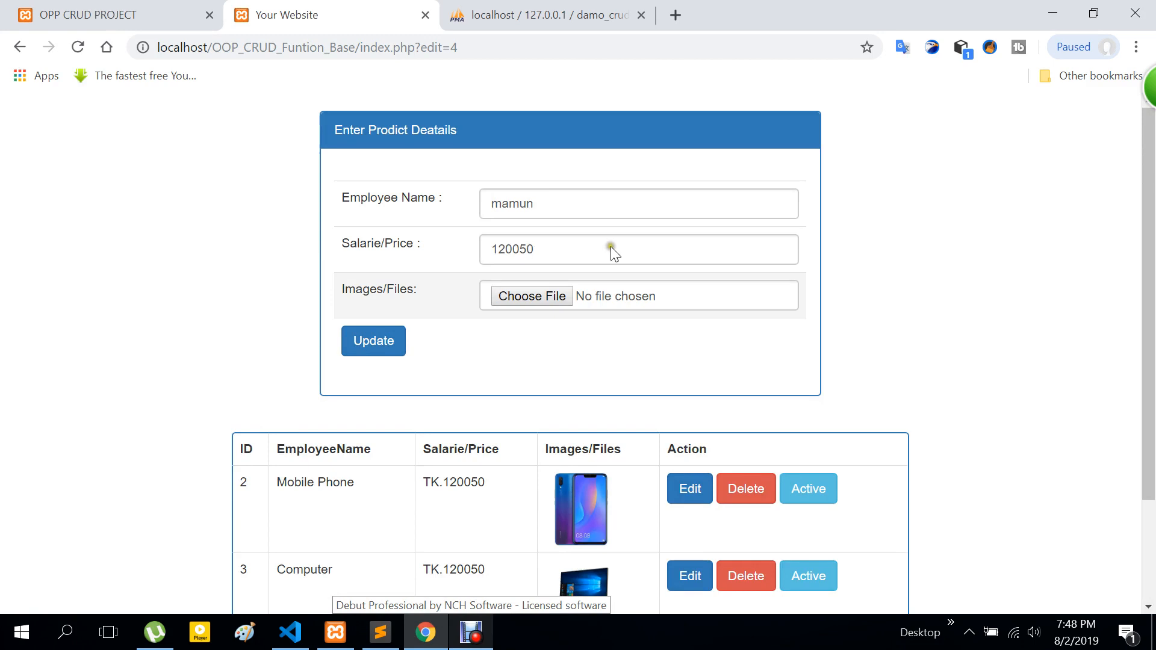
left_click(638, 203)
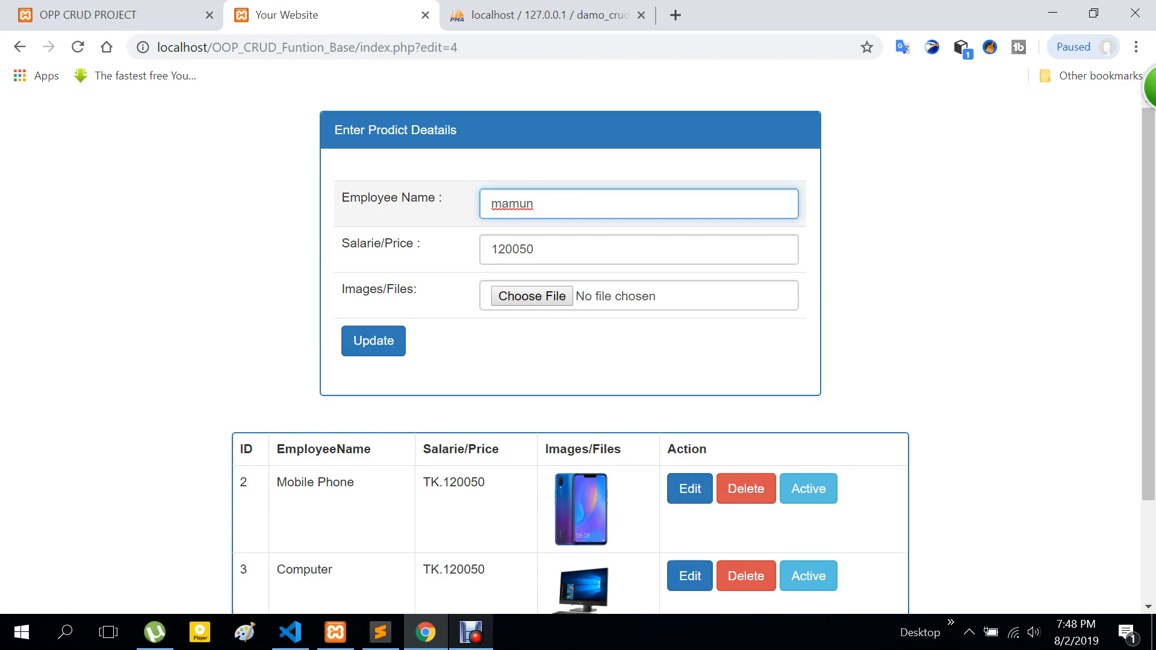
type("2432")
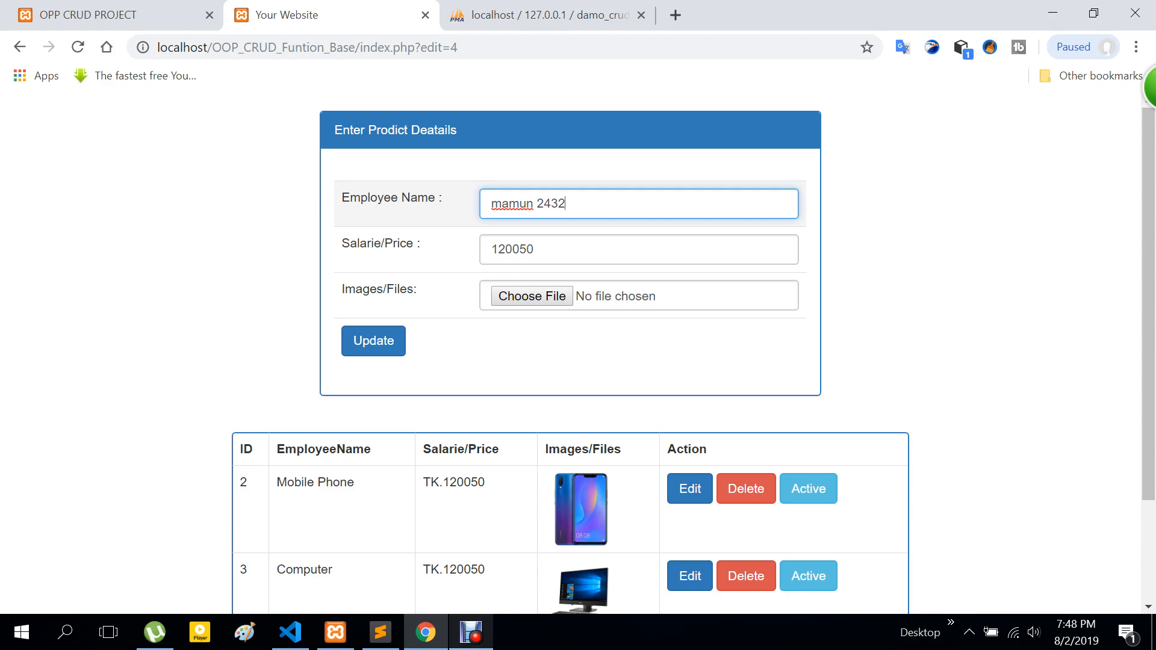
scroll("down", 3)
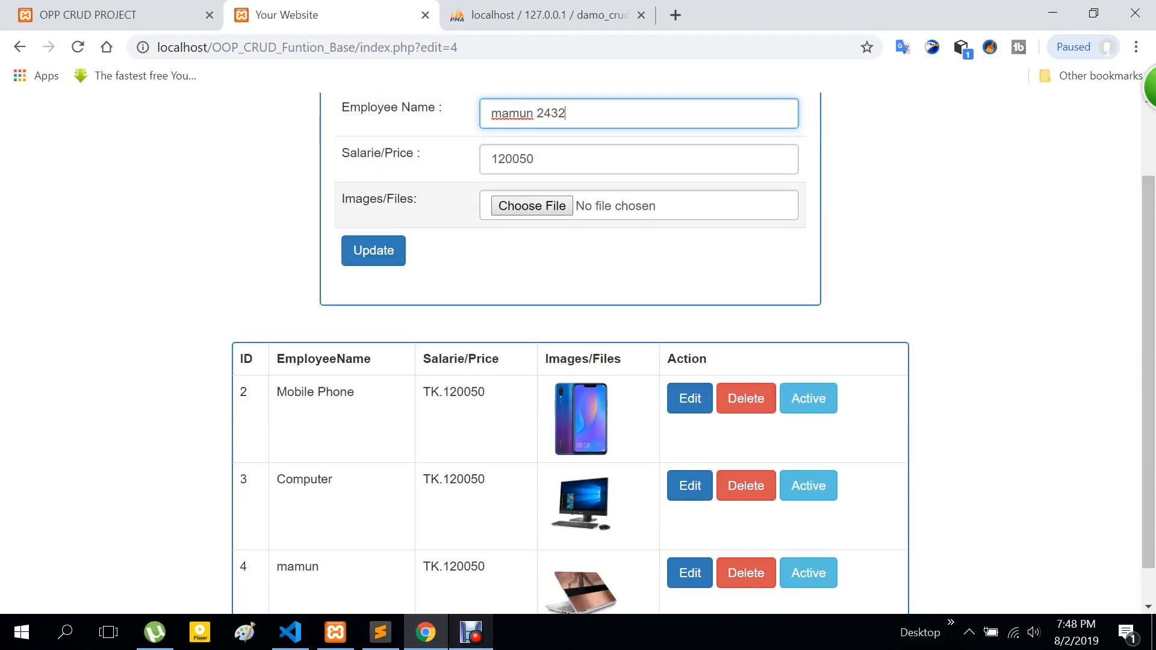
left_click(373, 250)
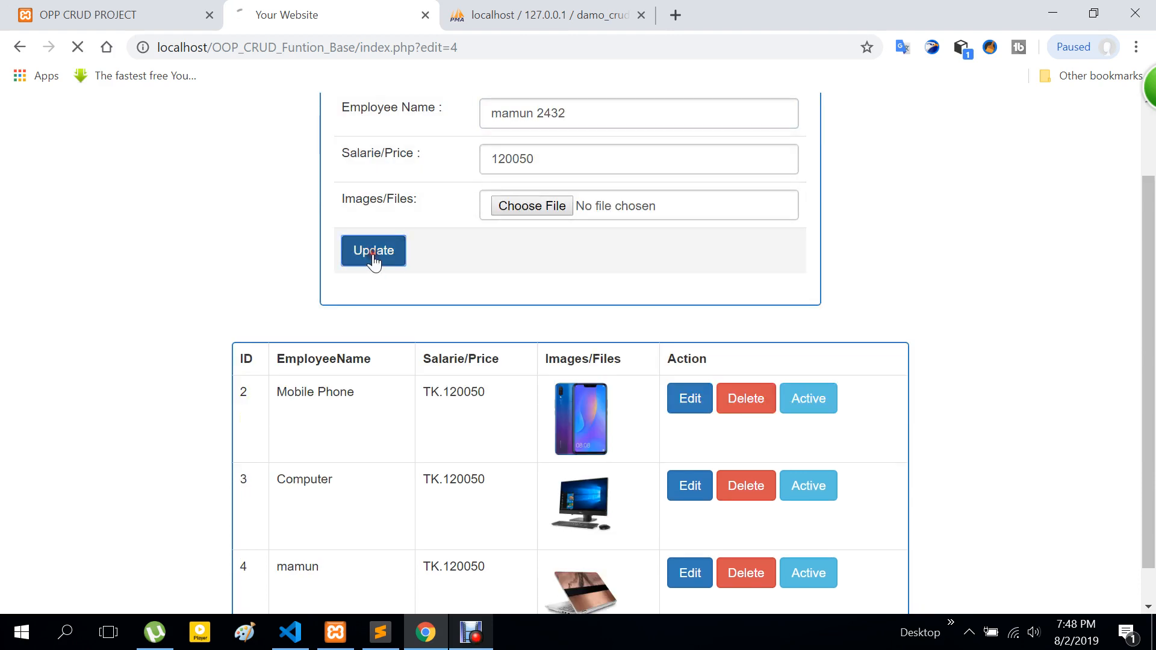
Step: Review the update and delete confirmation pages, leaving products 2 and 3
left_click(373, 250)
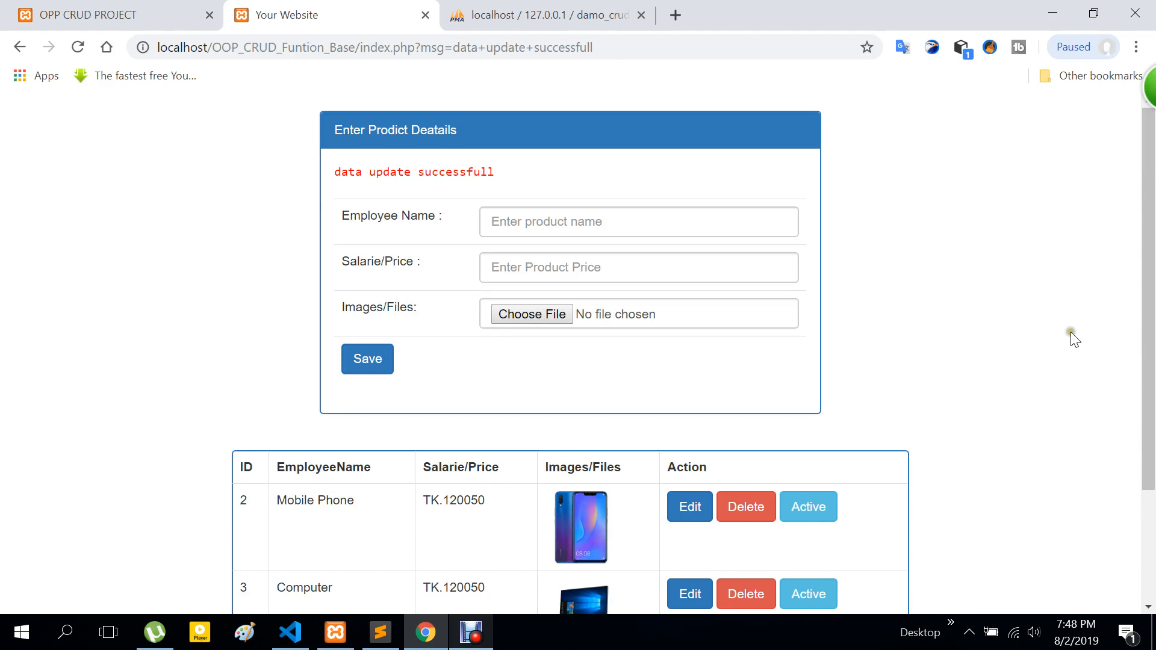
mouse_move(1025, 224)
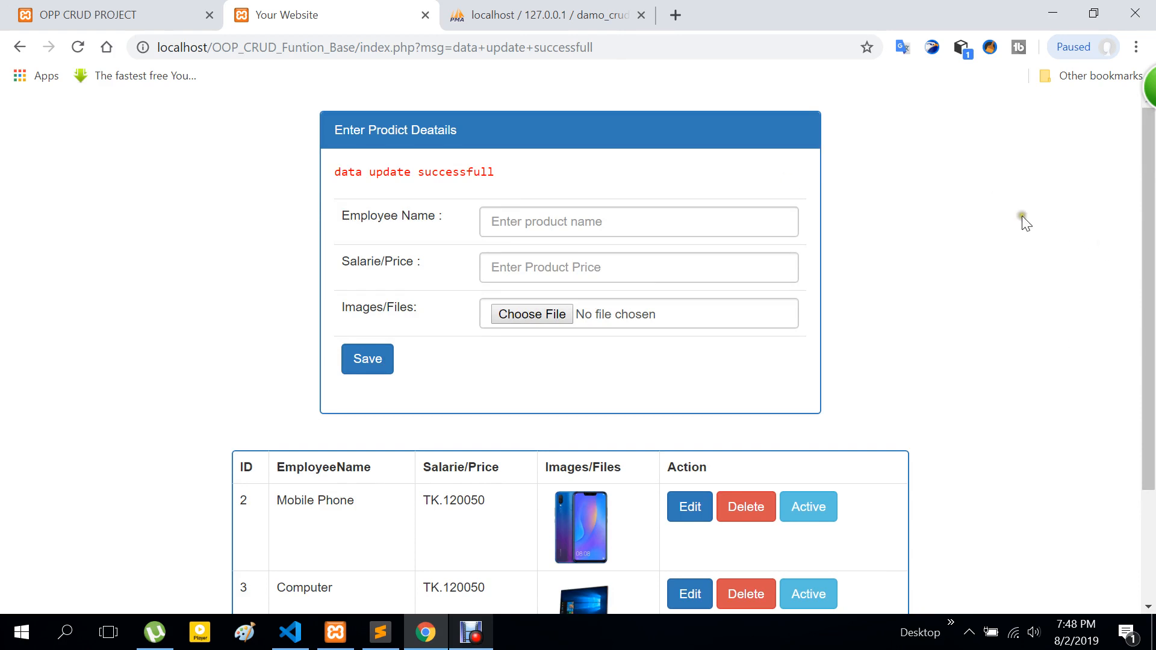
scroll("down", 3)
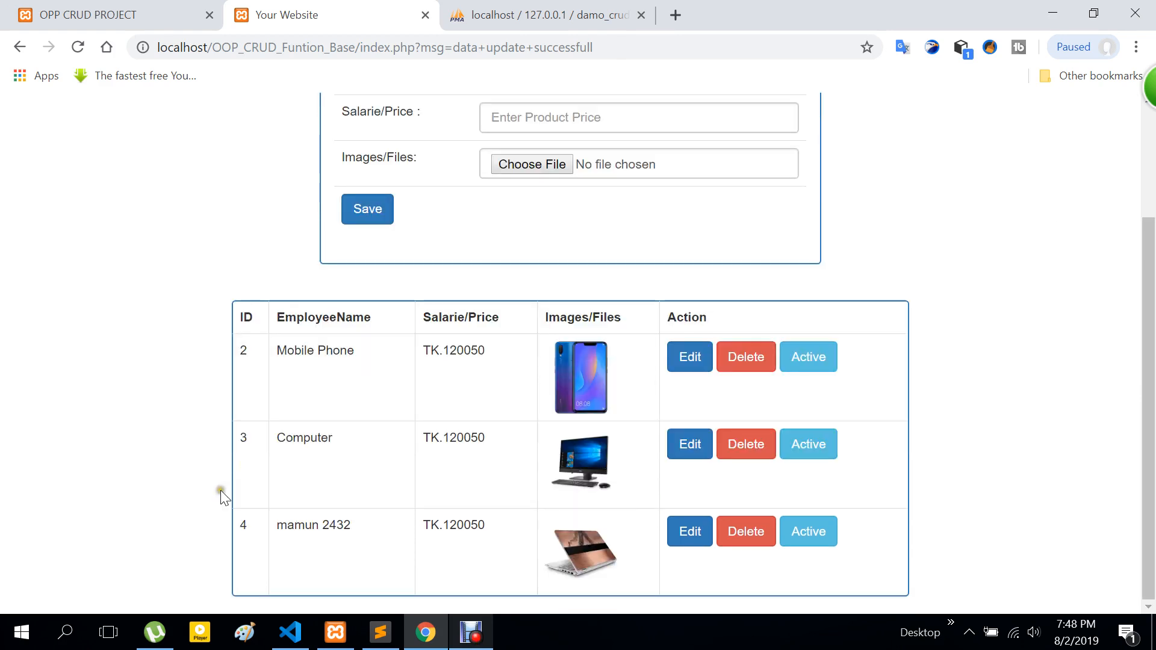
mouse_move(429, 475)
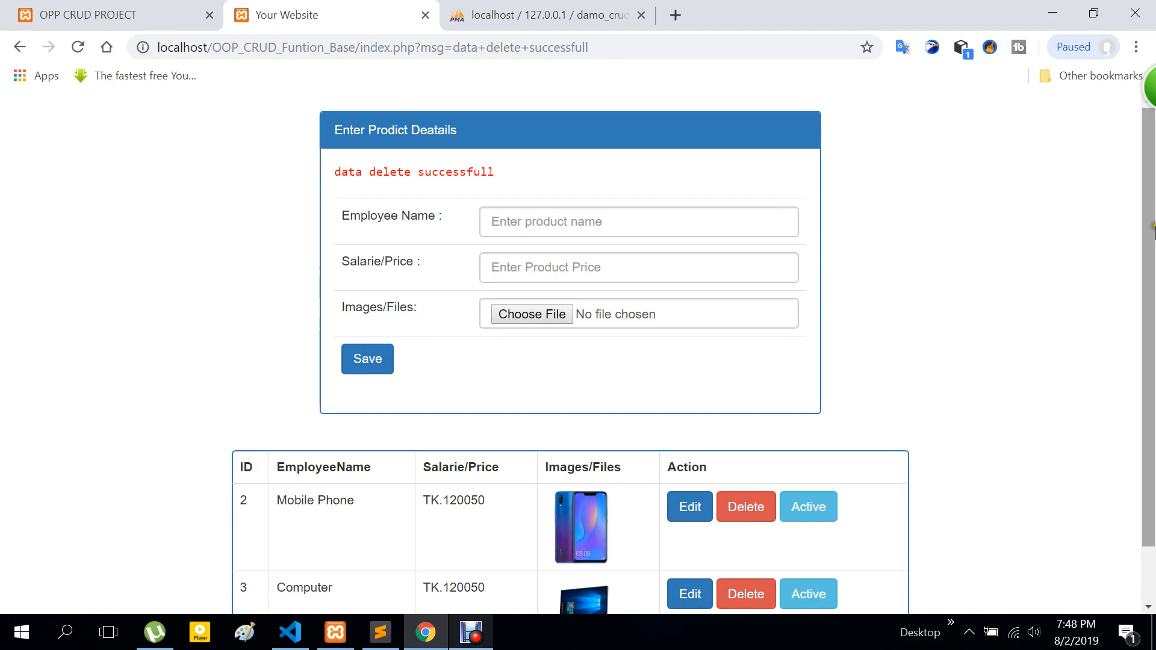
scroll("down", 3)
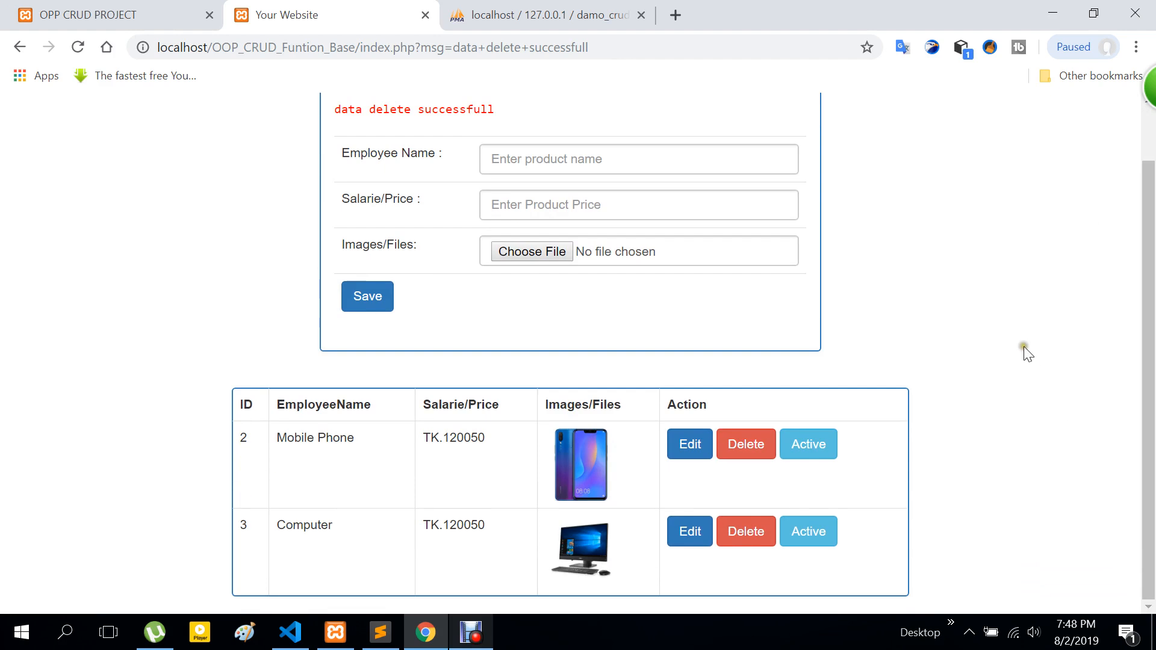
mouse_move(1027, 351)
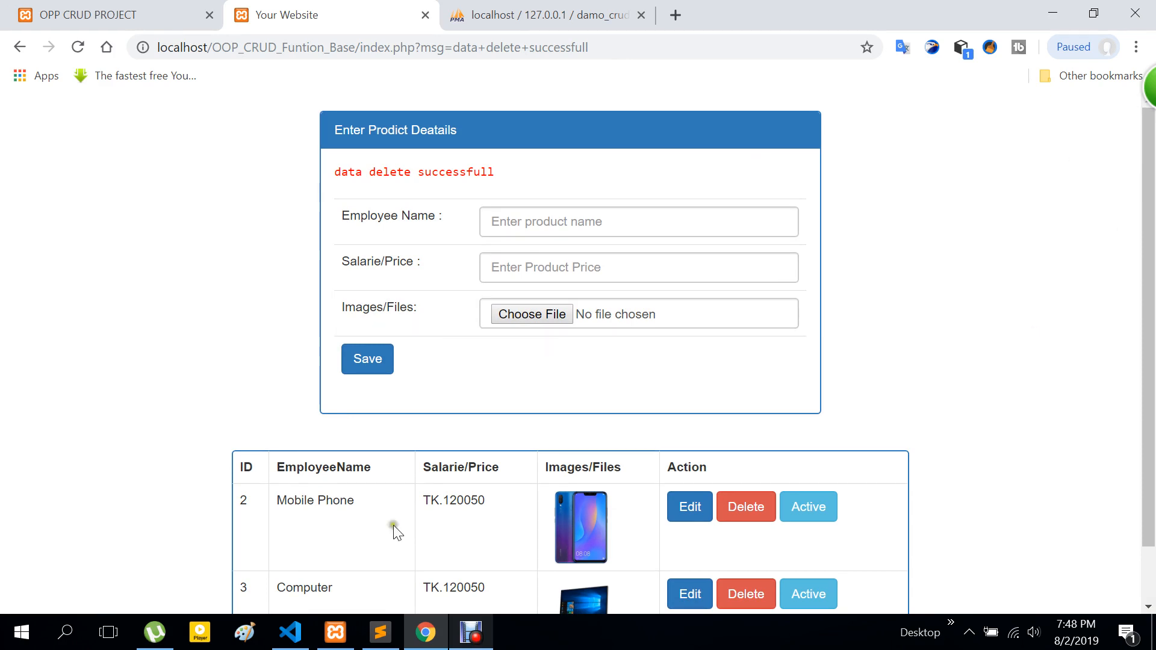
mouse_move(88, 14)
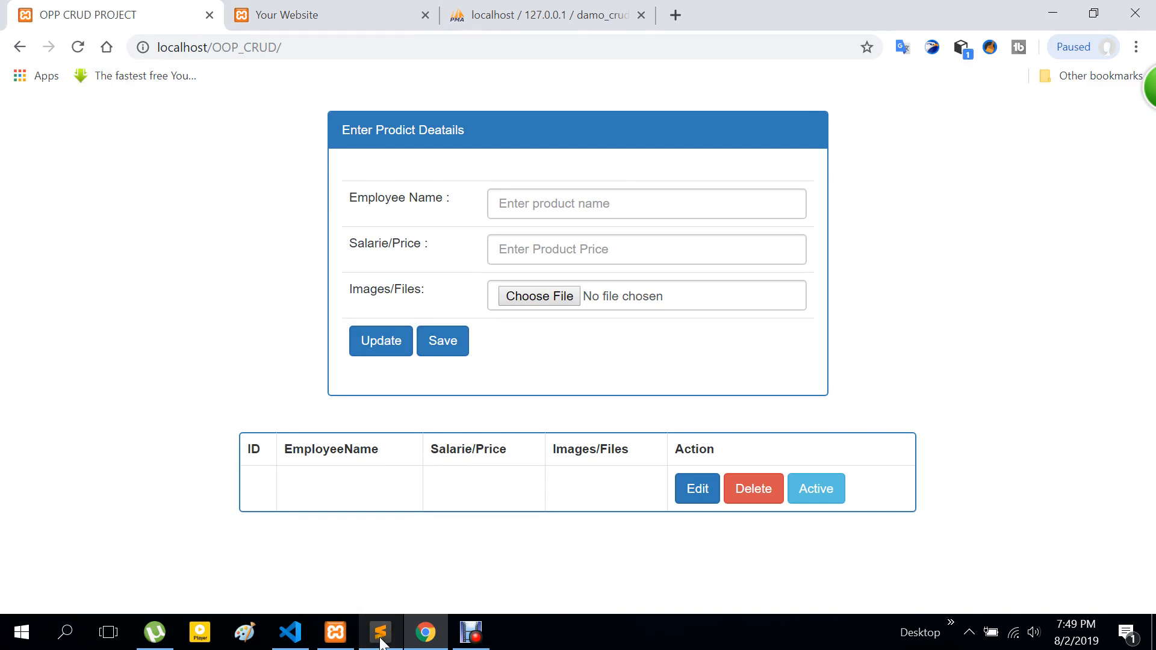
left_click(379, 632)
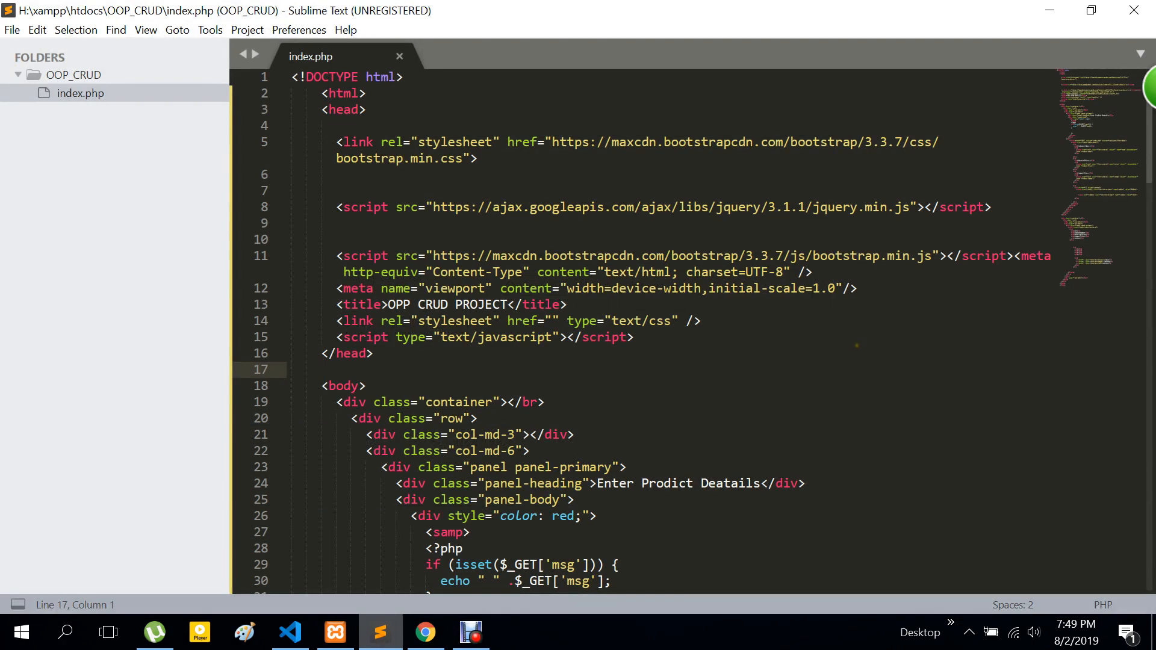
scroll("down", 3)
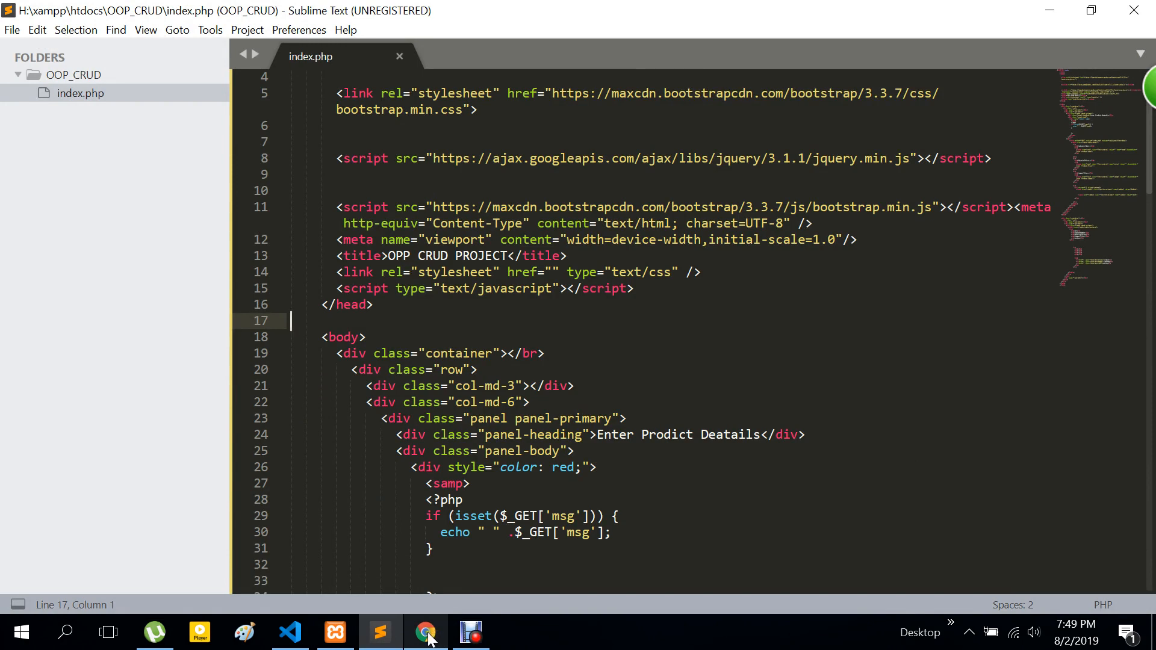
mouse_move(471, 632)
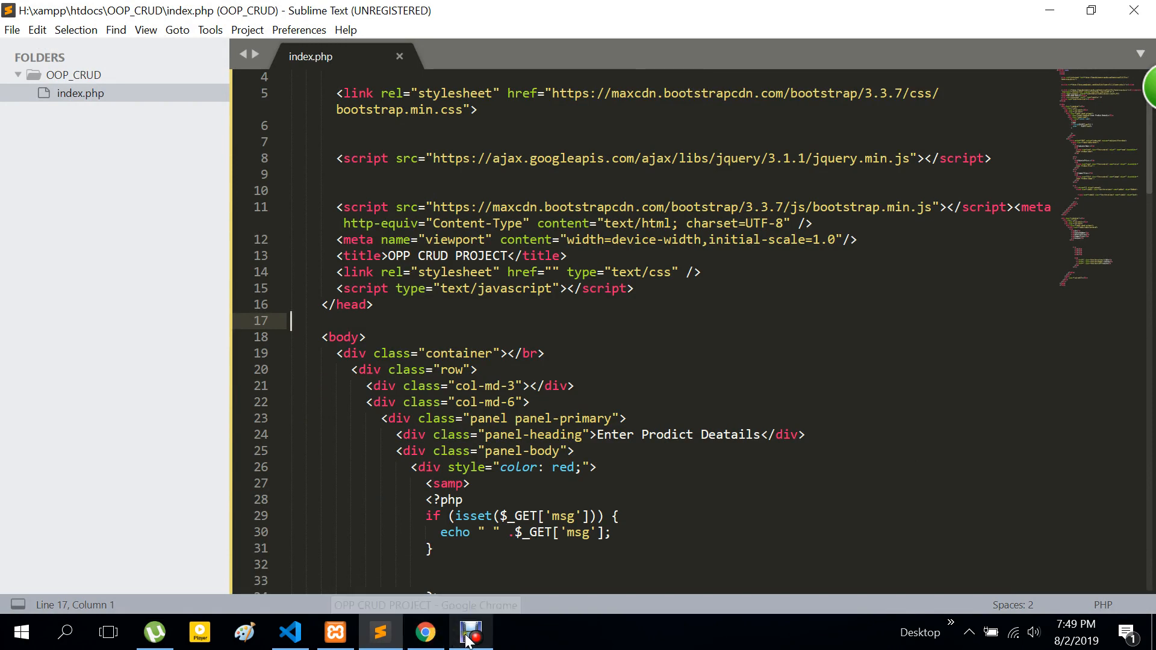
left_click(424, 632)
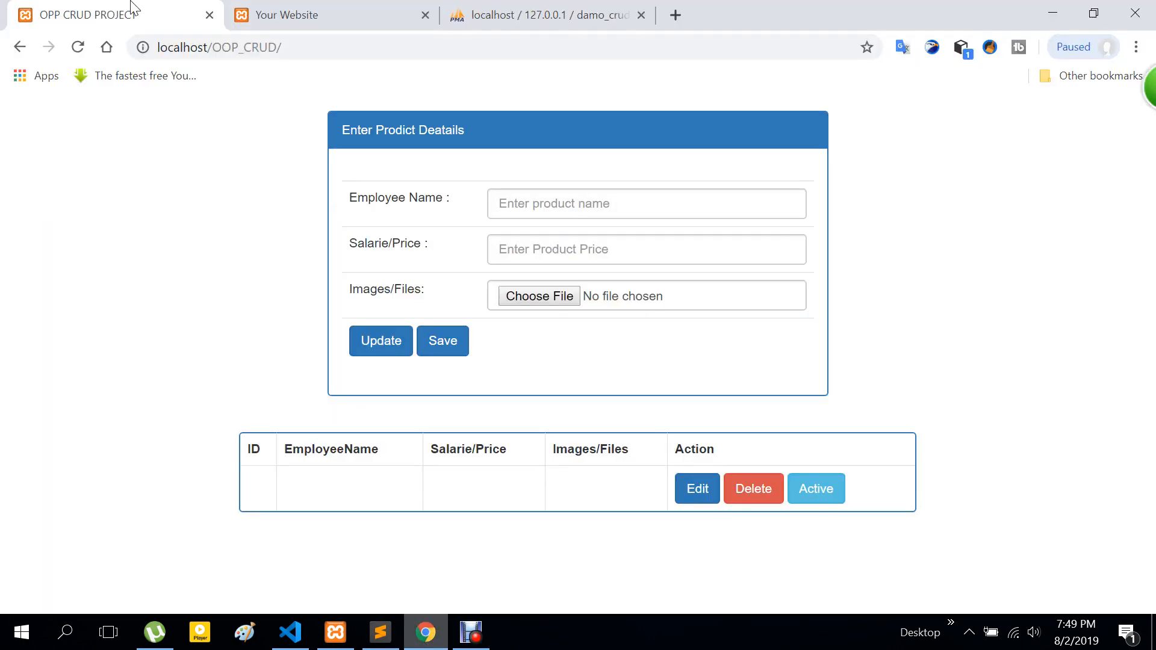
left_click(549, 14)
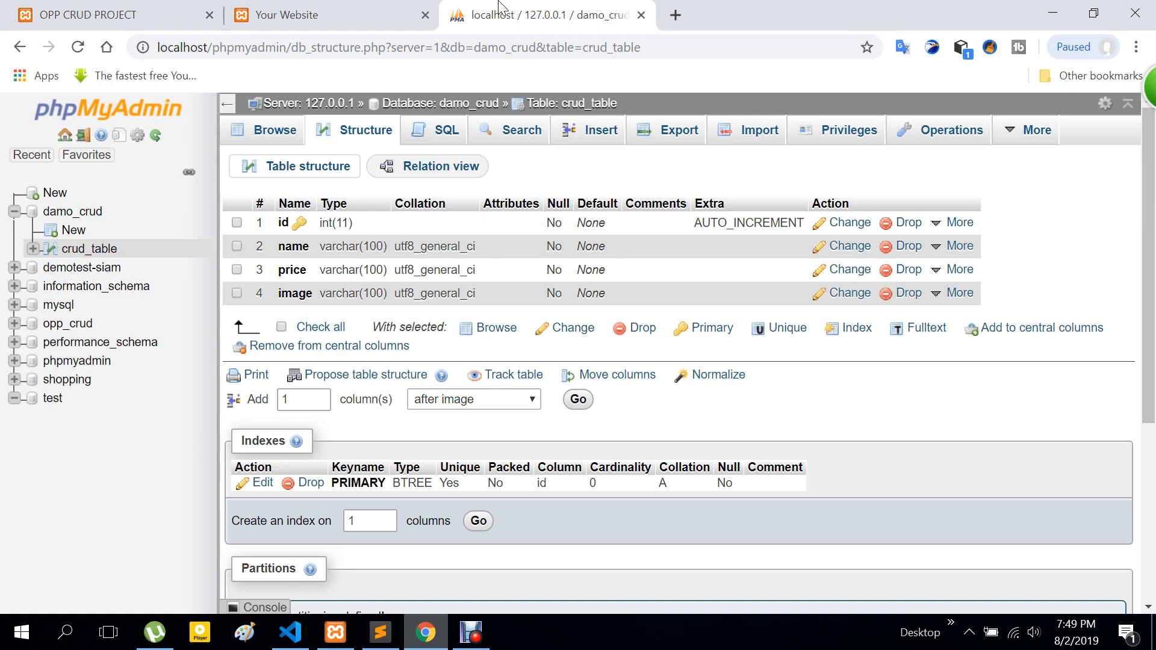
mouse_move(88, 248)
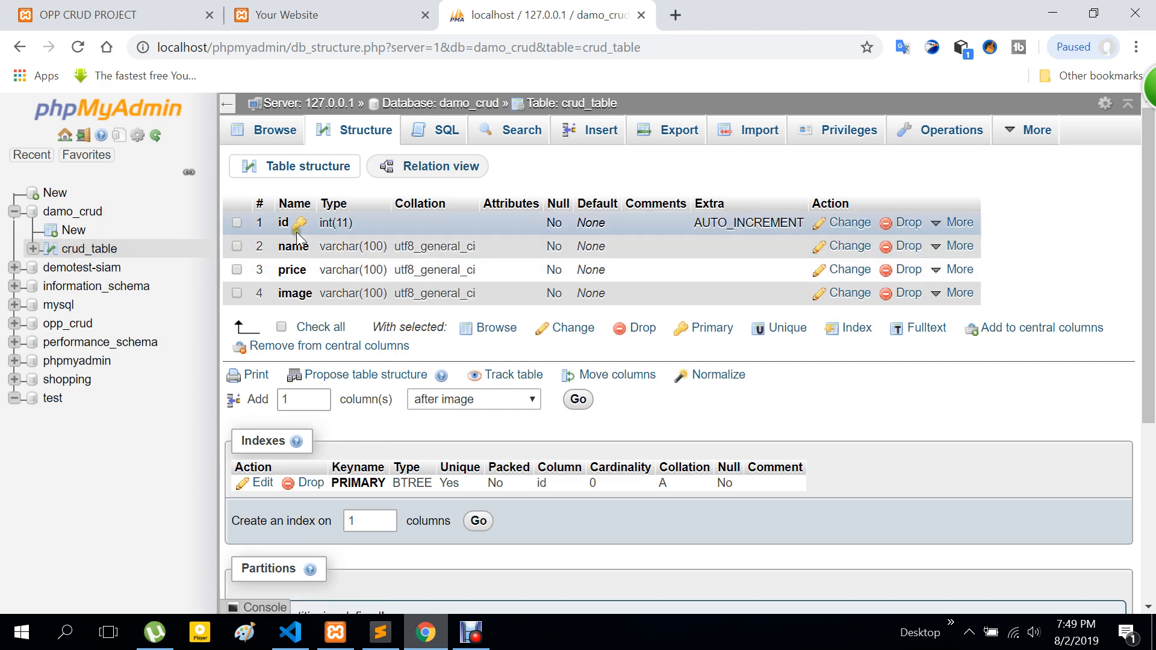
mouse_move(305, 257)
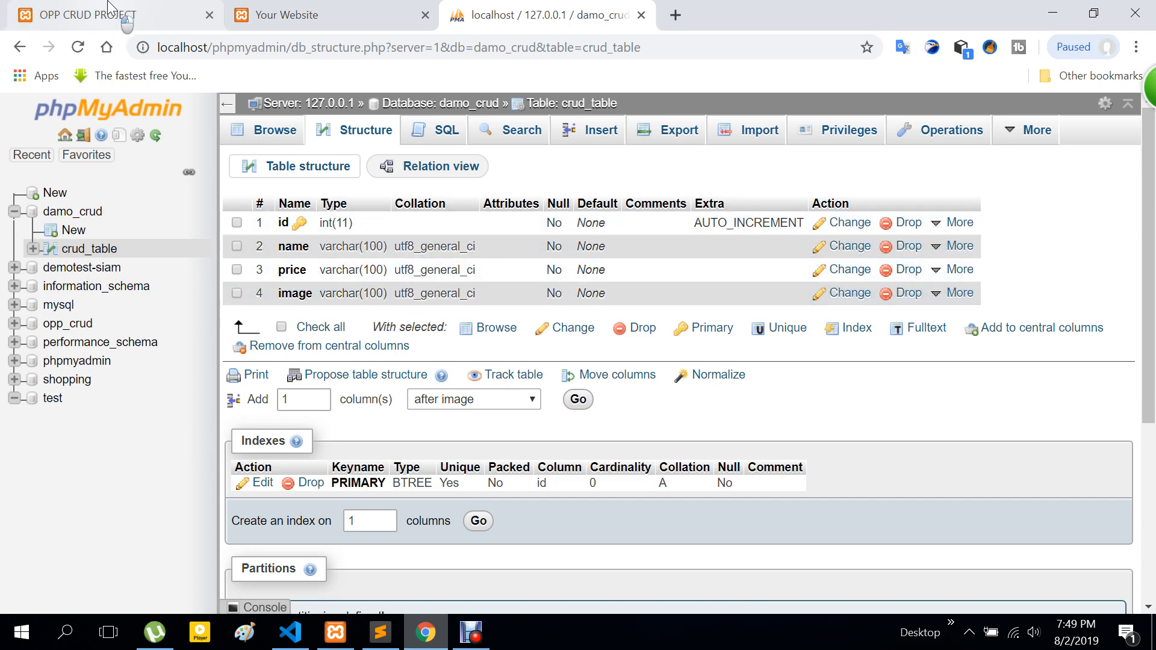
left_click(88, 15)
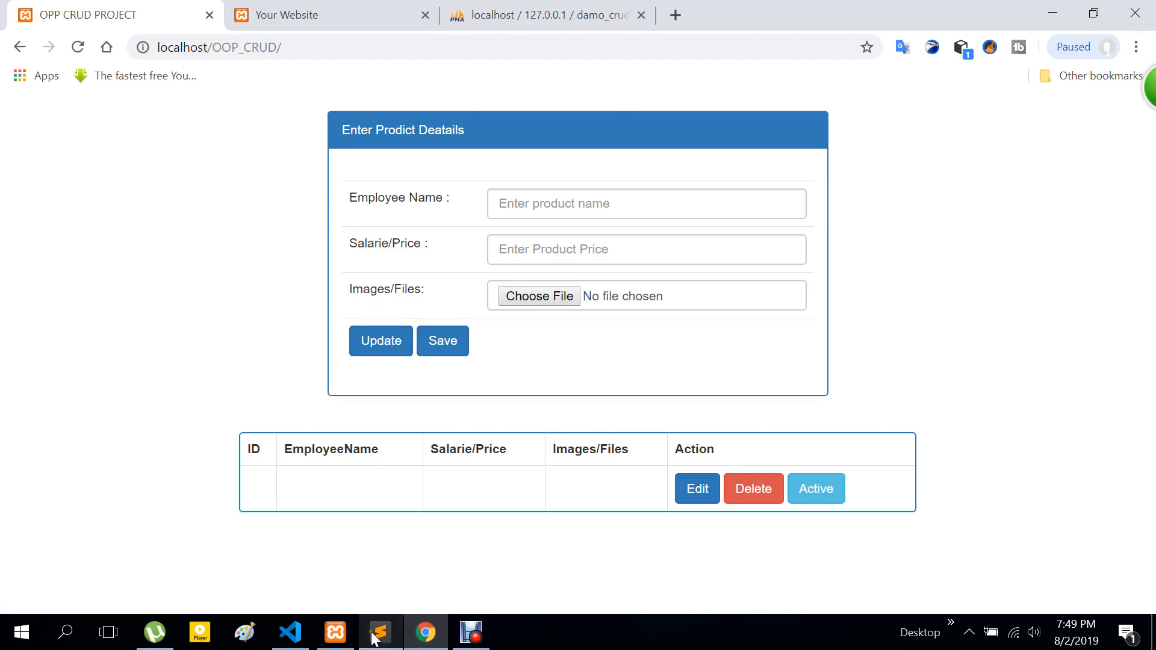
Step: Create a new file in the OOP_CRUD folder and save it as database.php
left_click(379, 632)
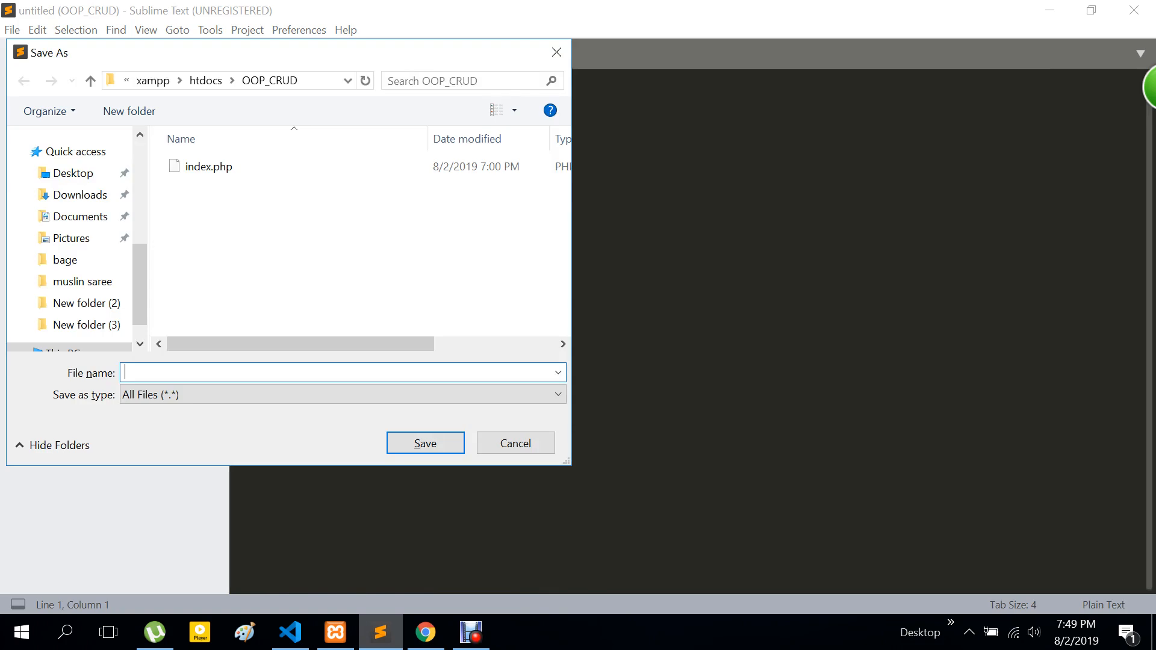
type("databa")
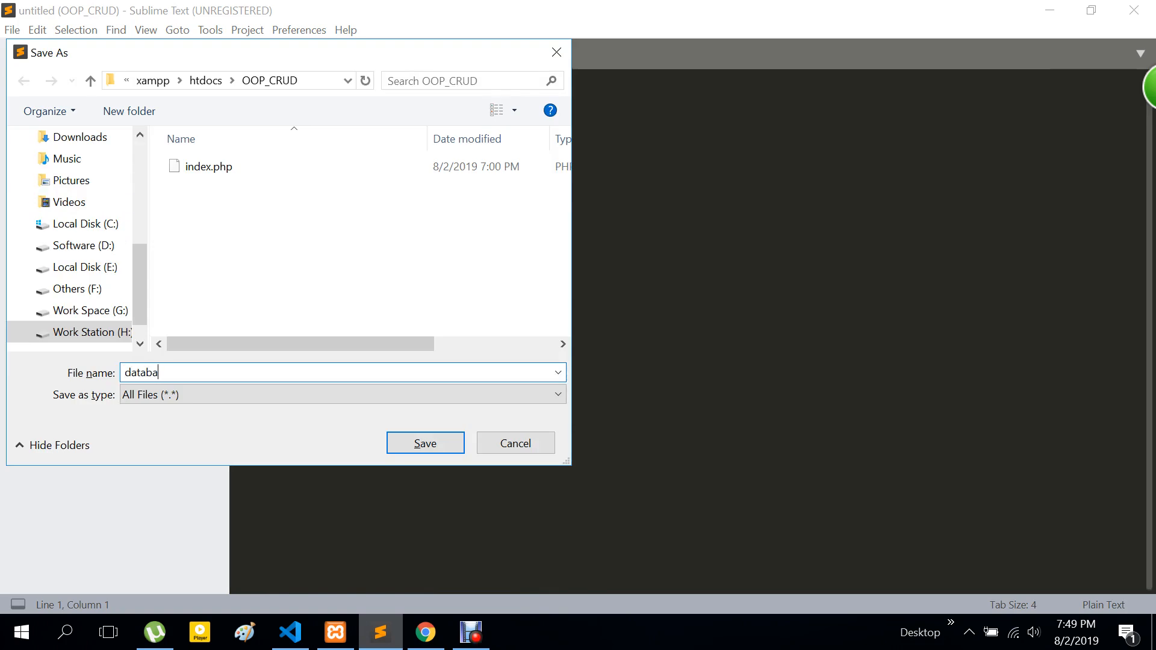
type("se.ph")
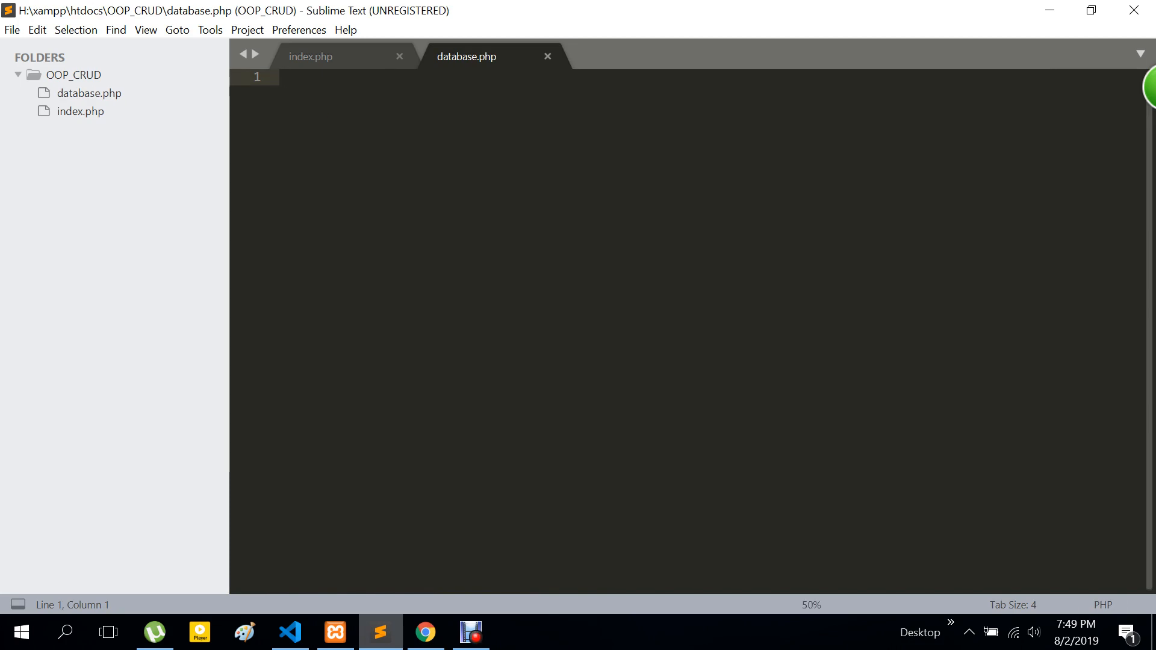
Step: Write the <?php and ?> tags and begin a class keyword between them
type("<")
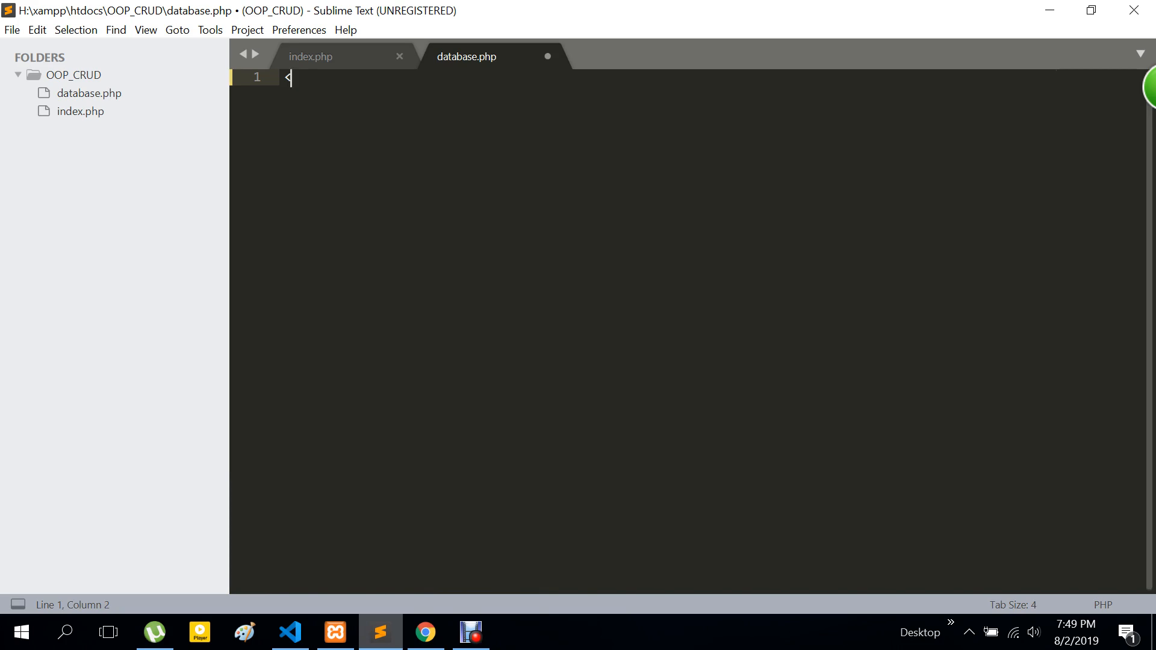
type("?php")
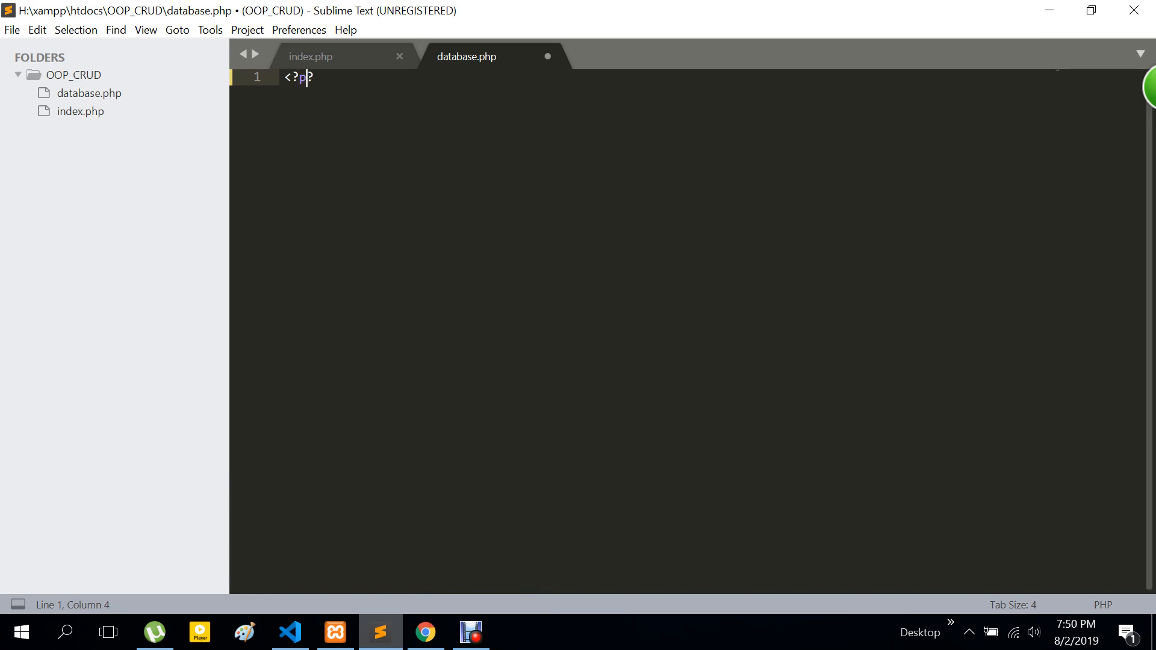
type("hp")
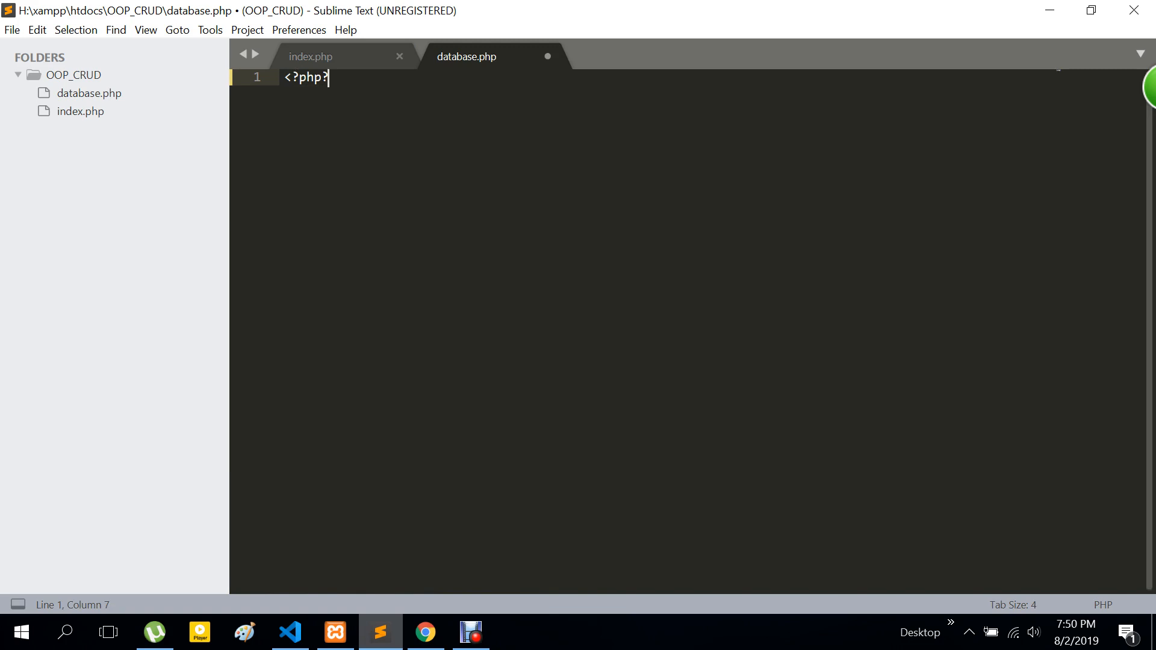
type(">")
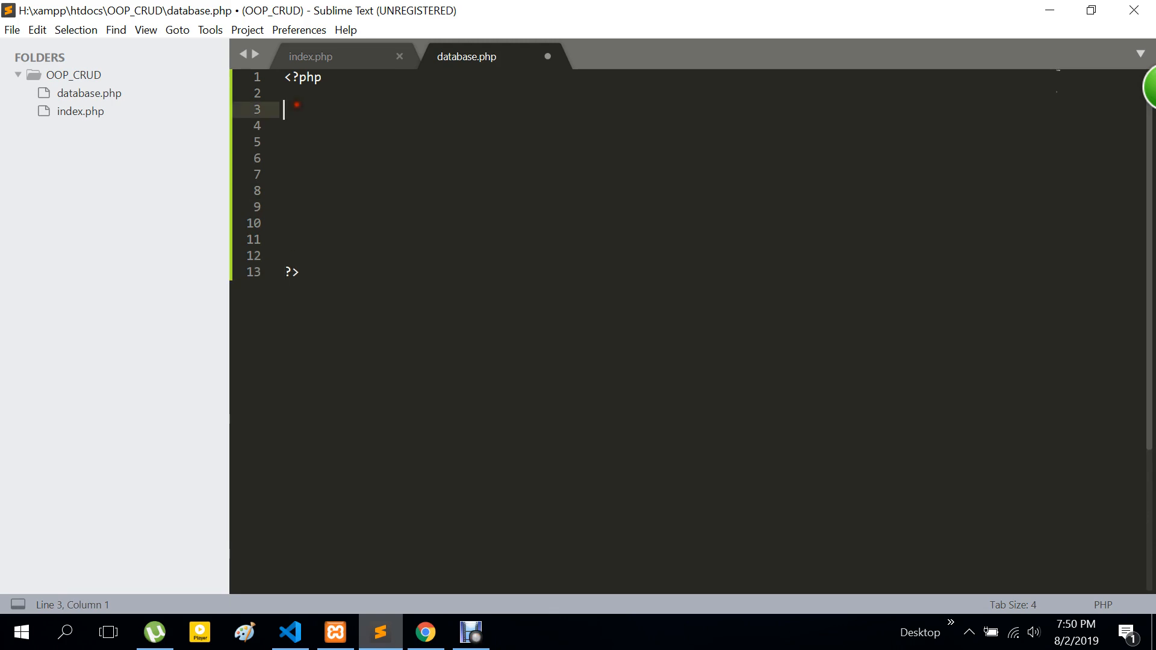
type("c")
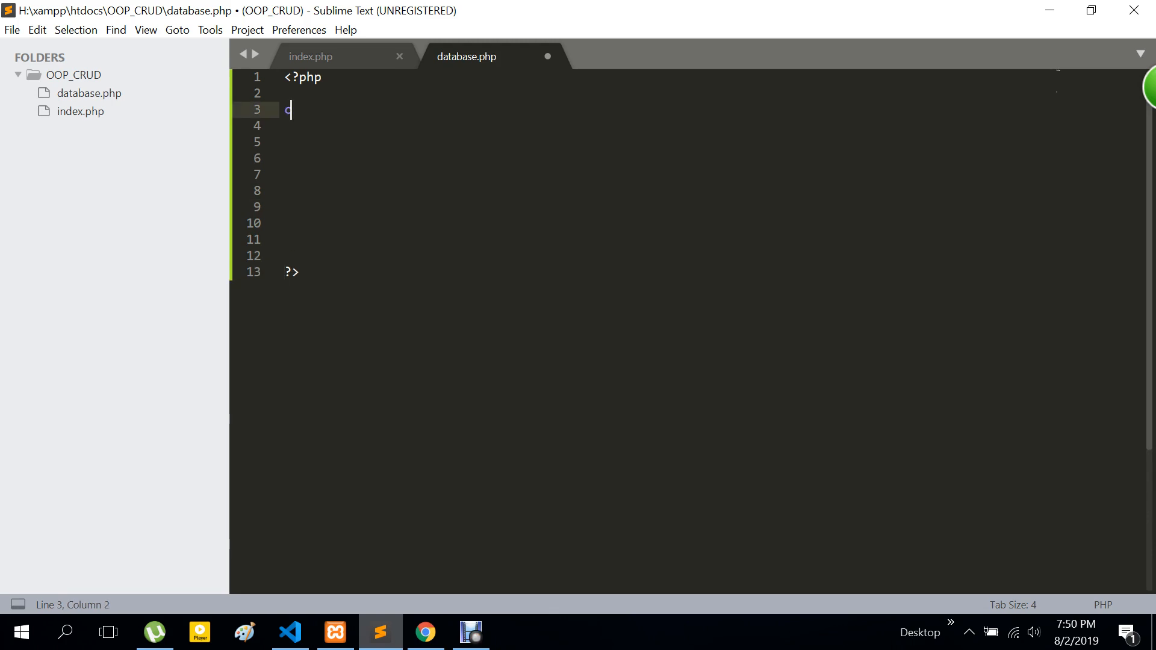
type("l")
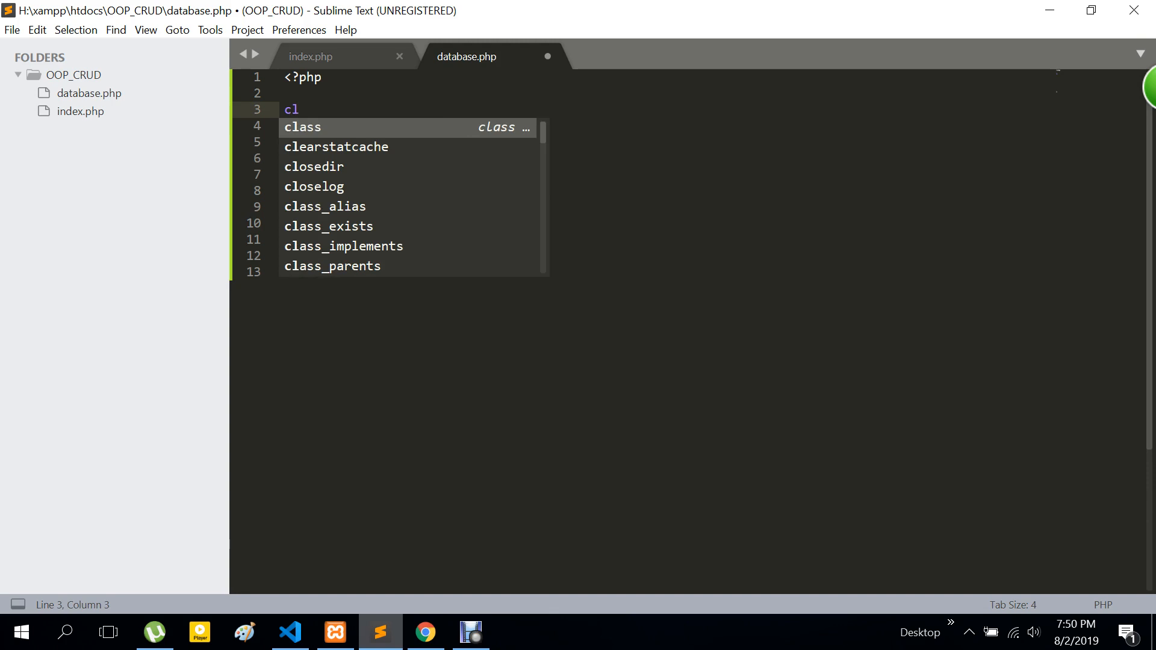
Step: Expand the class snippet into a class named database with blank lines above its constructor
key("Tab")
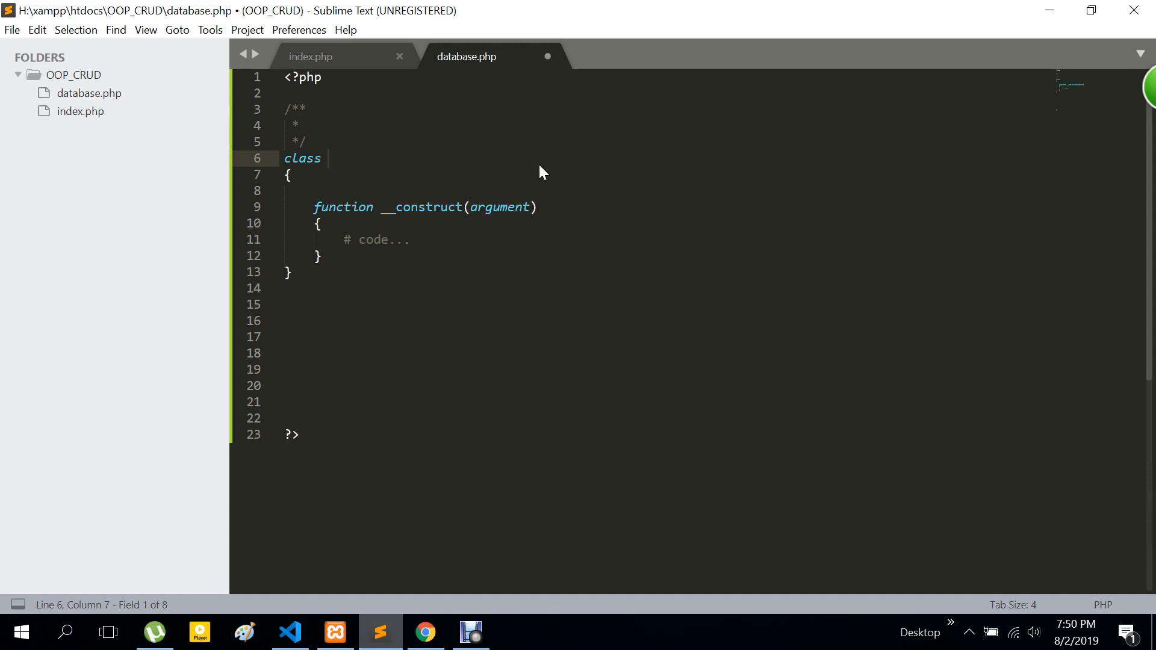
type("databa")
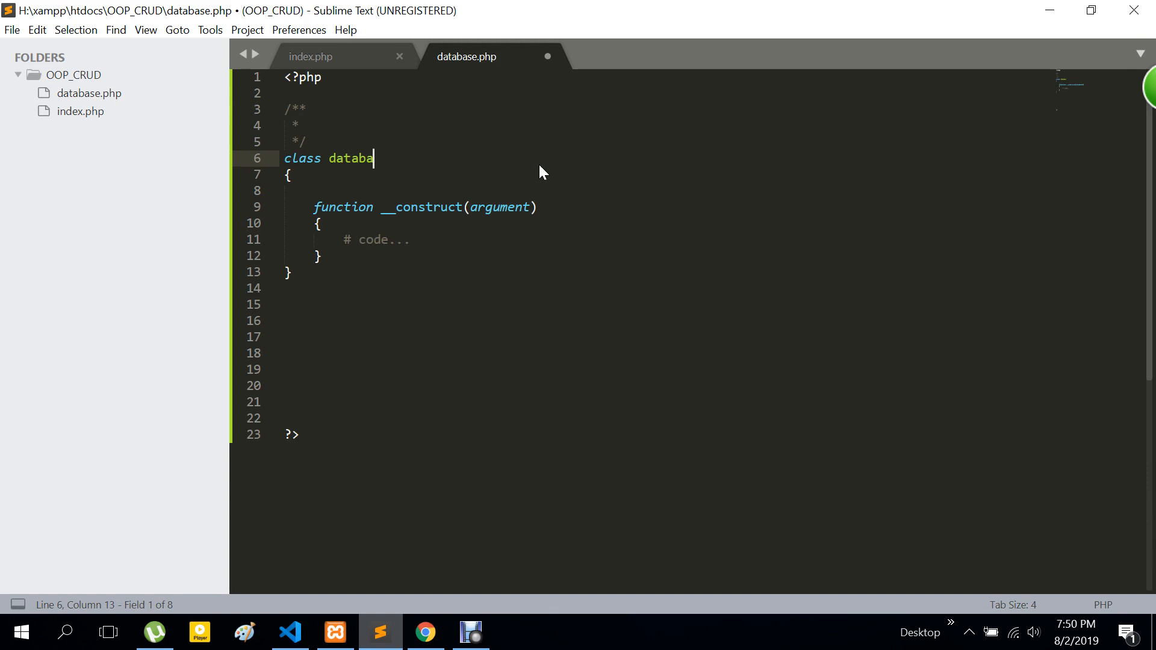
type("se{")
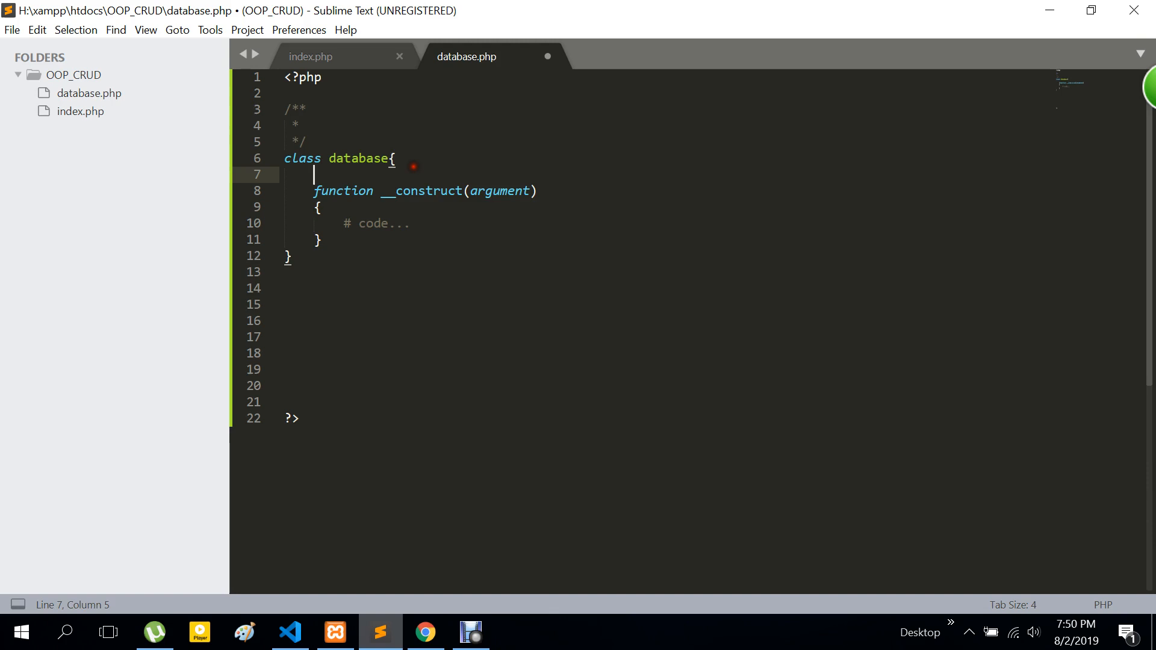
key("enter")
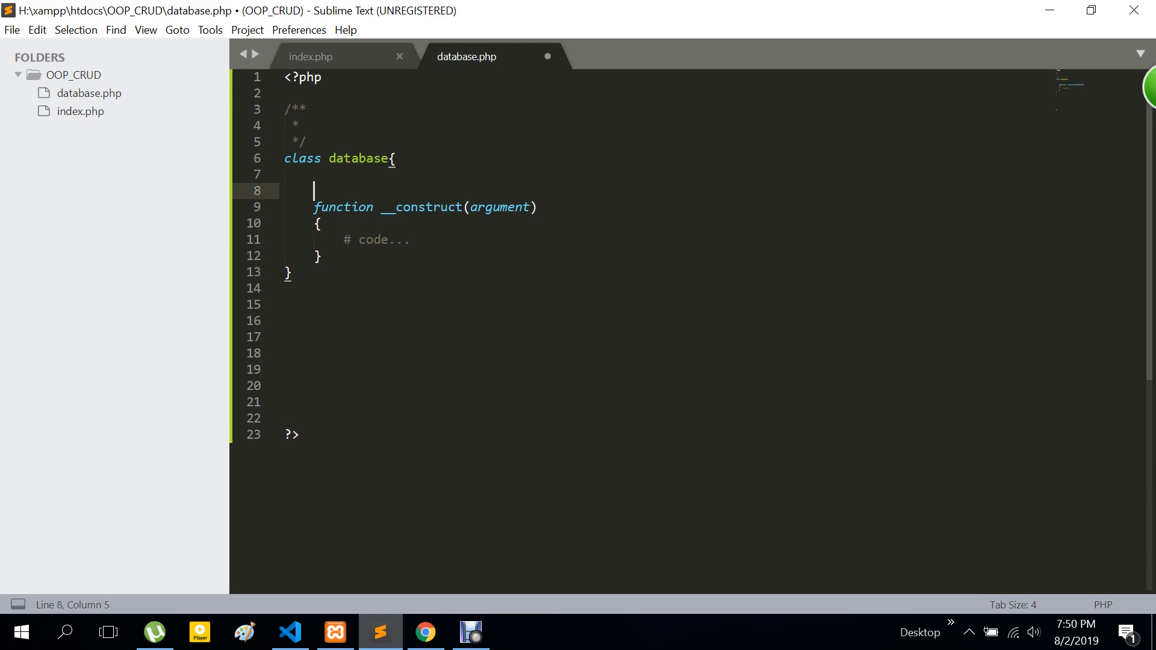
key("Enter")
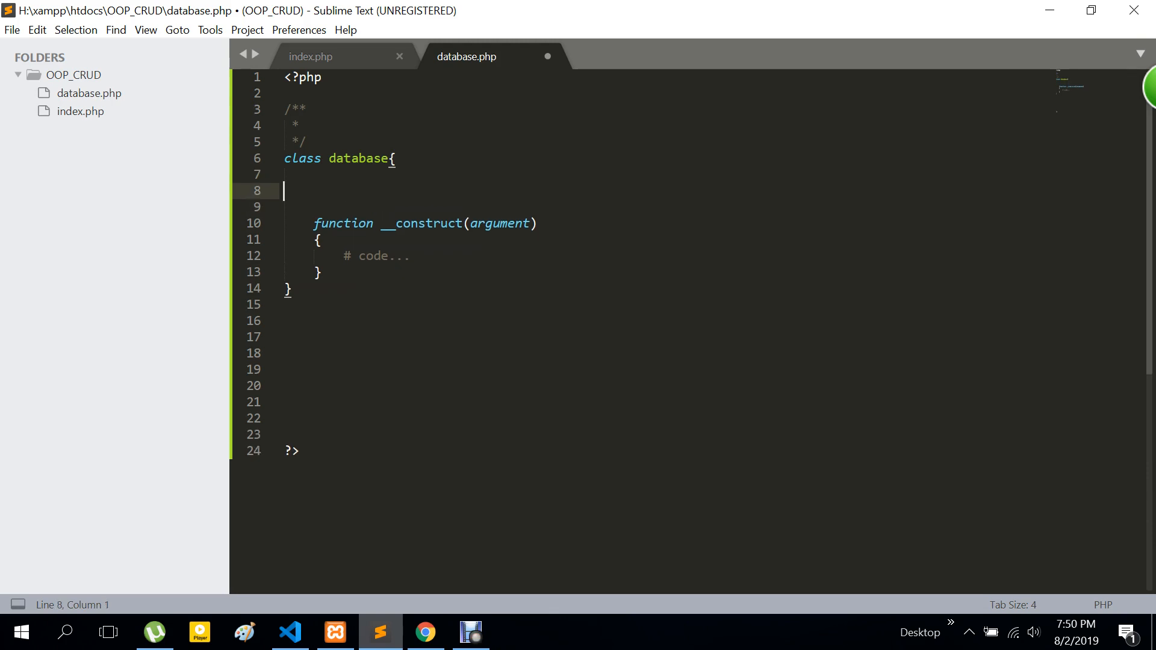
key("Tab")
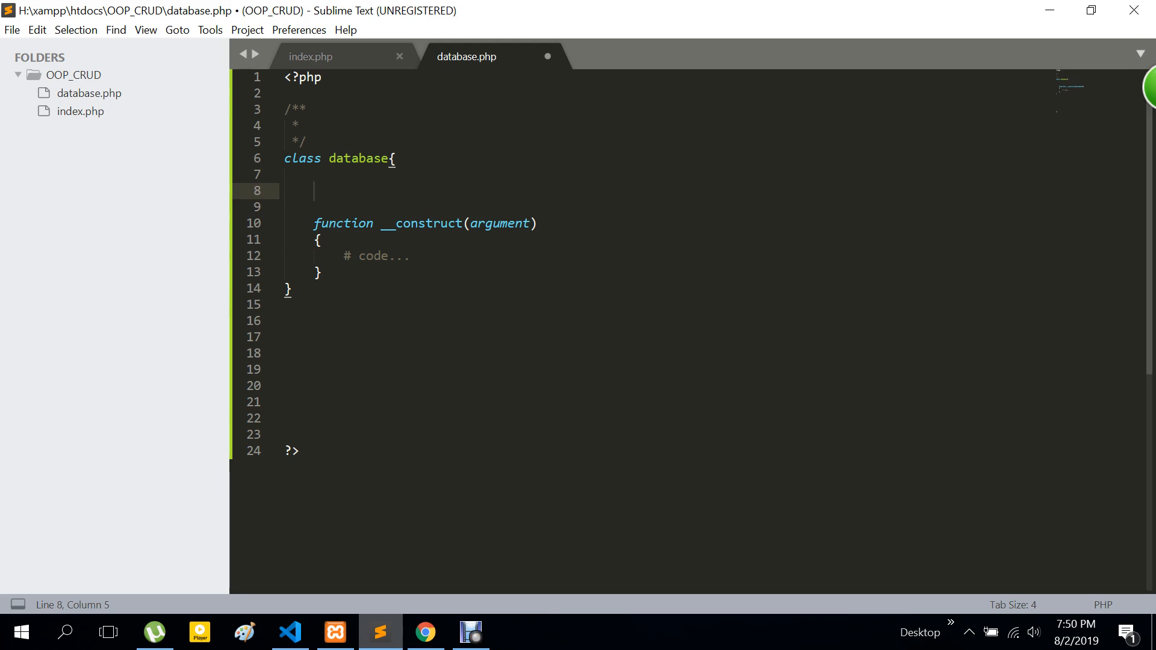
Step: Declare a public $connect property inside the database class
type("public")
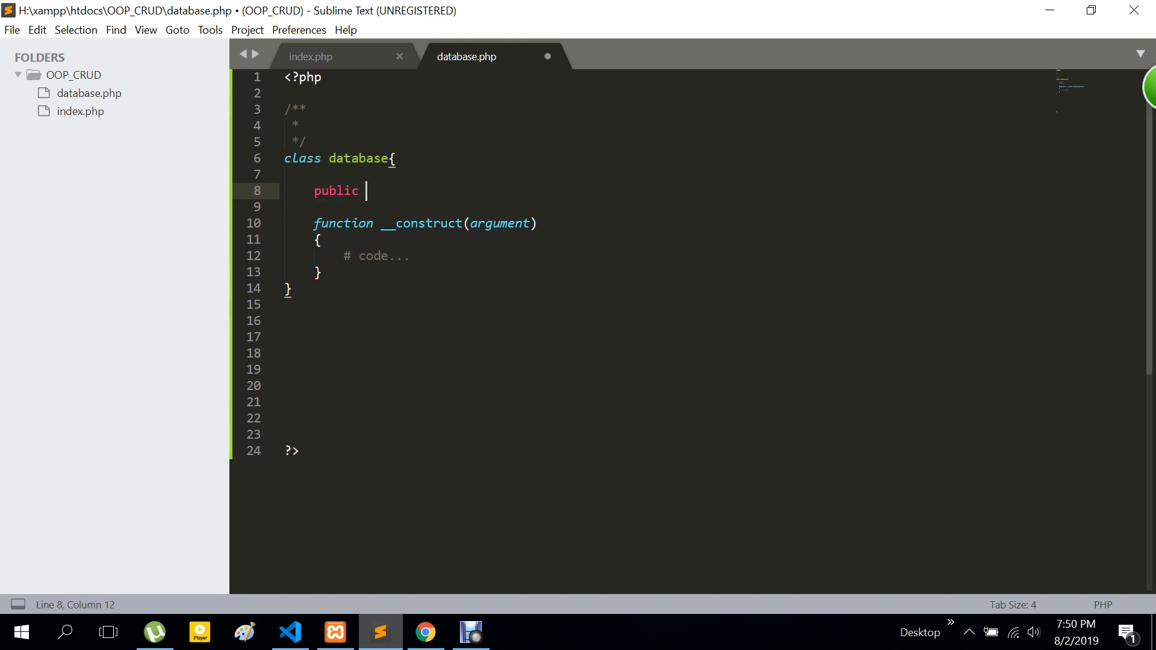
type("#")
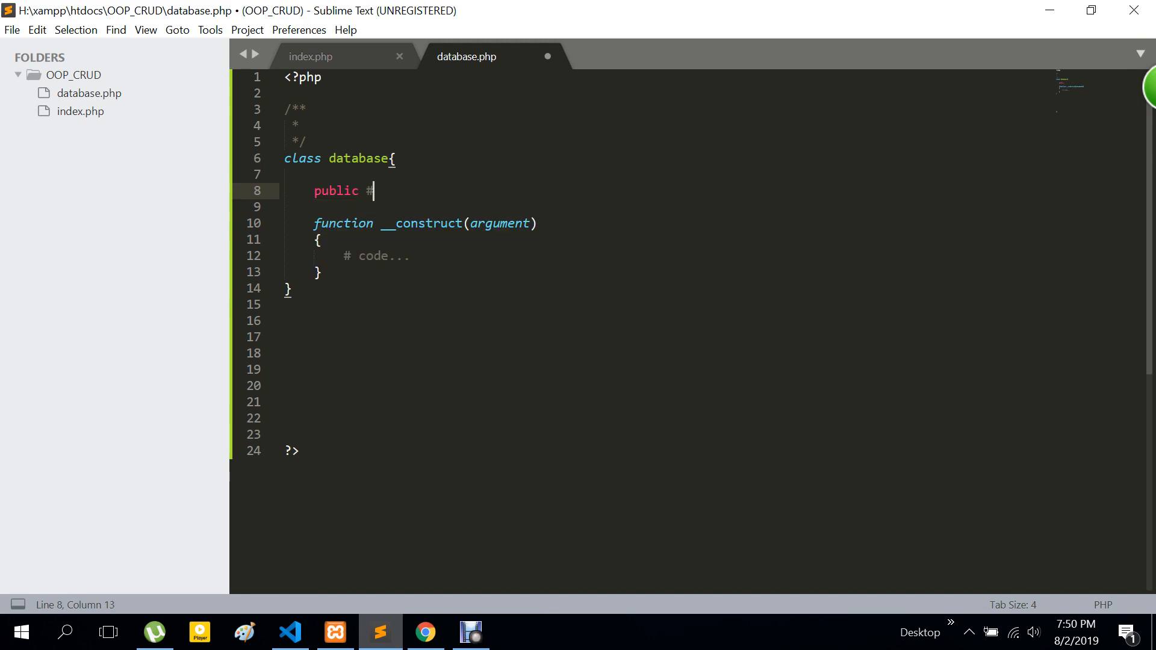
type("$")
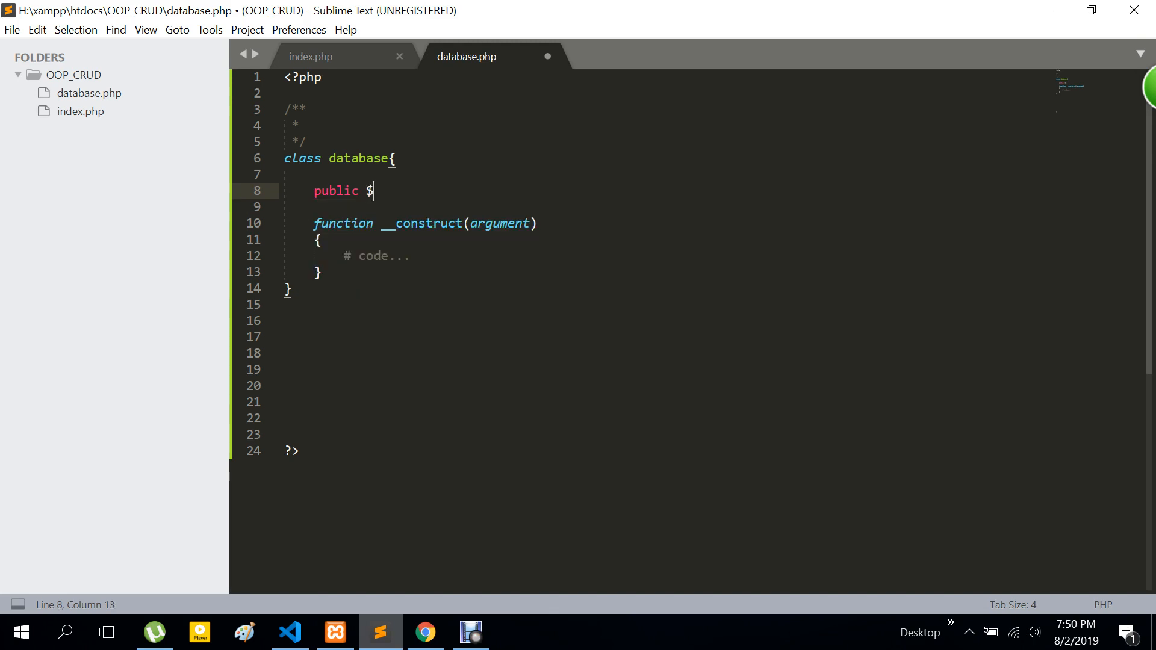
type("co")
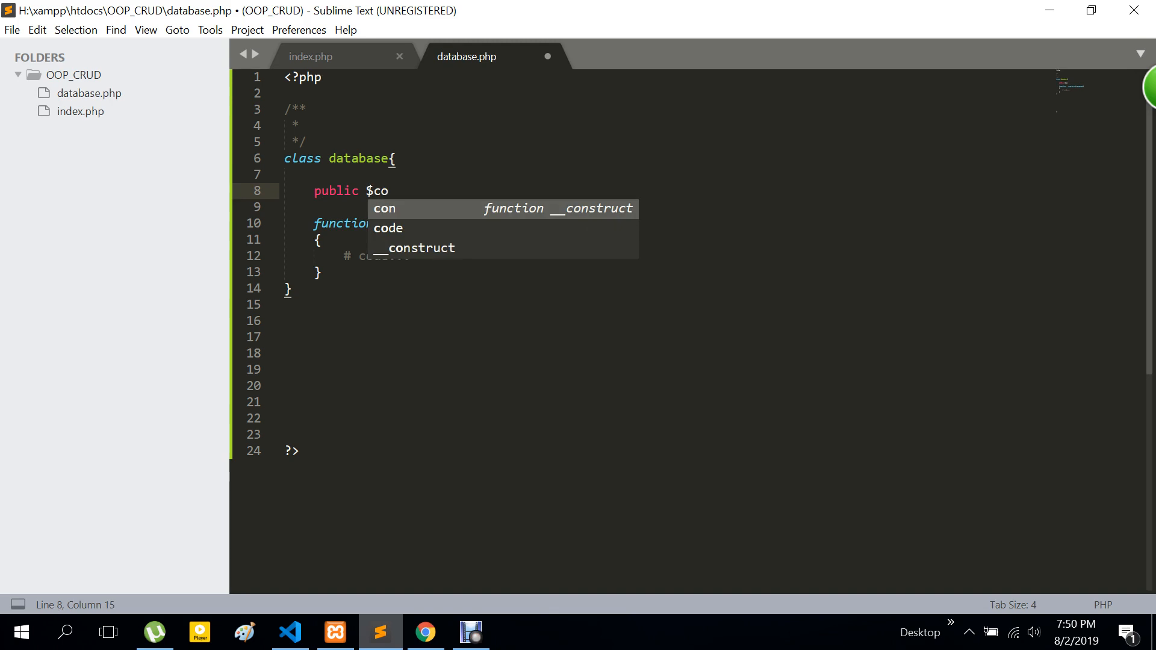
type("nn")
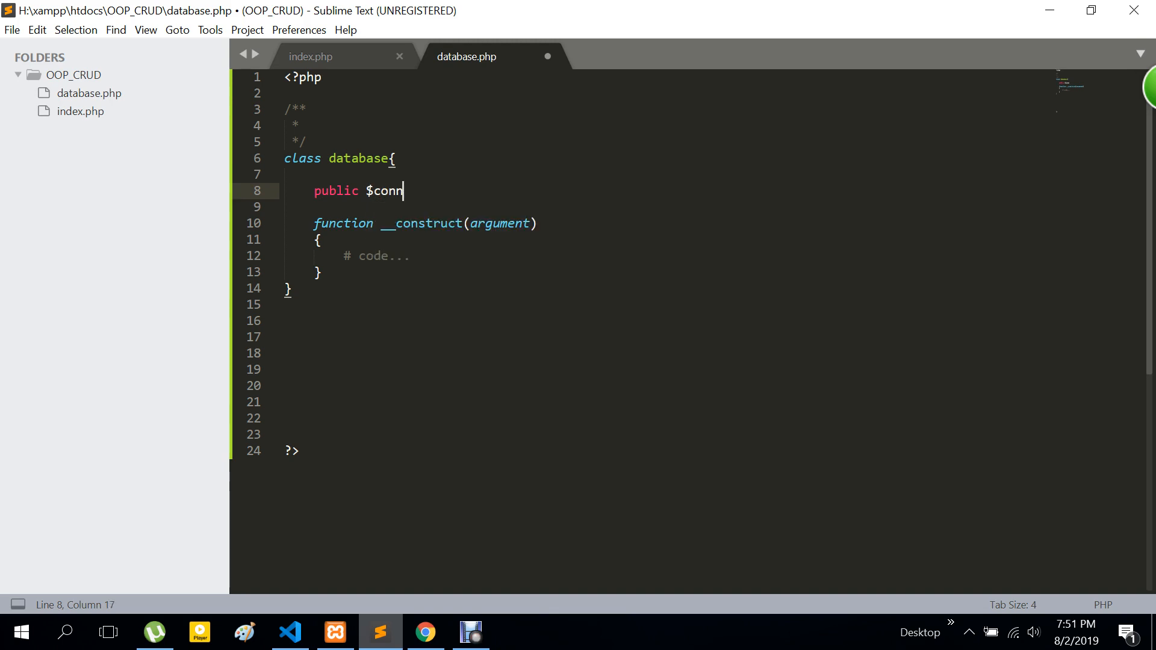
type("ect")
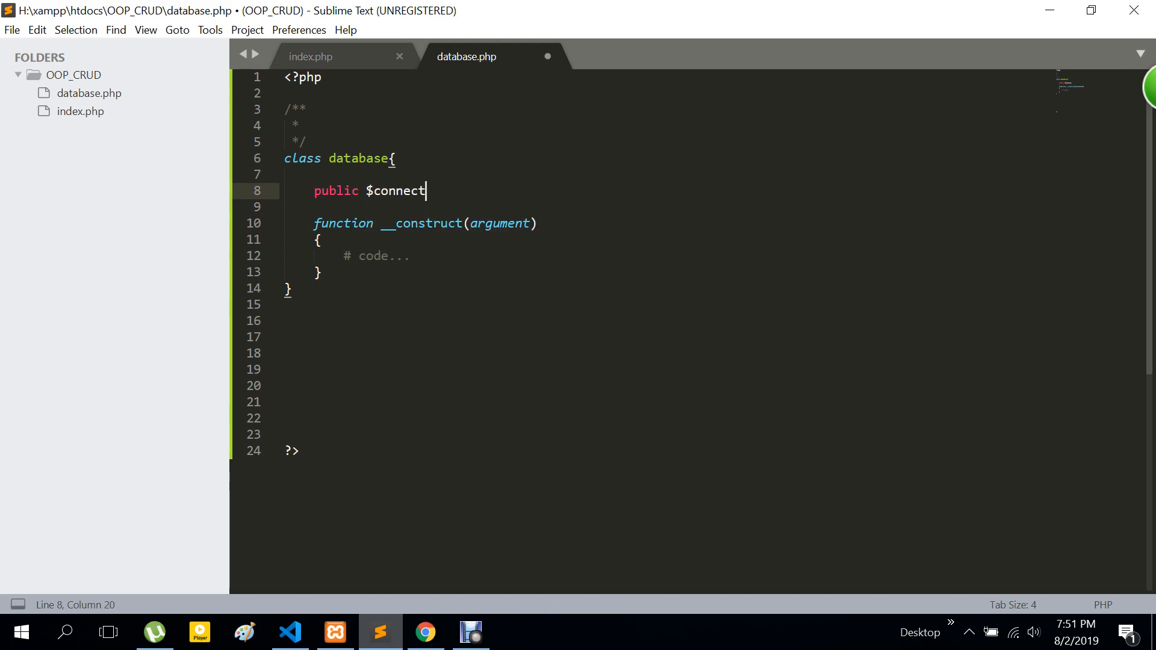
type(";")
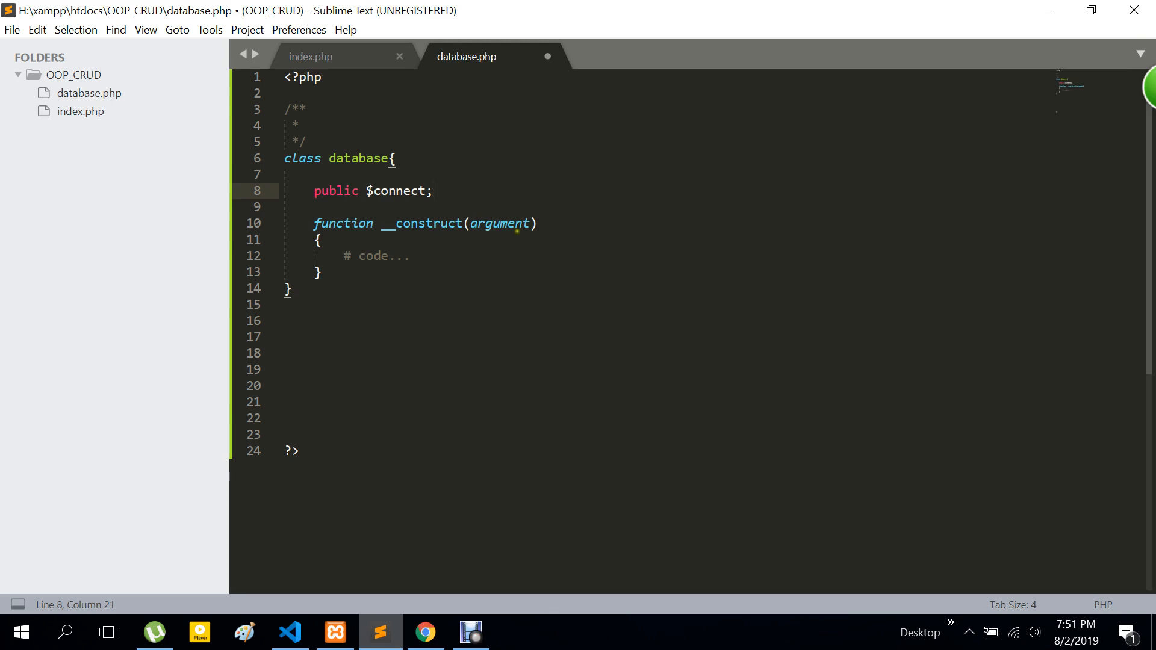
Step: Strip the constructor's argument placeholder and comment, leaving an empty body
double_click(499, 224)
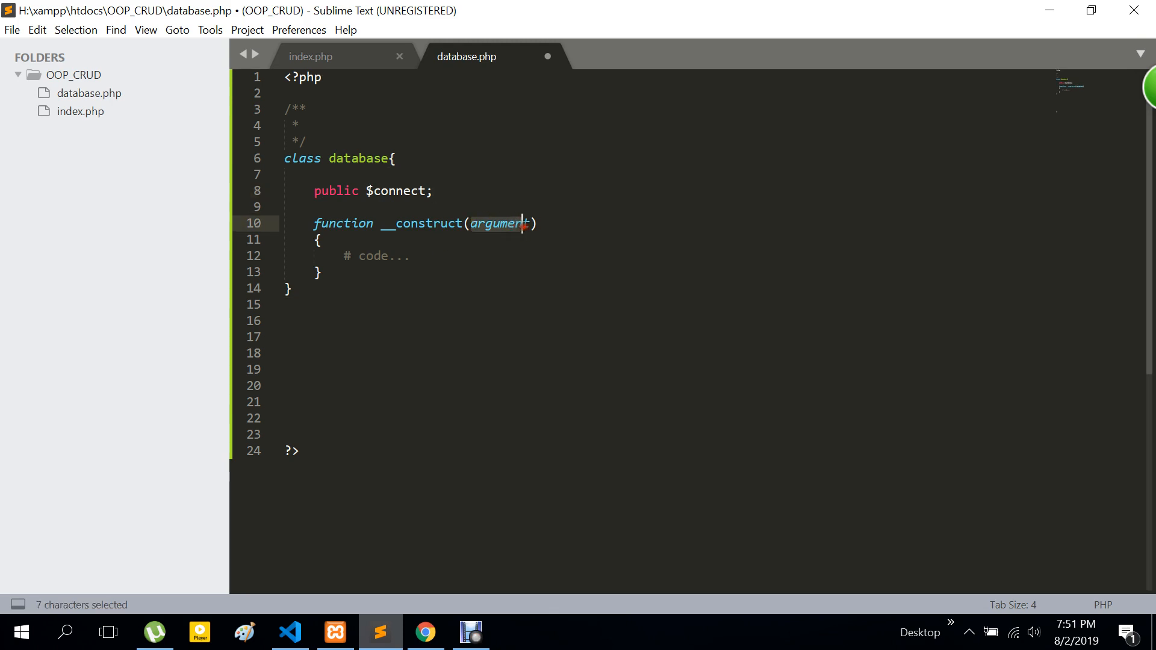
key("Delete")
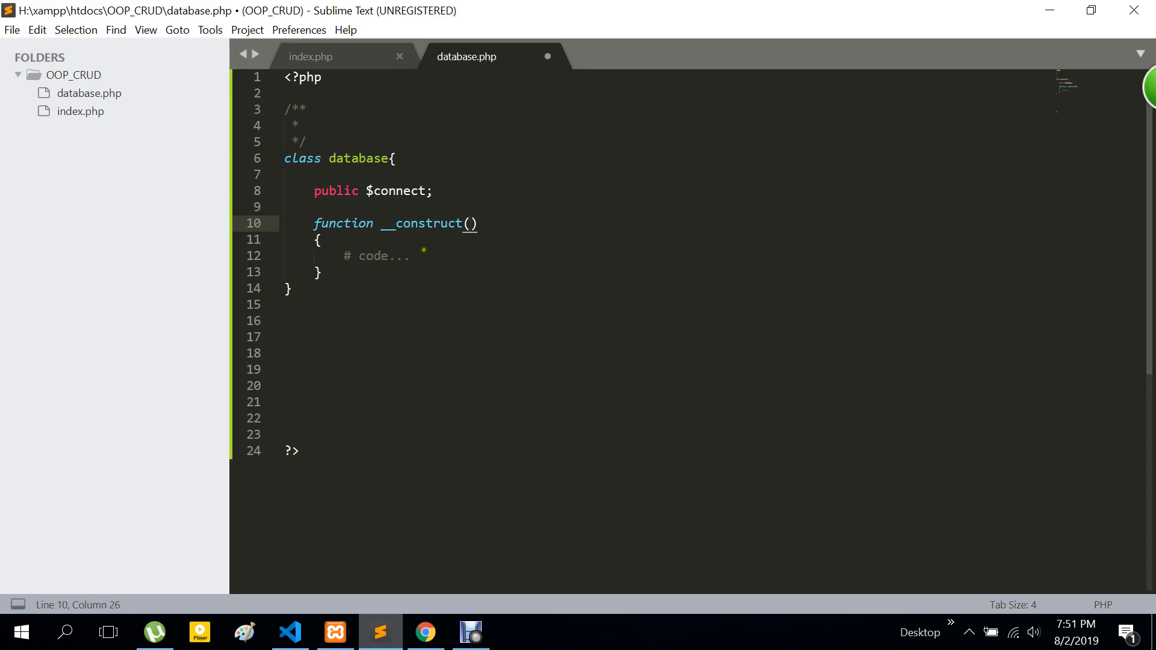
left_click(318, 241)
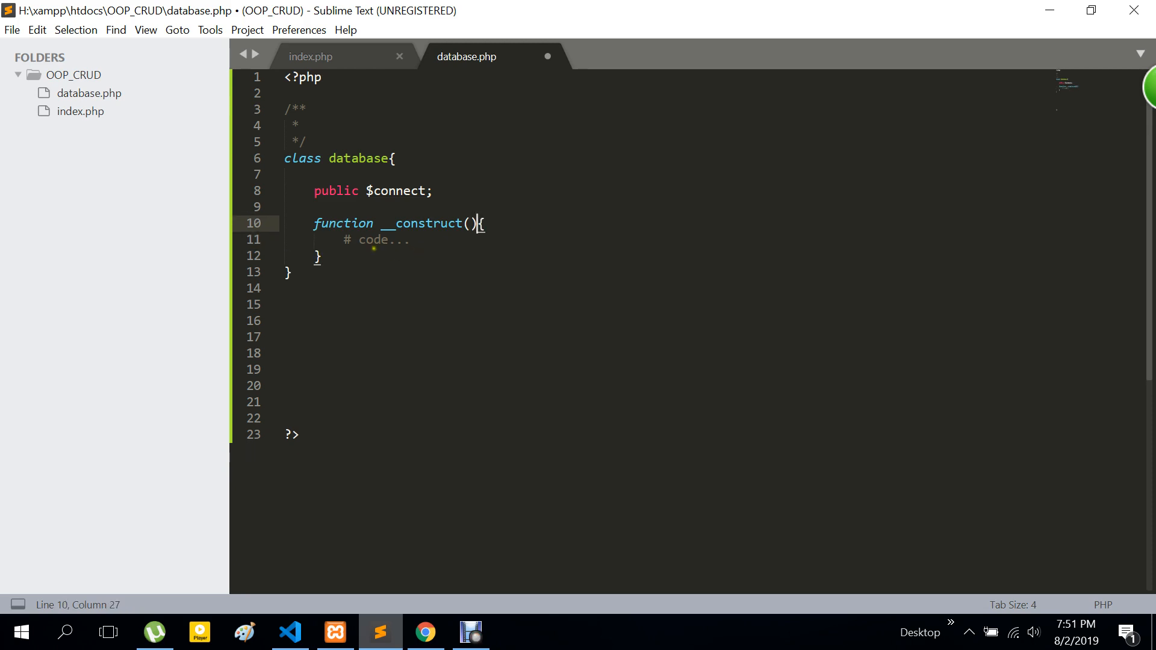
left_click_drag(485, 224, 319, 255)
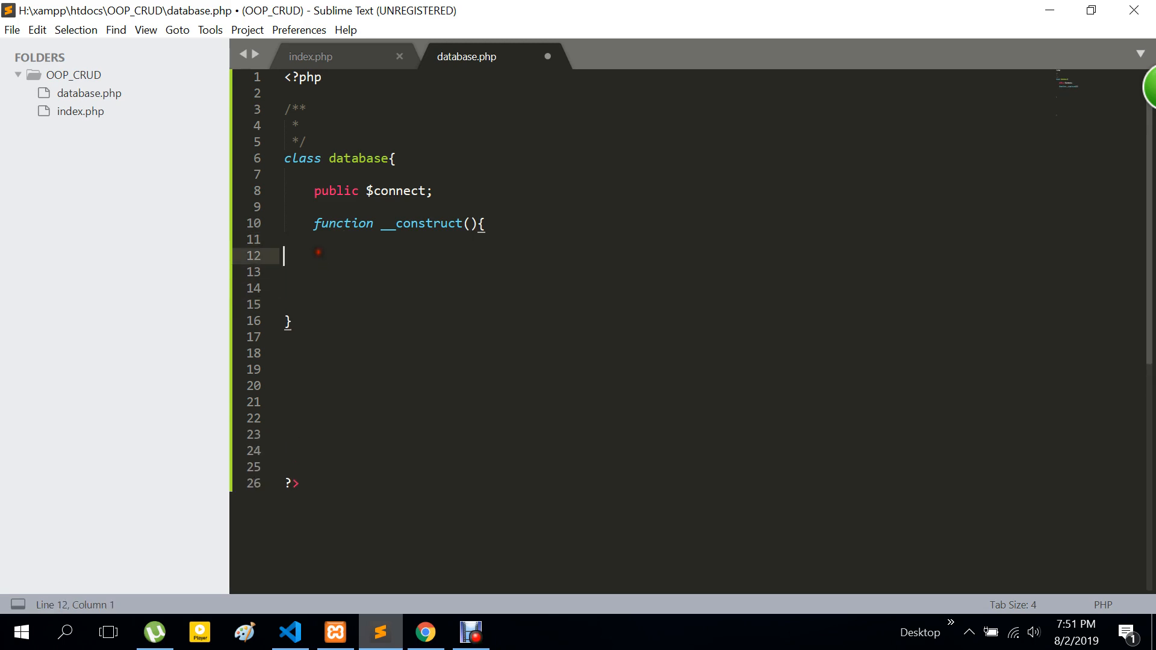
key("tab")
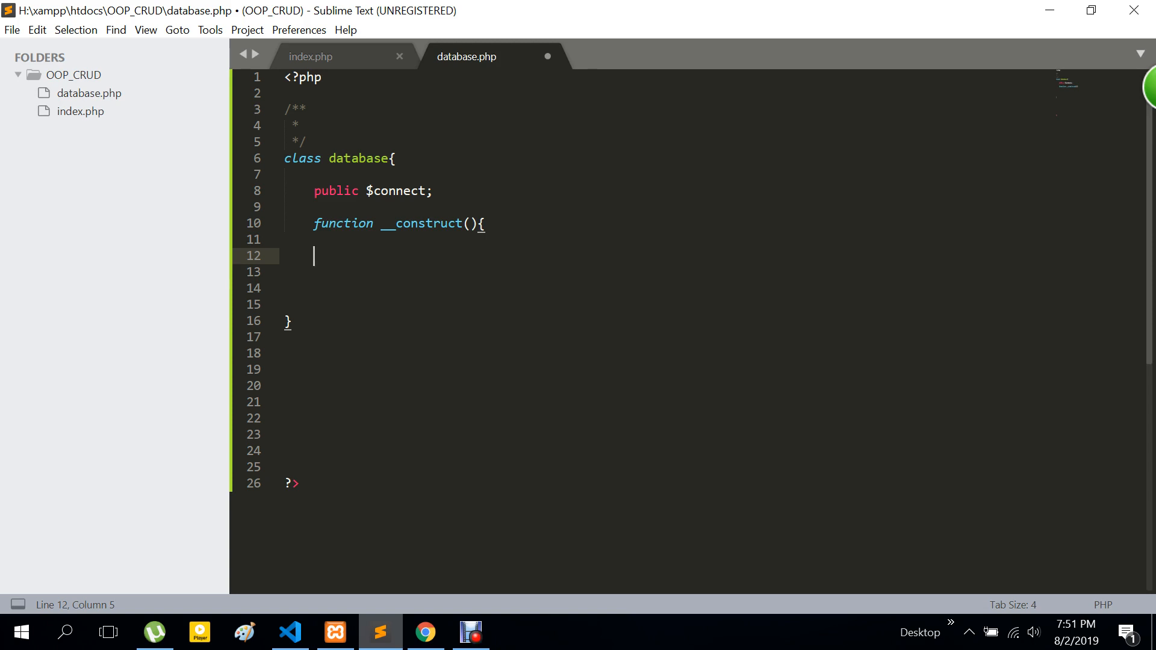
Step: Start the constructor line $this->connect = mysqli in the body
type("$thi")
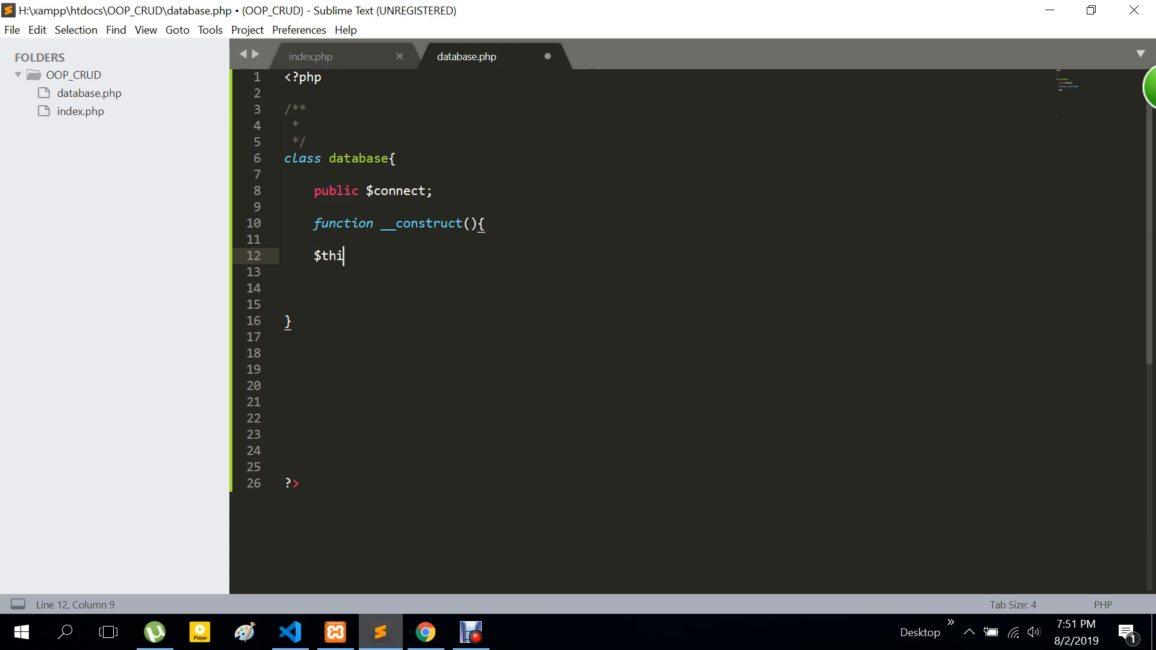
type("s-")
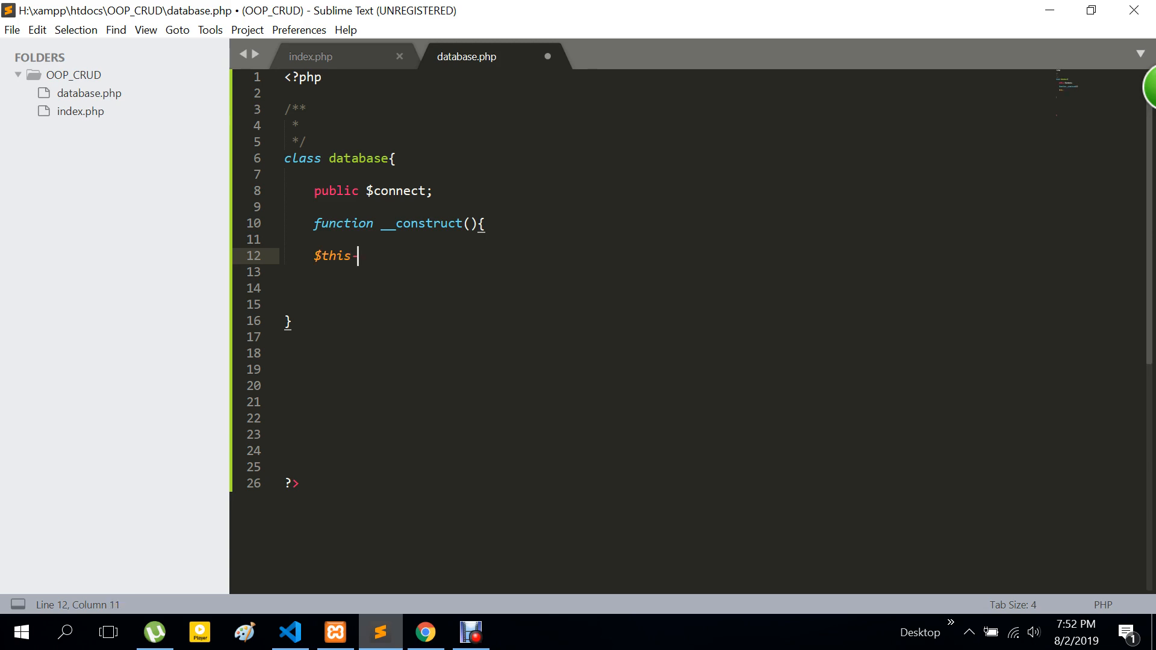
type("->")
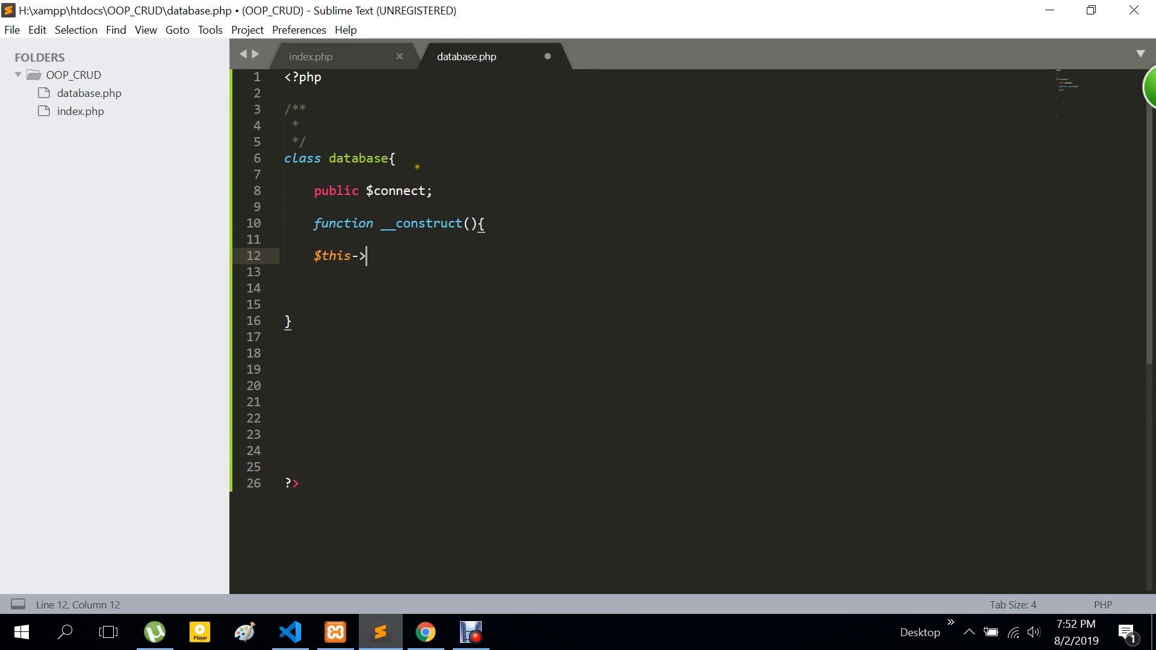
double_click(400, 191)
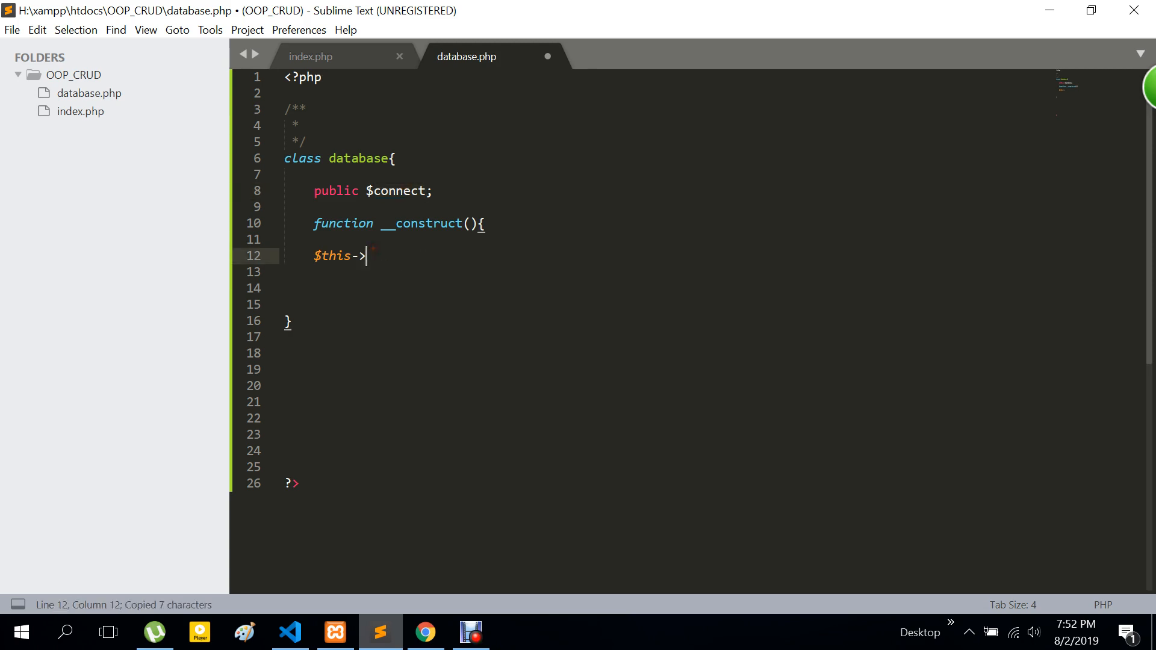
type("connect")
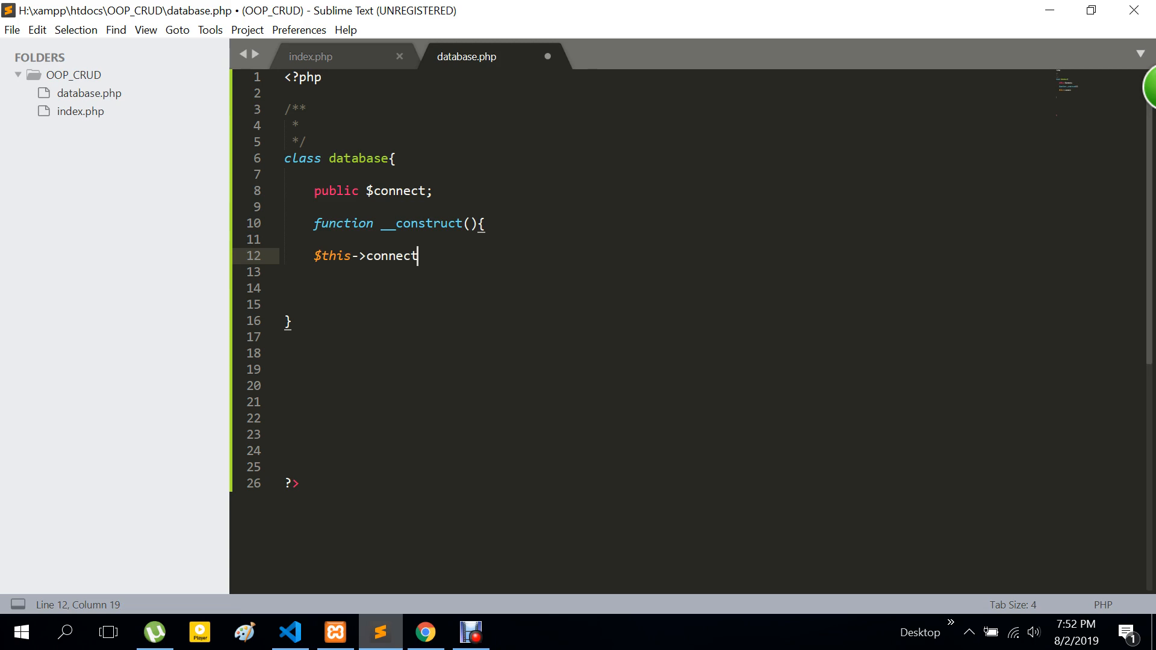
type("=")
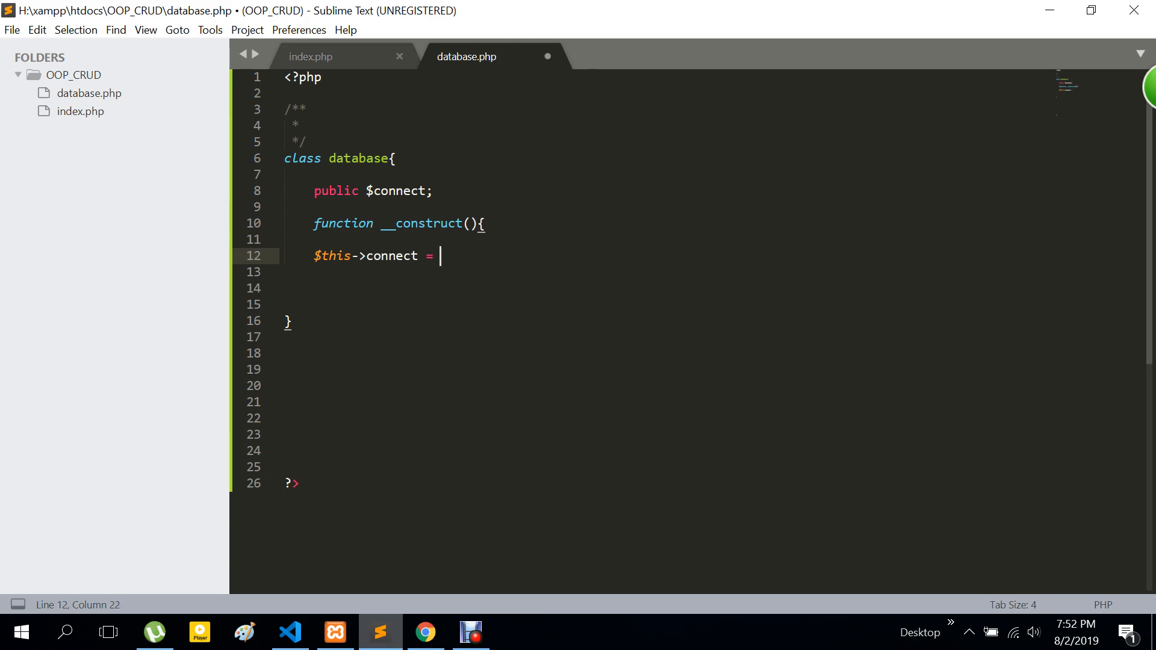
type("my")
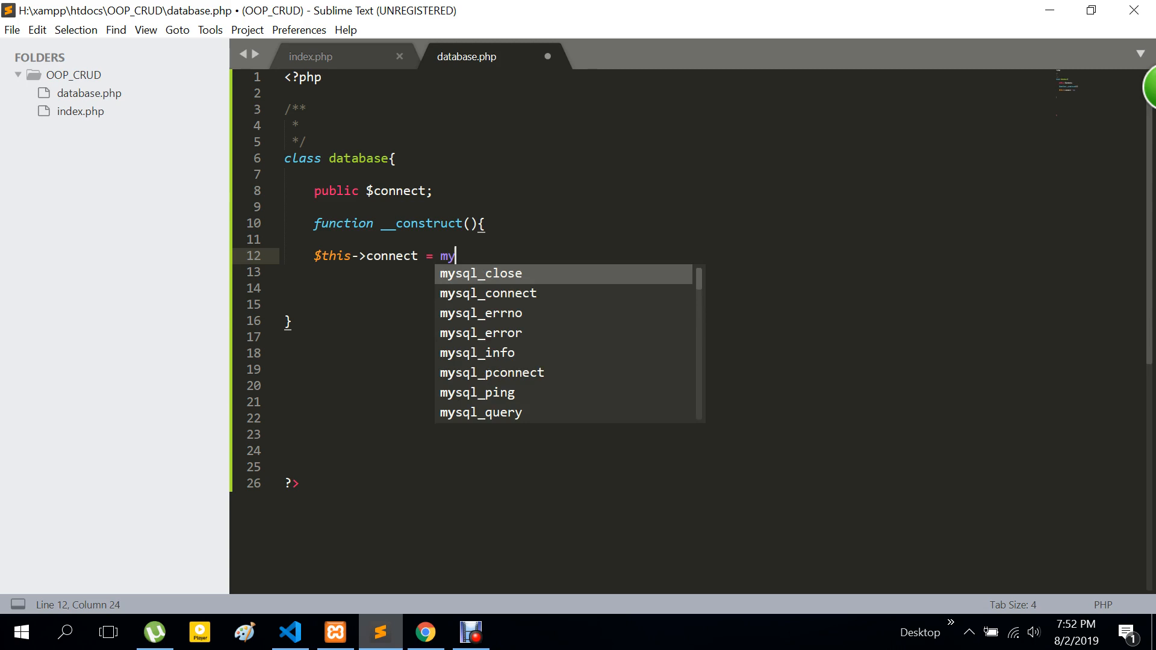
type("s")
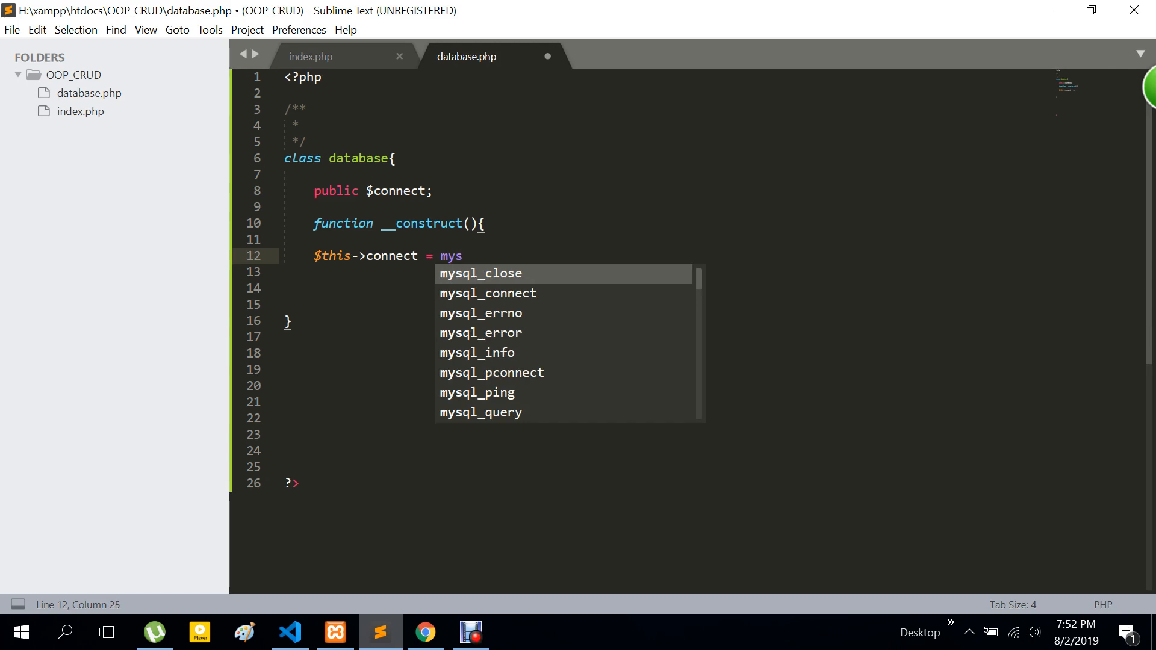
type("q")
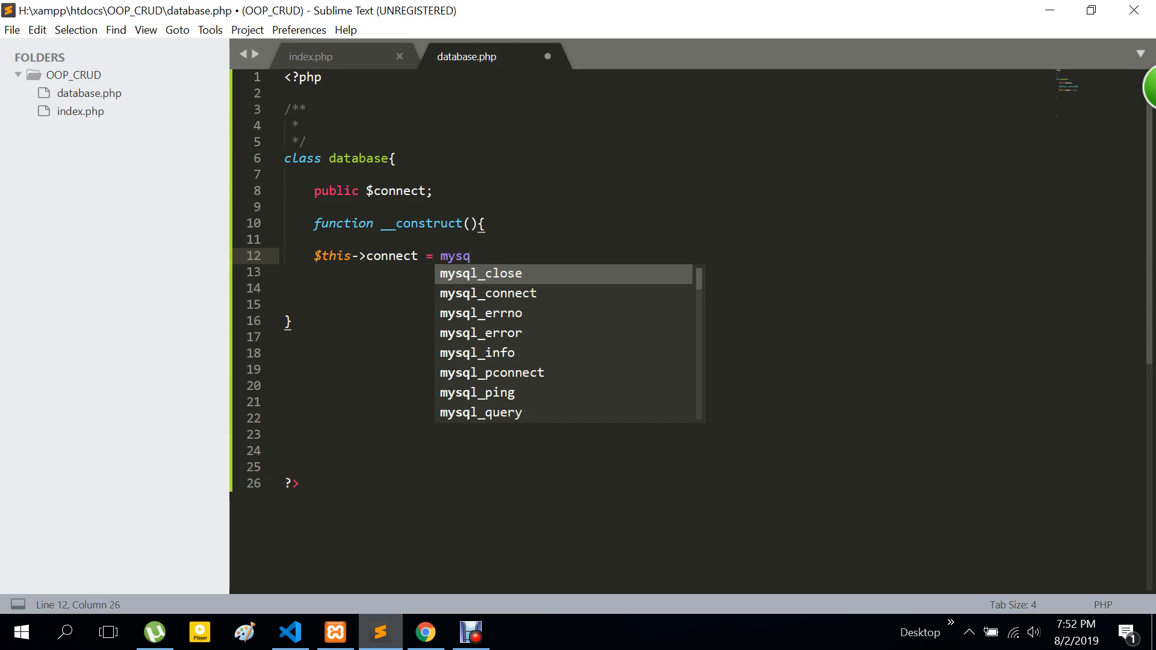
type("i")
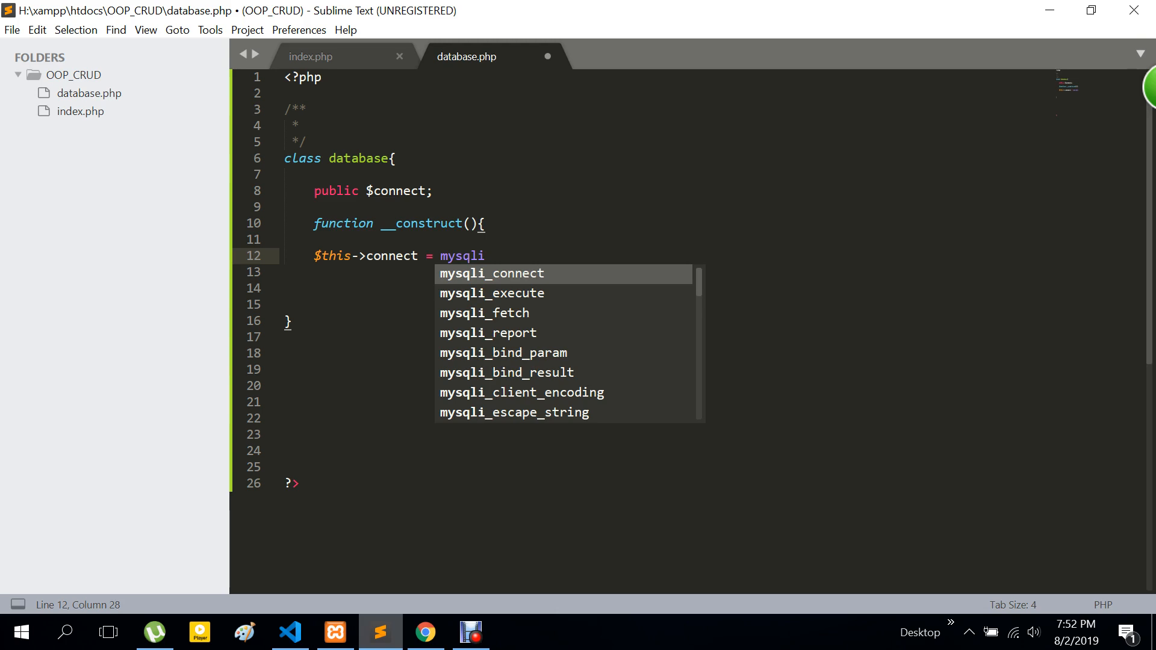
Step: Complete the call as mysqli_connect("localhost","root","","") with the database name pending
key("Tab")
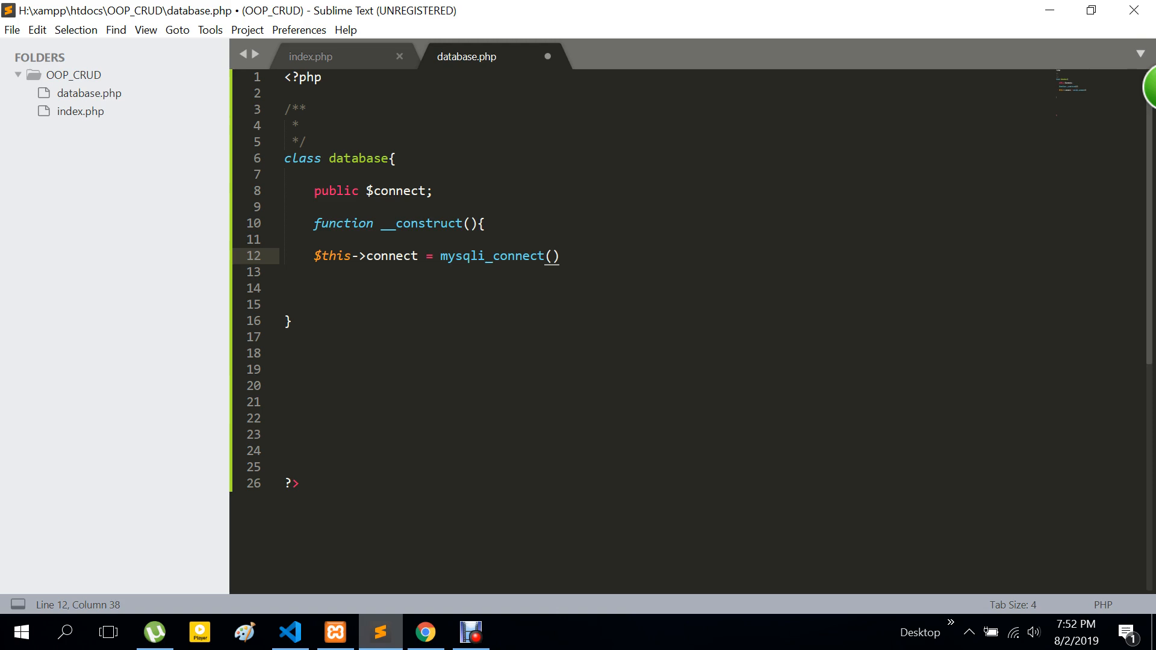
key("Left")
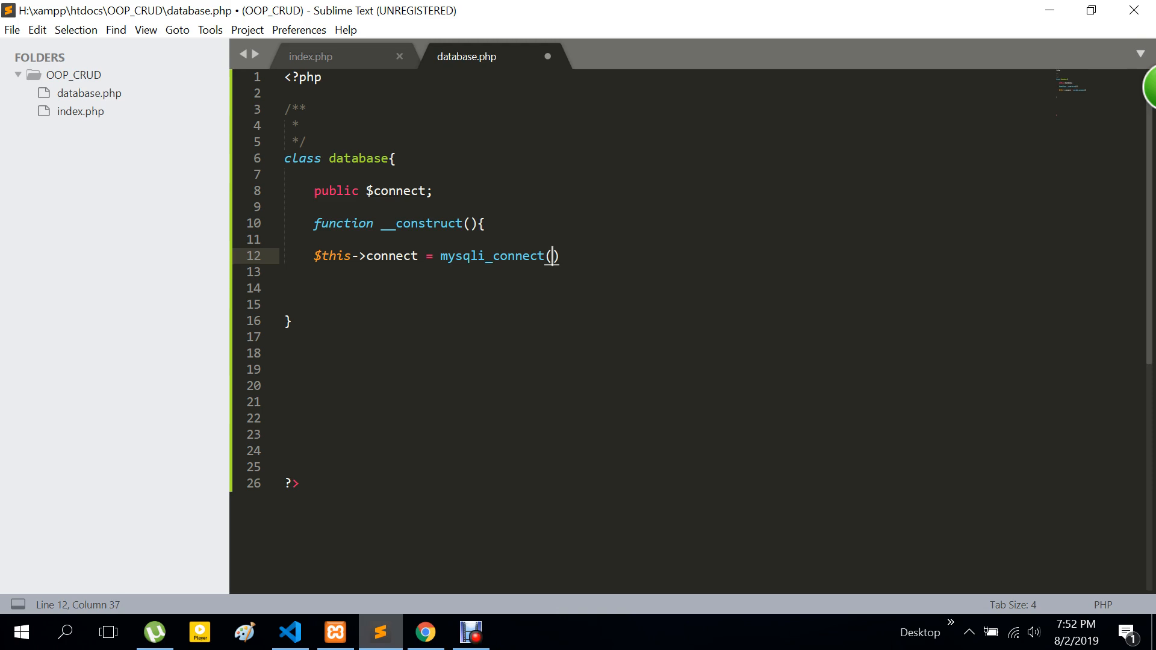
type("\"\"")
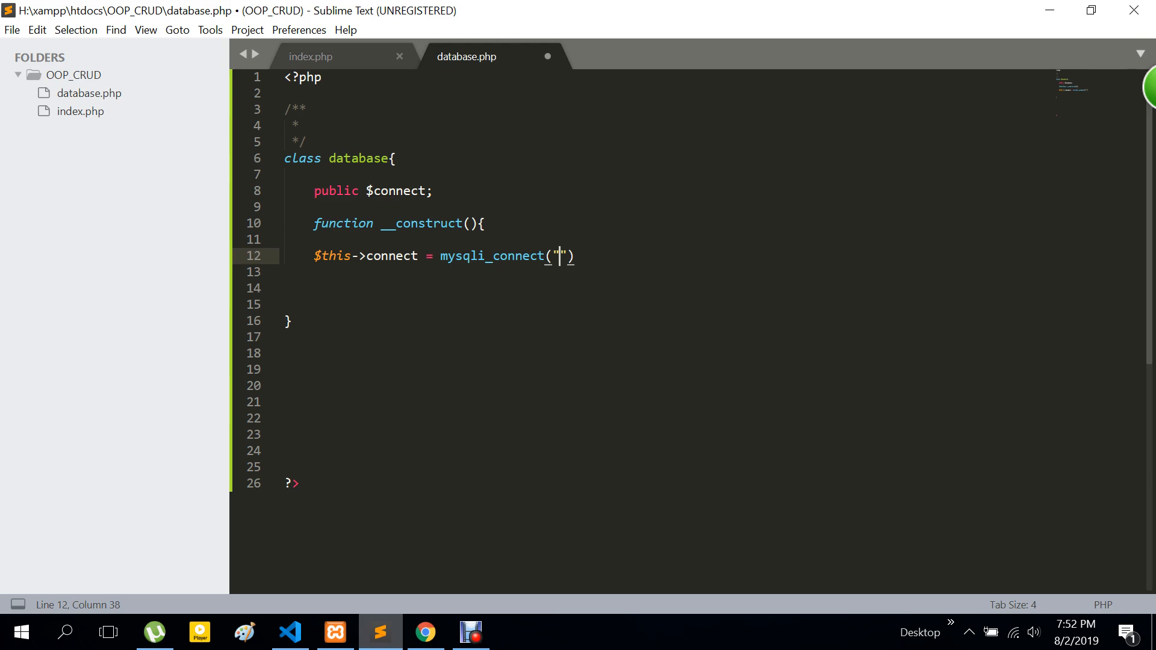
type("loc")
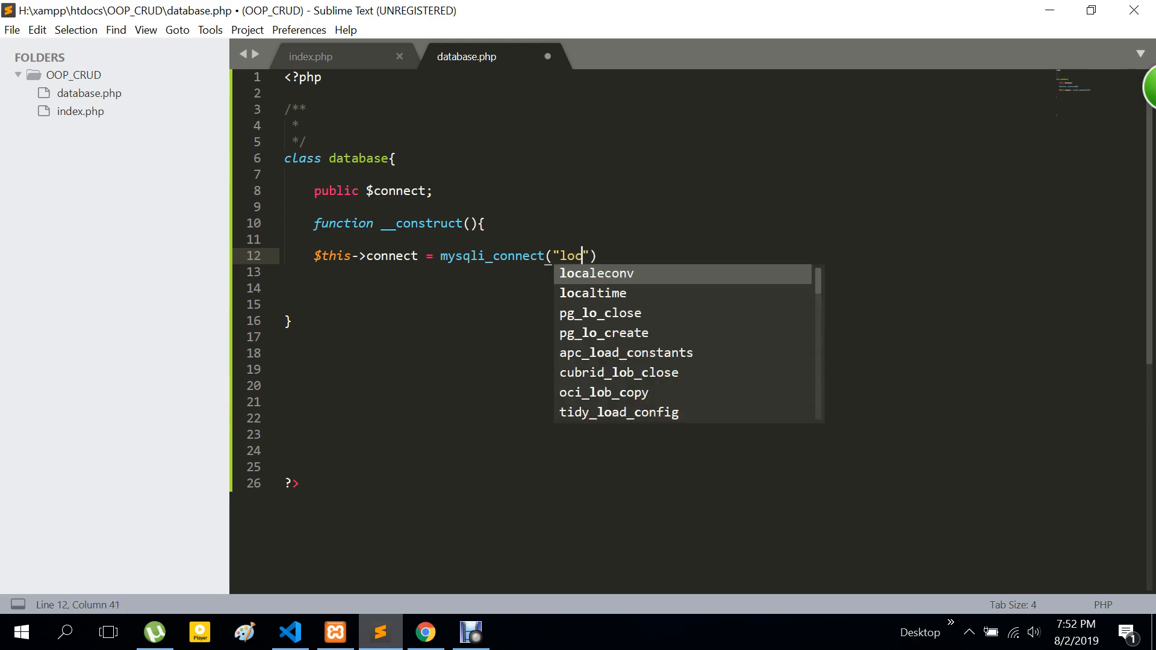
type("a")
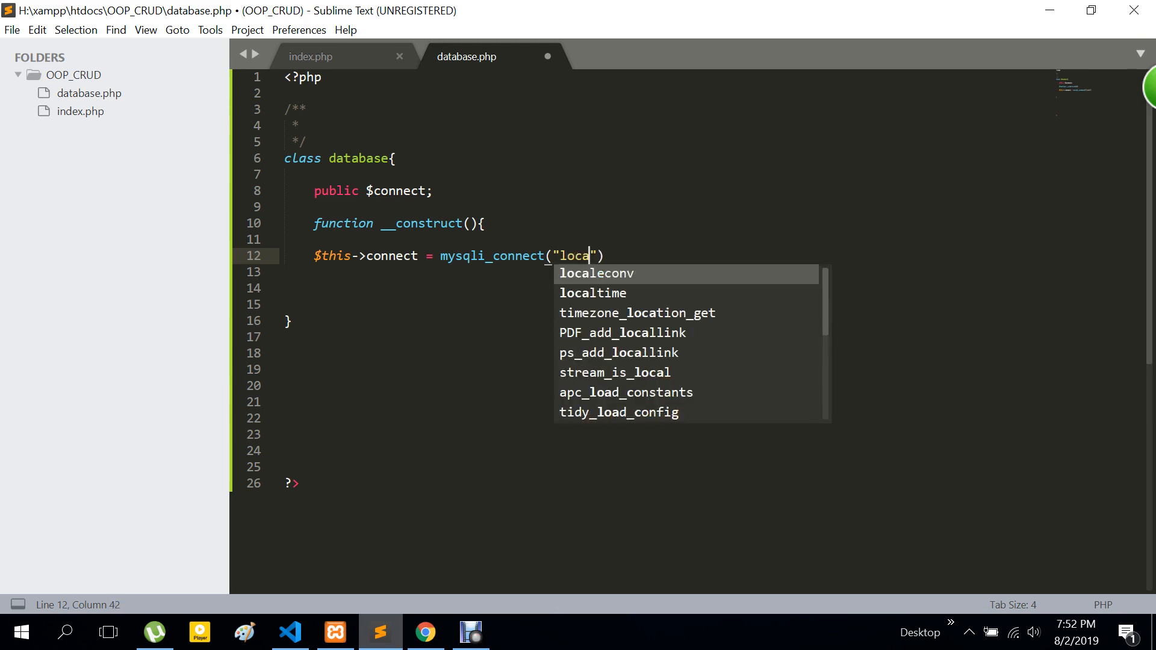
type("lho")
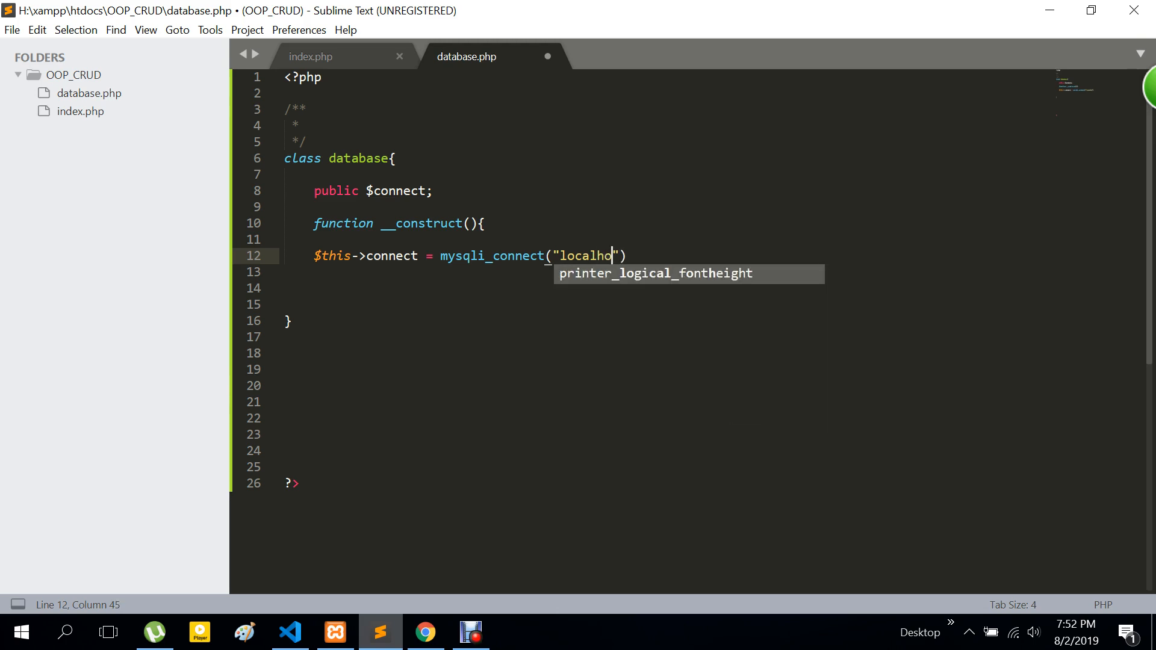
type("st")
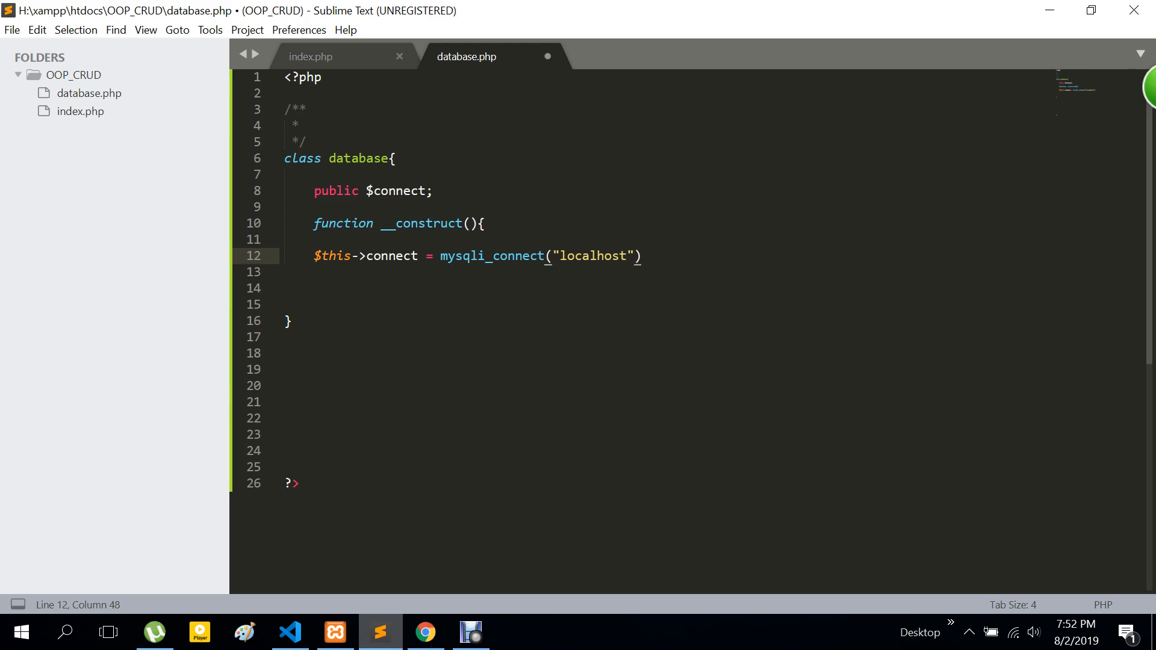
type(",")
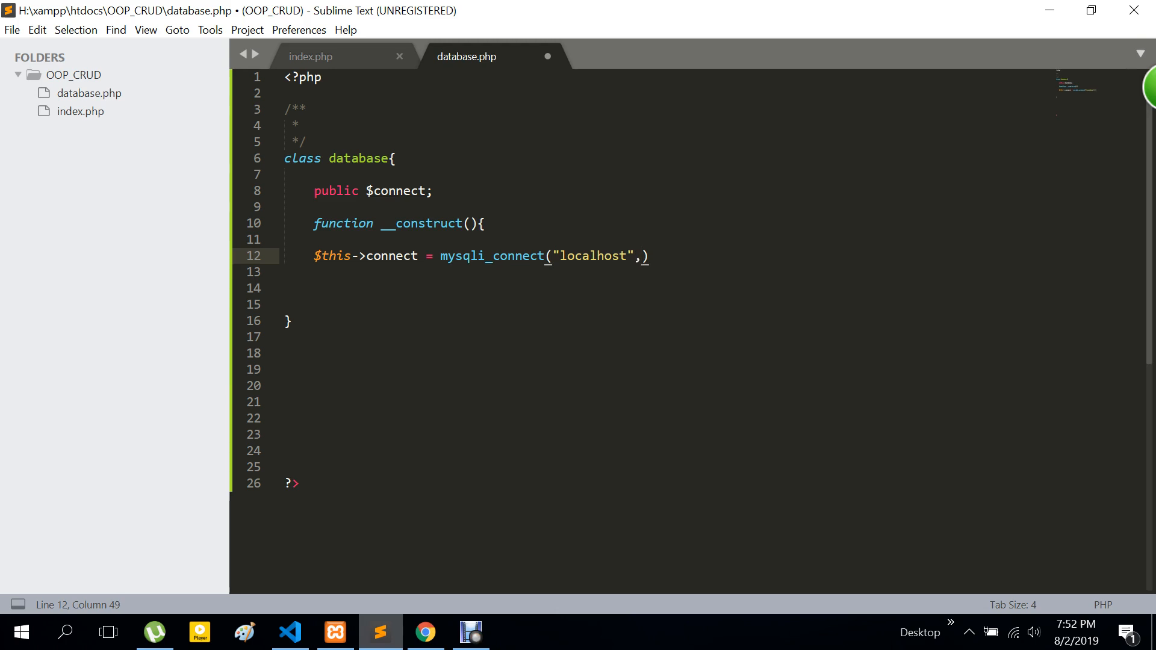
type("\"\"")
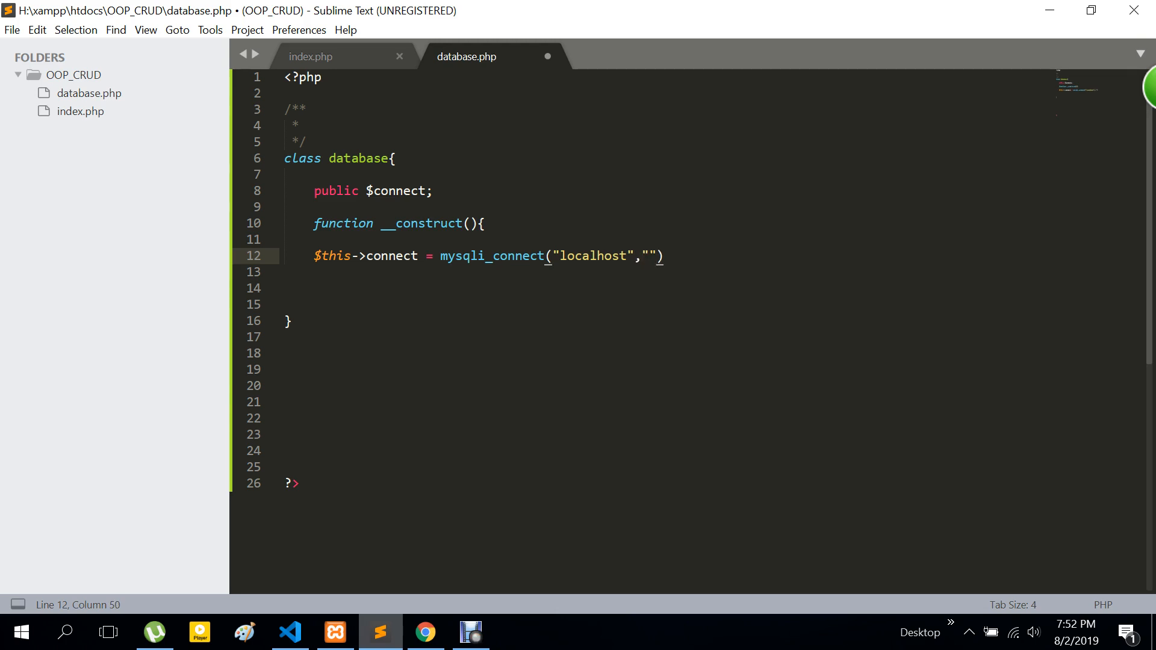
type("root")
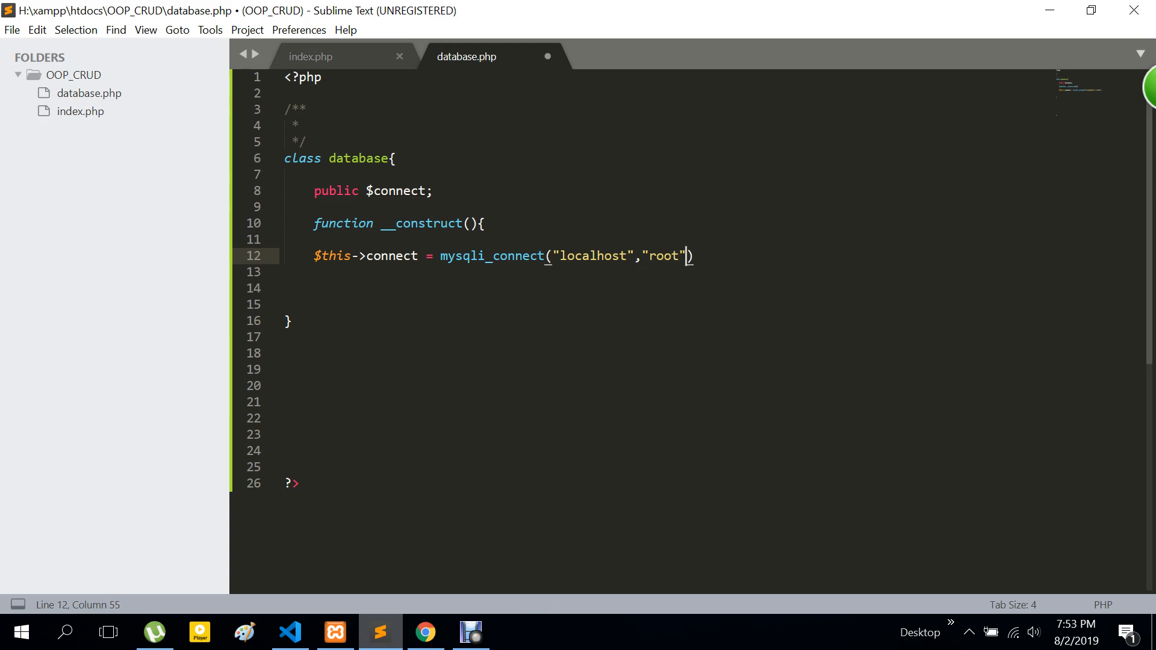
type(",:")
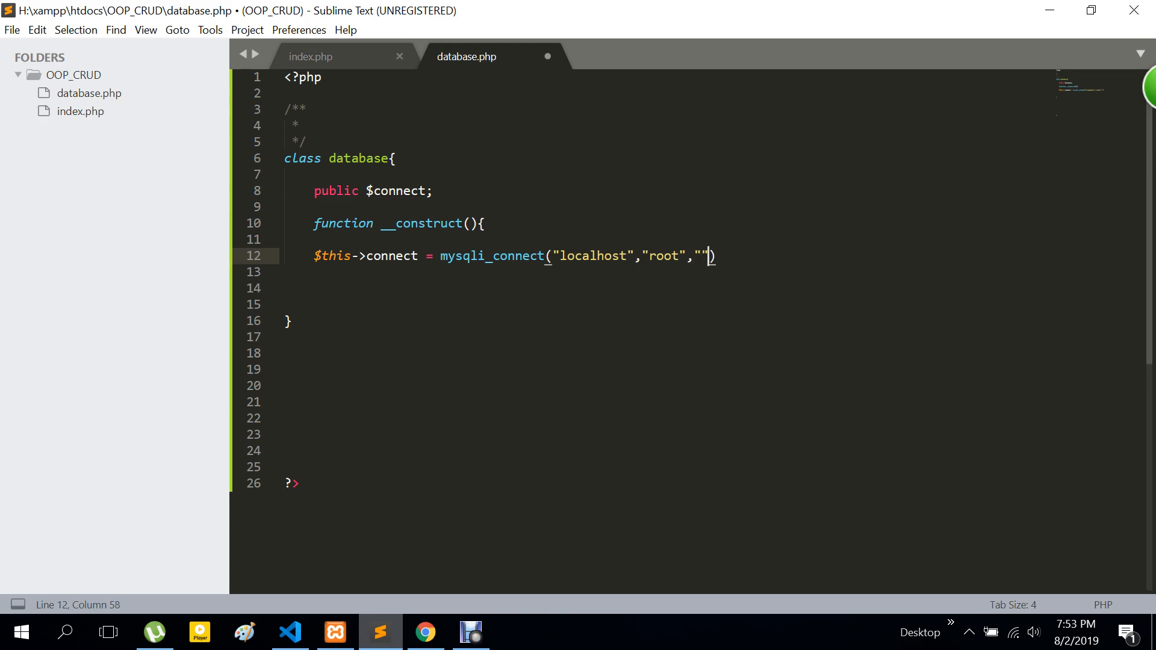
type(",\"")
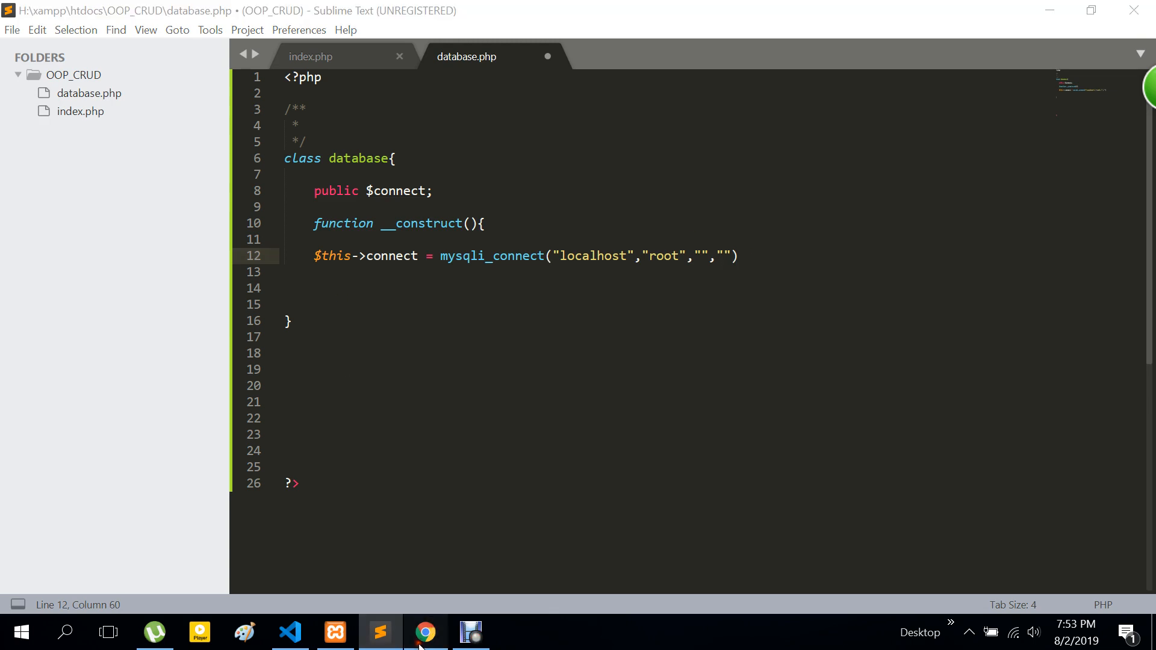
Step: Check the damo_crud database overview in phpMyAdmin to confirm its name
left_click(424, 632)
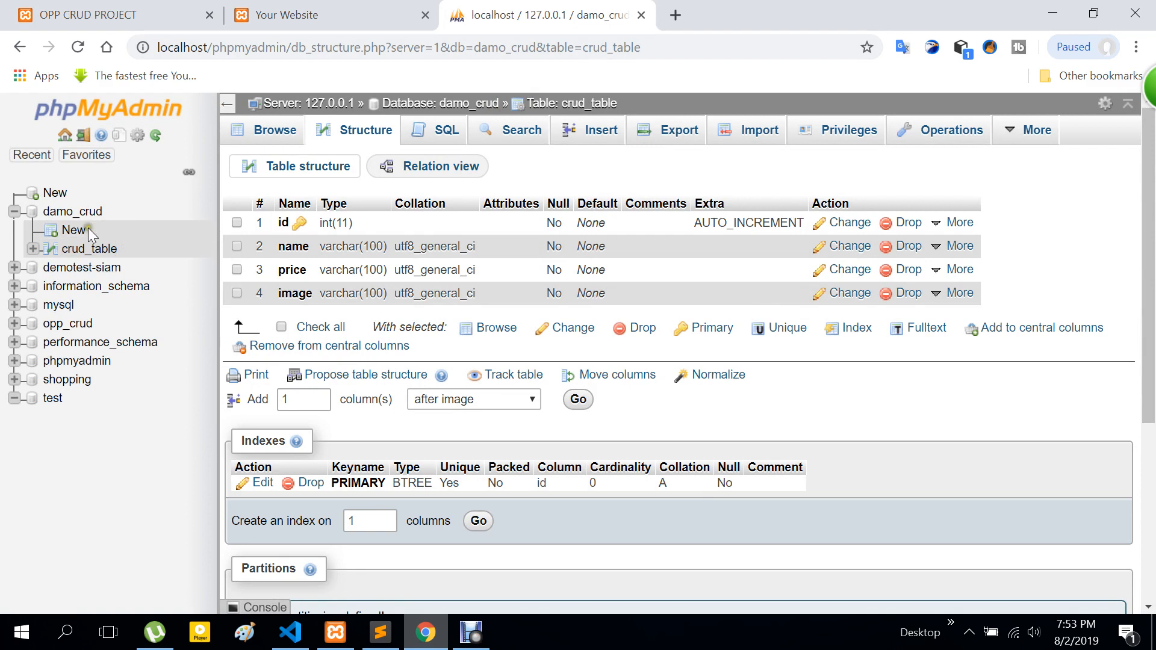
left_click(72, 212)
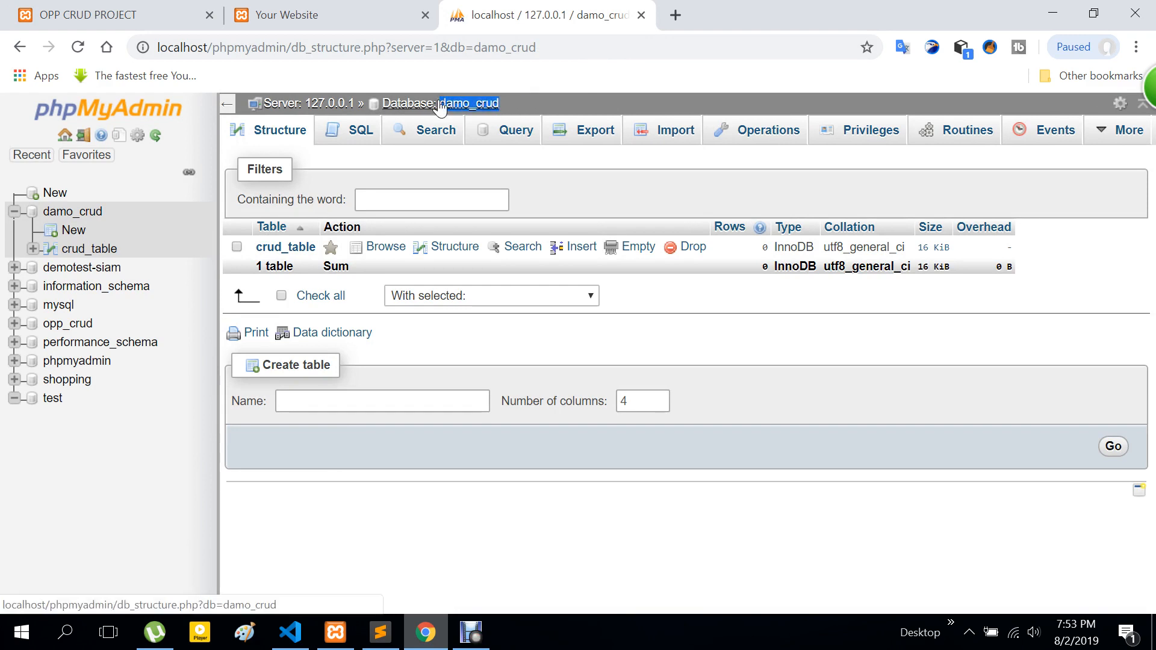
Step: Complete the mysqli_connect call with "damo_crud" as the database name, ending with a semicolon
left_click(380, 632)
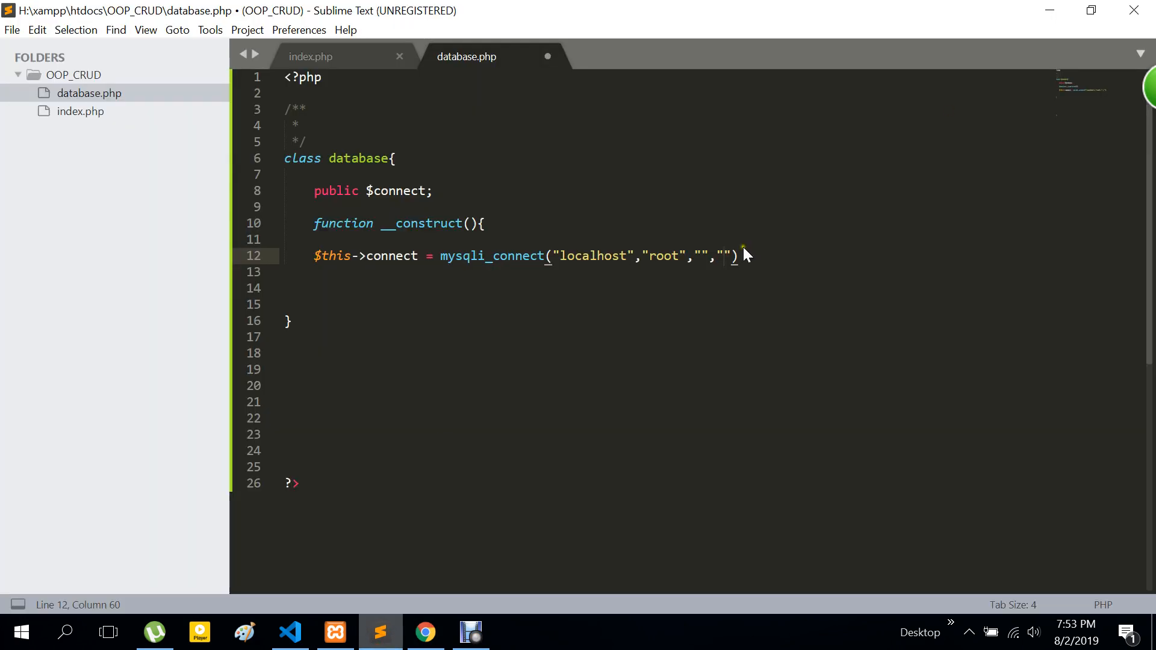
type("damo_crud")
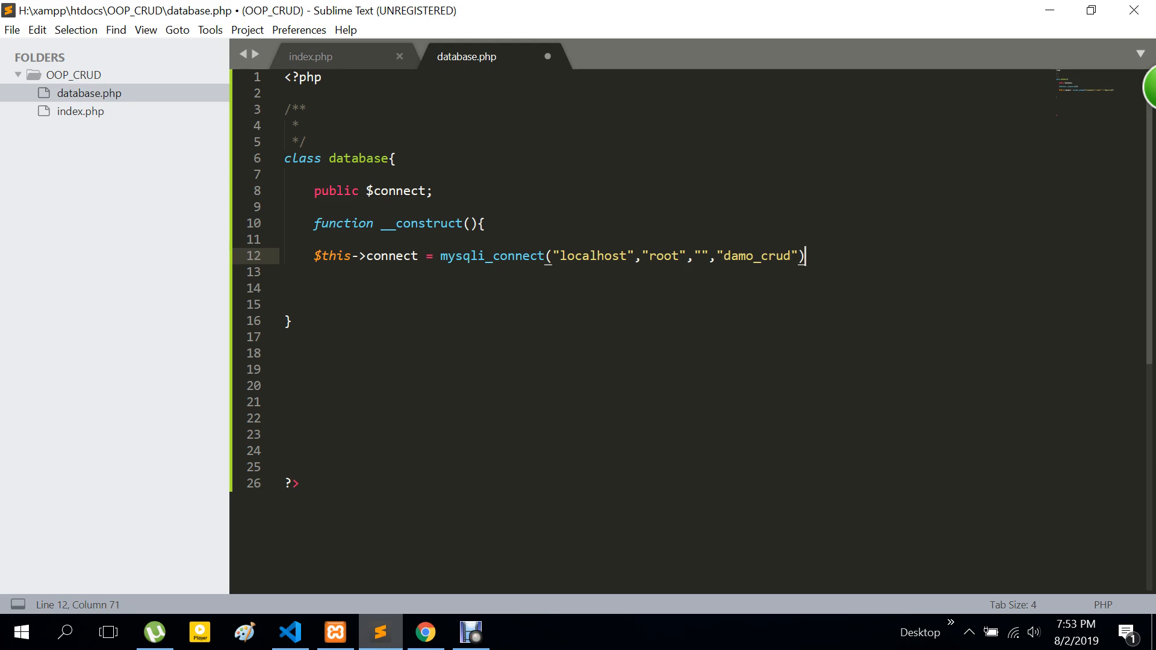
type(";")
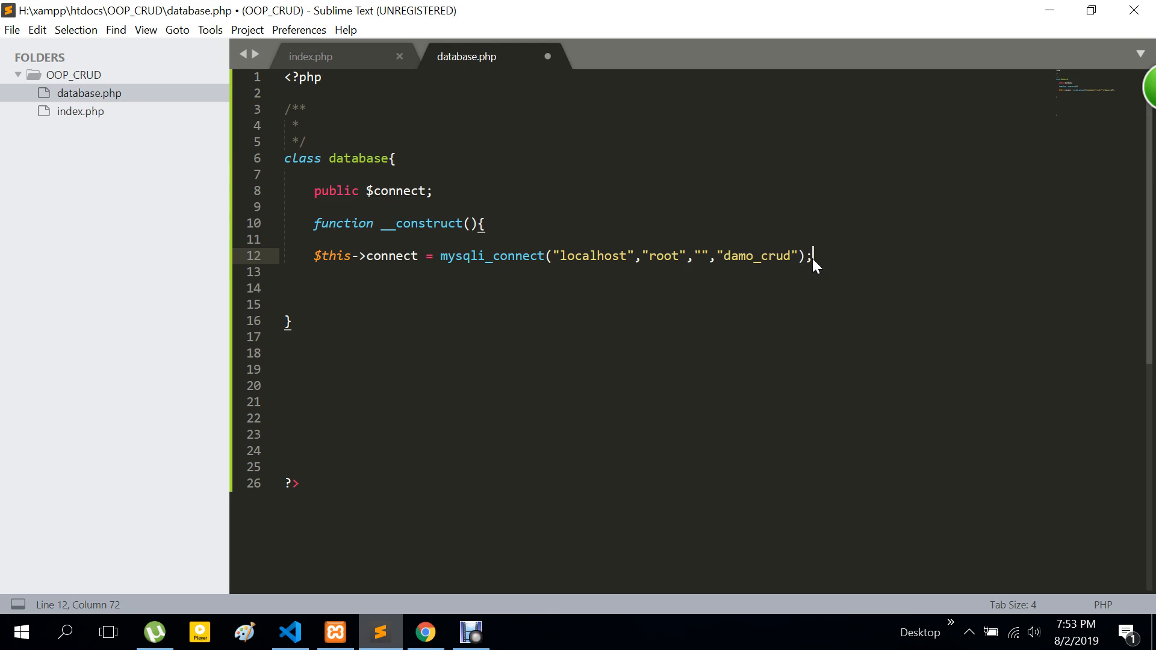
key("enter")
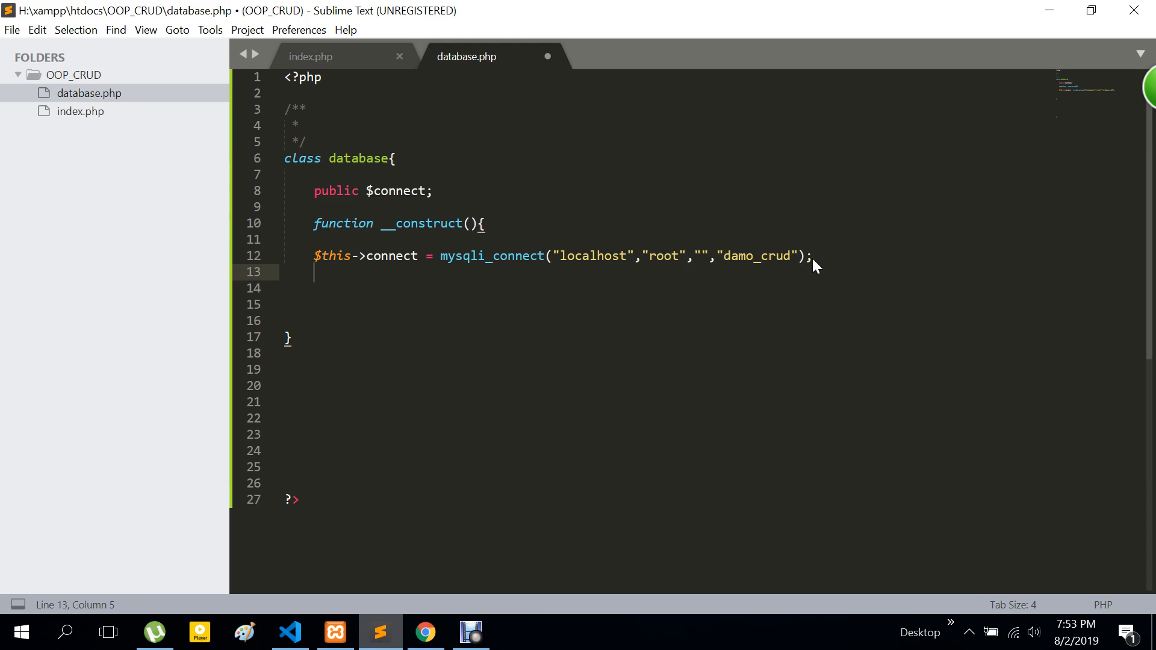
Step: Add an if block on $this->connect with an echo statement inside it
type("if ($this->connect) {")
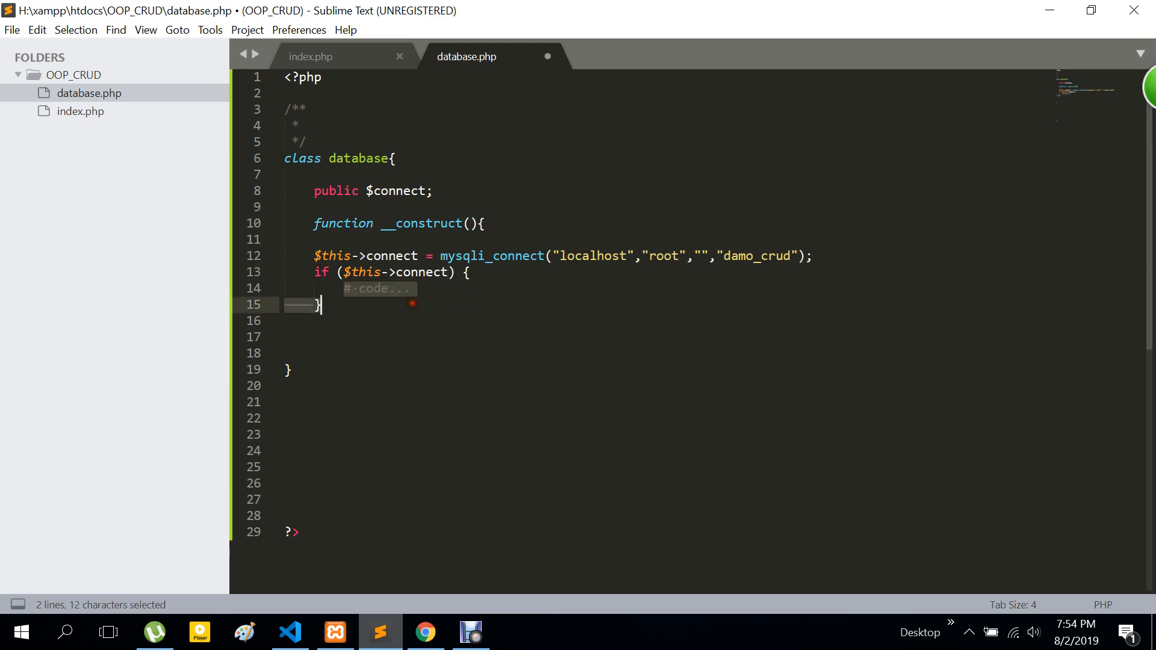
left_click(416, 288)
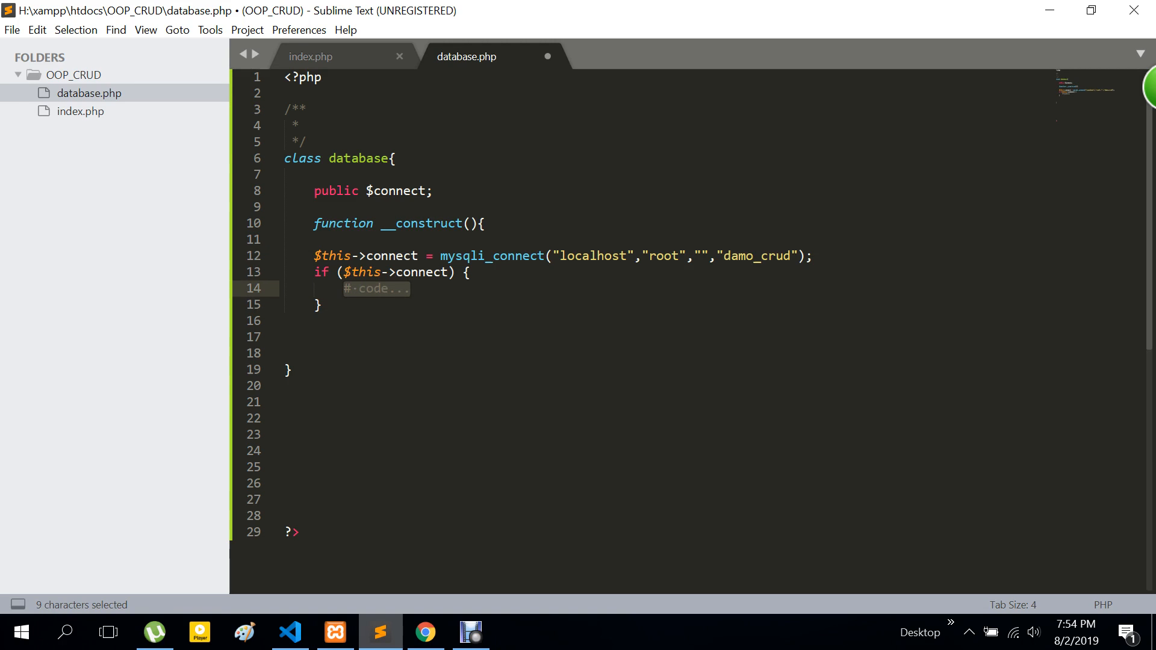
type("echo")
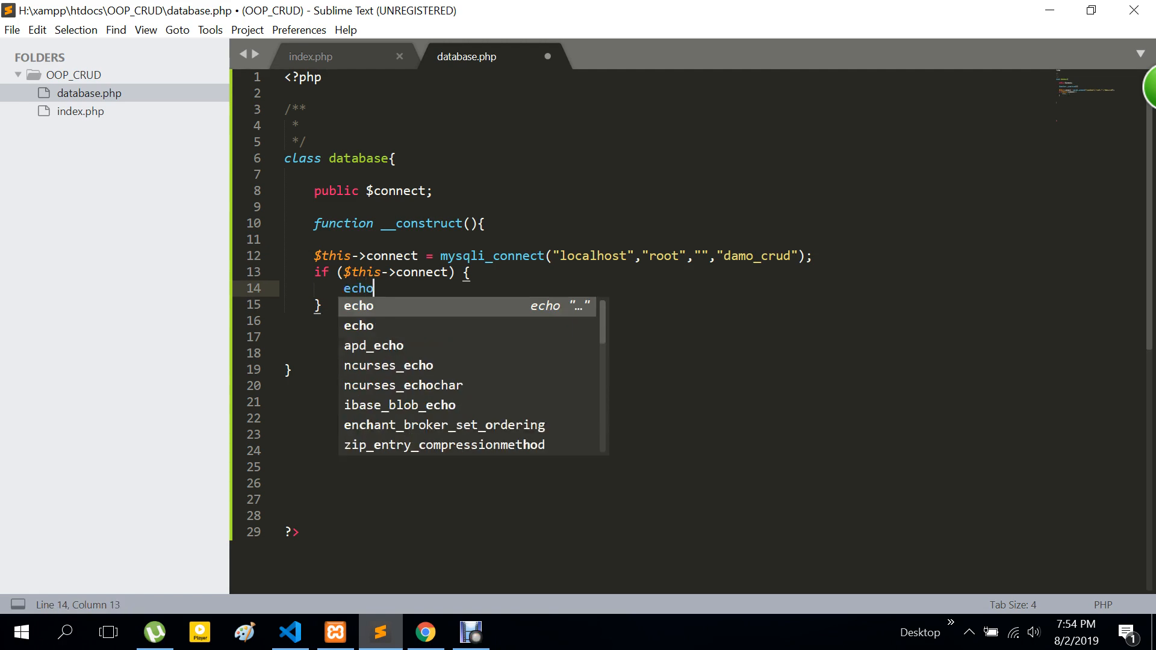
type("\"")
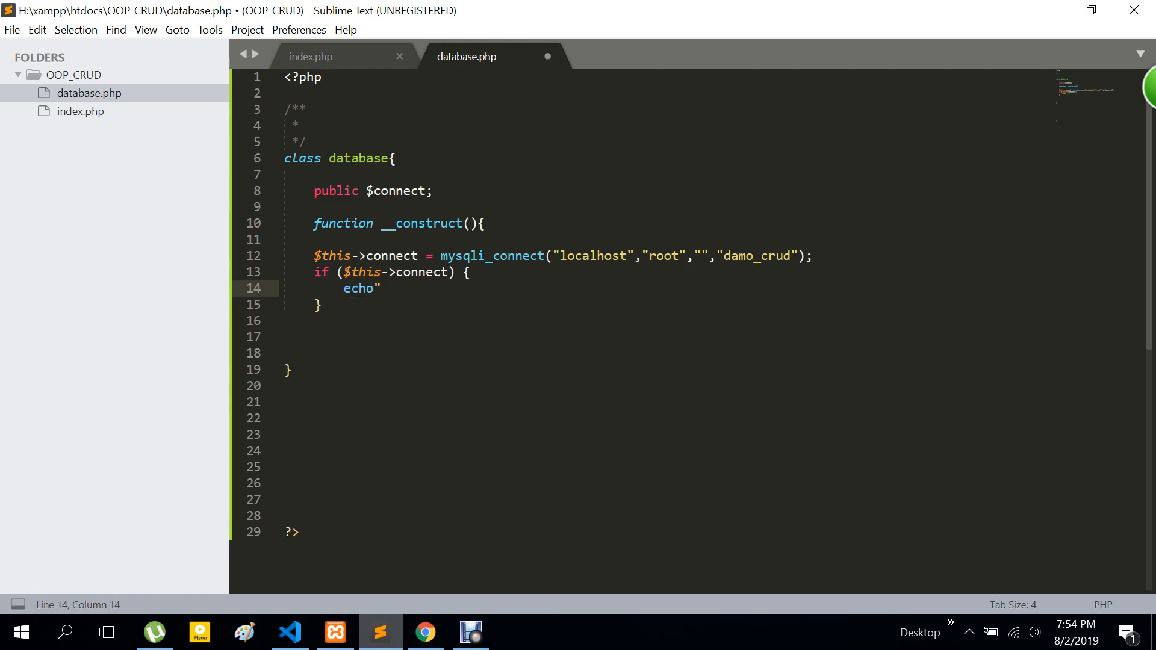
type("\"")
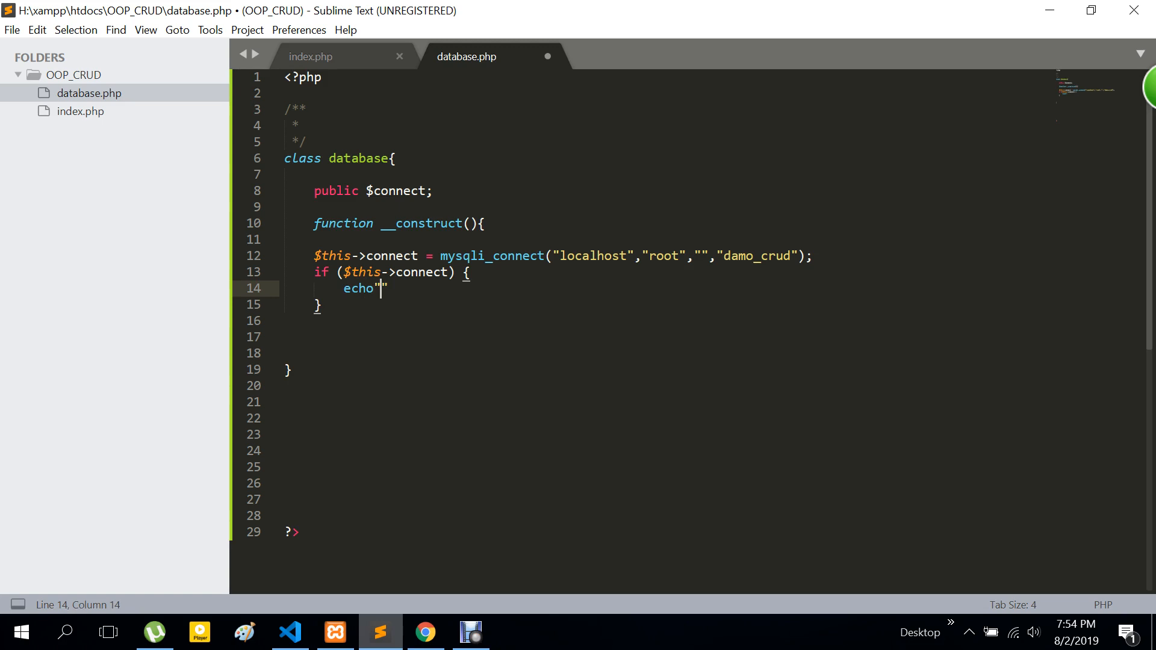
Step: Make the echo print "Database connect successfuly" ending with a semicolon
type("Da")
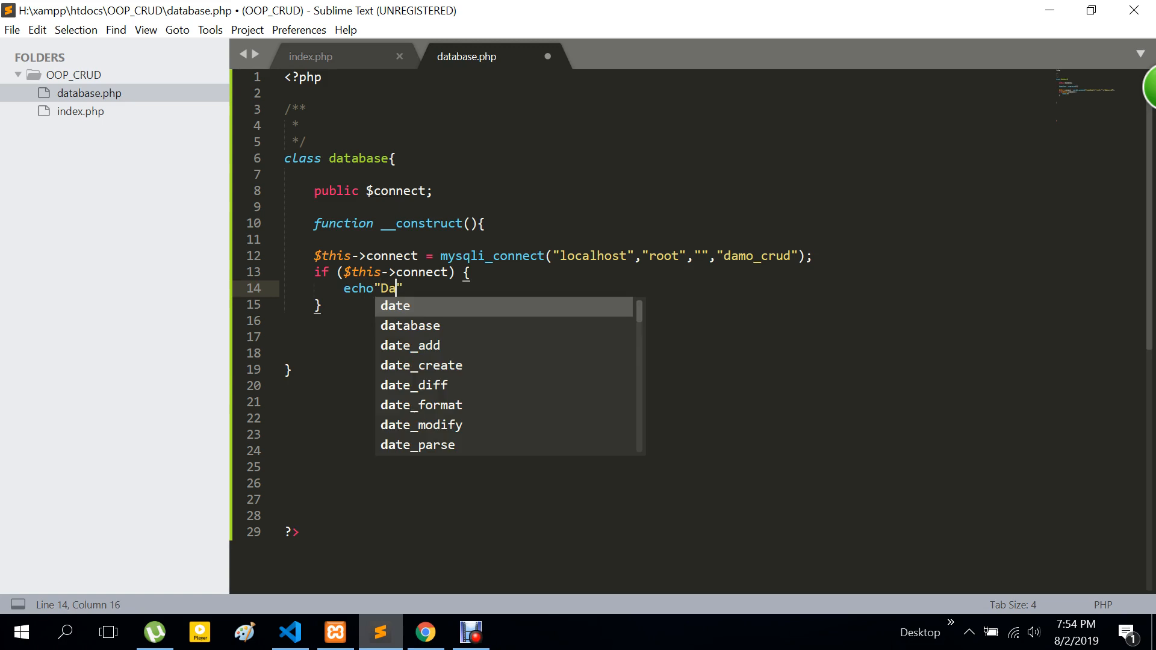
type("tabase co")
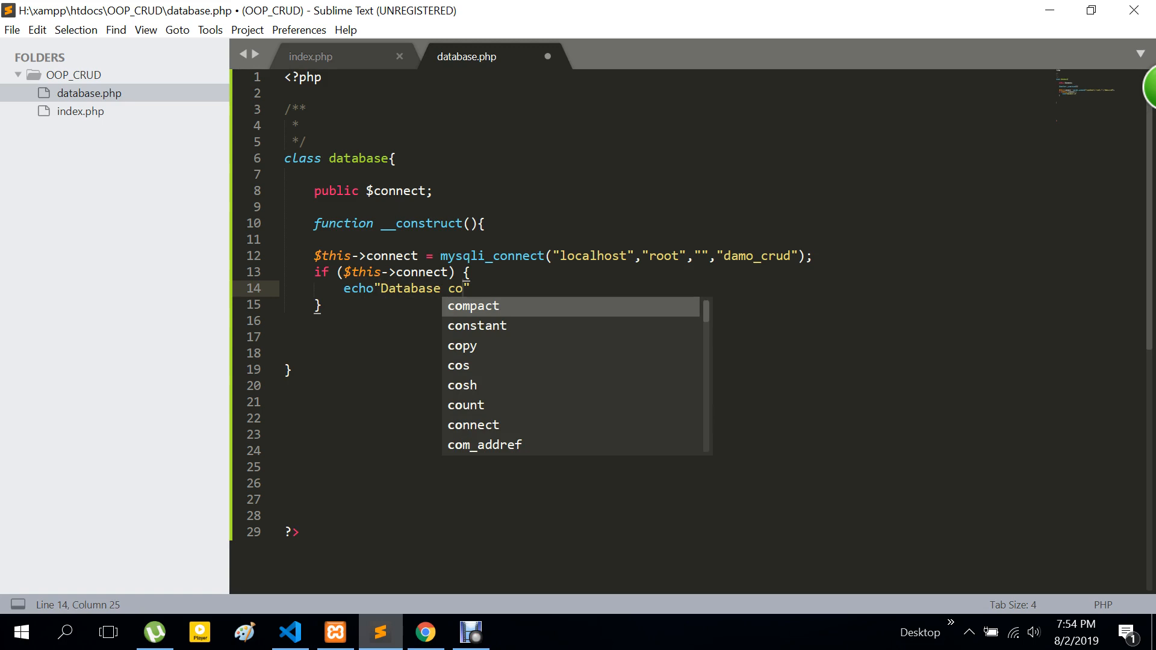
type("nnec")
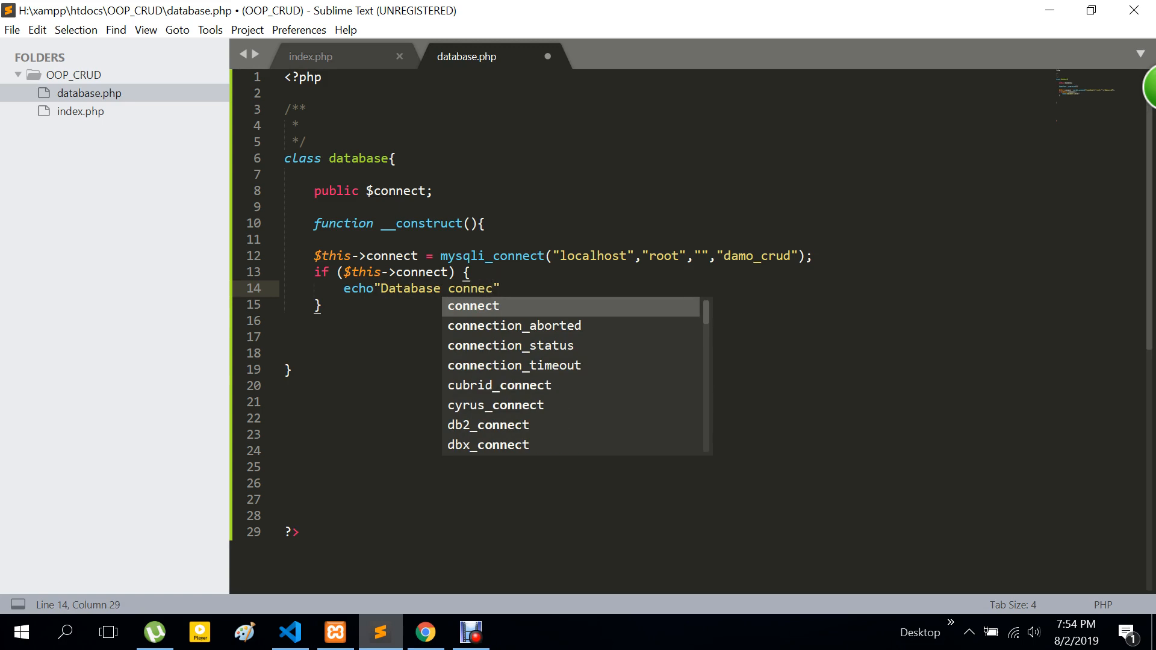
type("t")
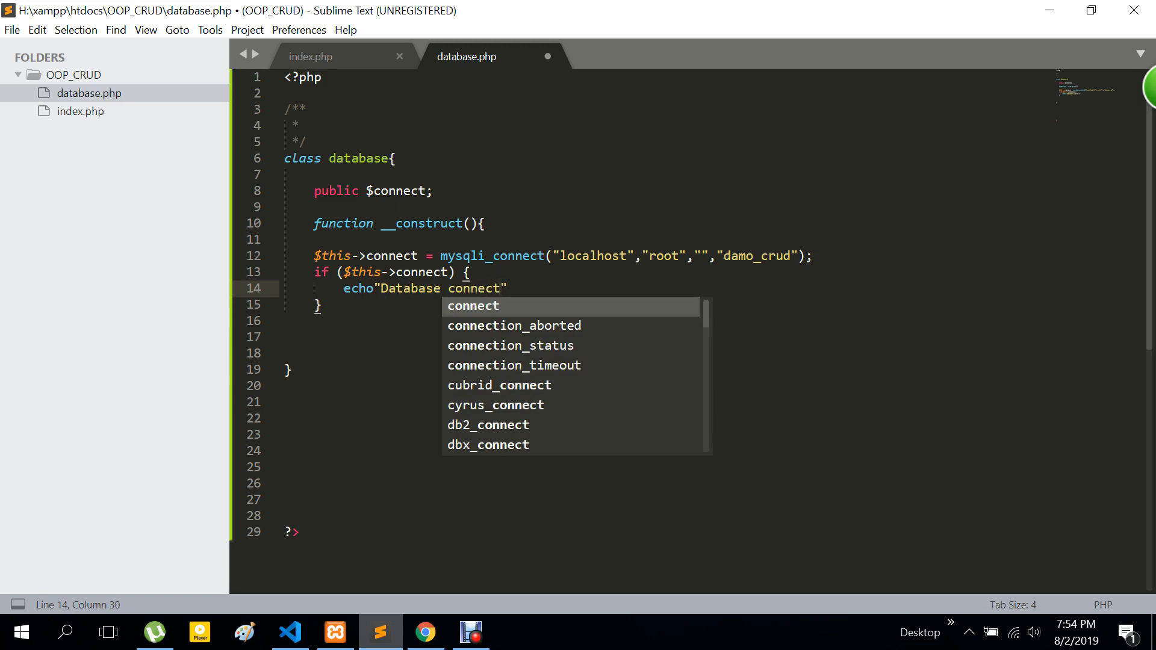
type("S")
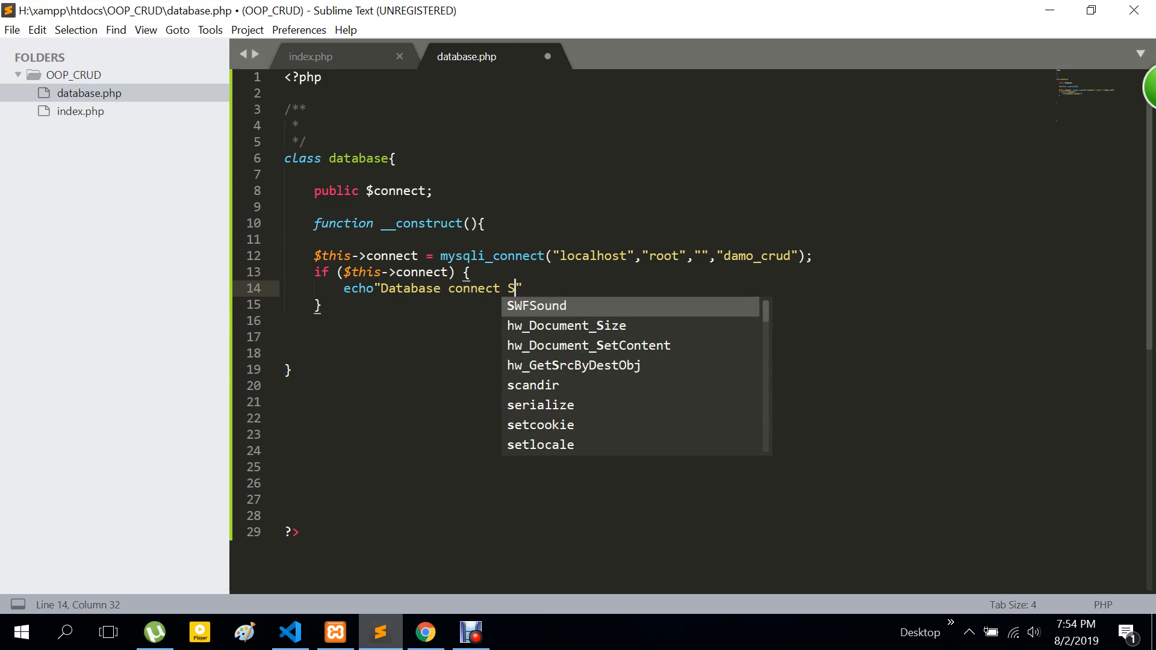
type("u")
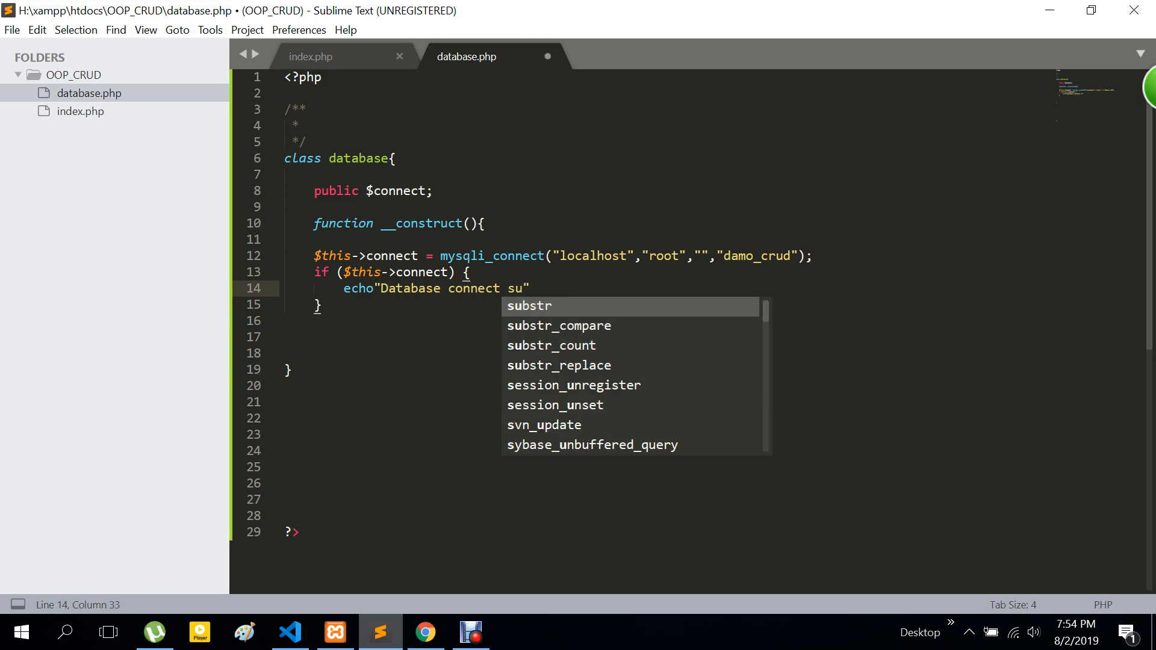
type("ccessf")
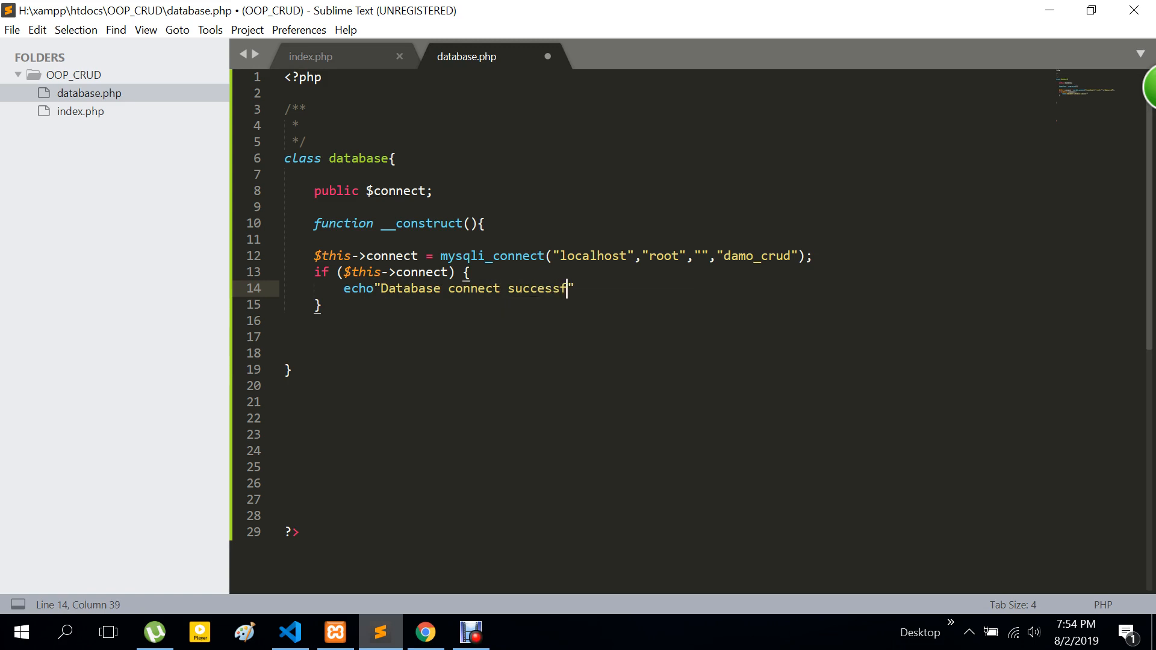
type("uly")
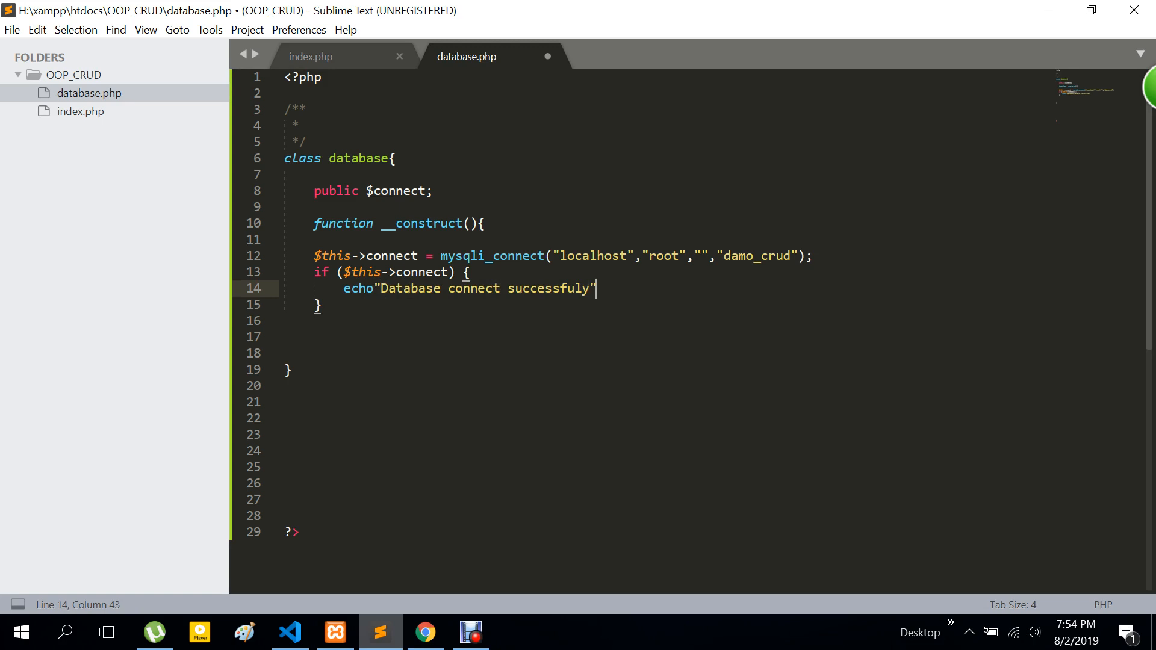
type(";")
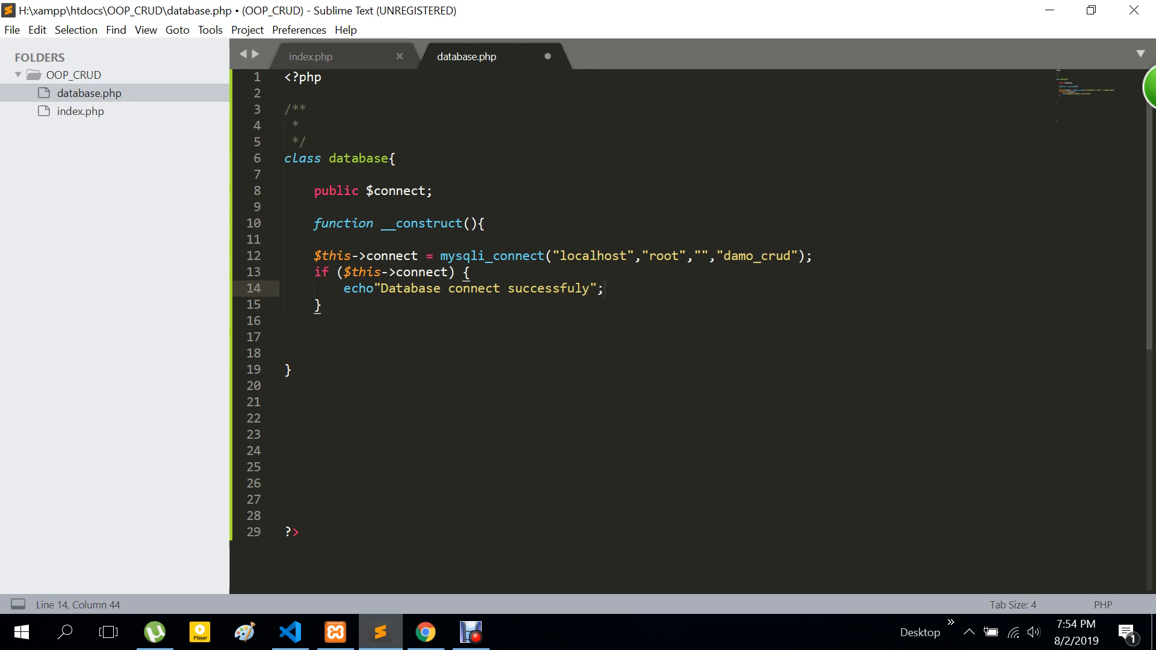
left_click(287, 320)
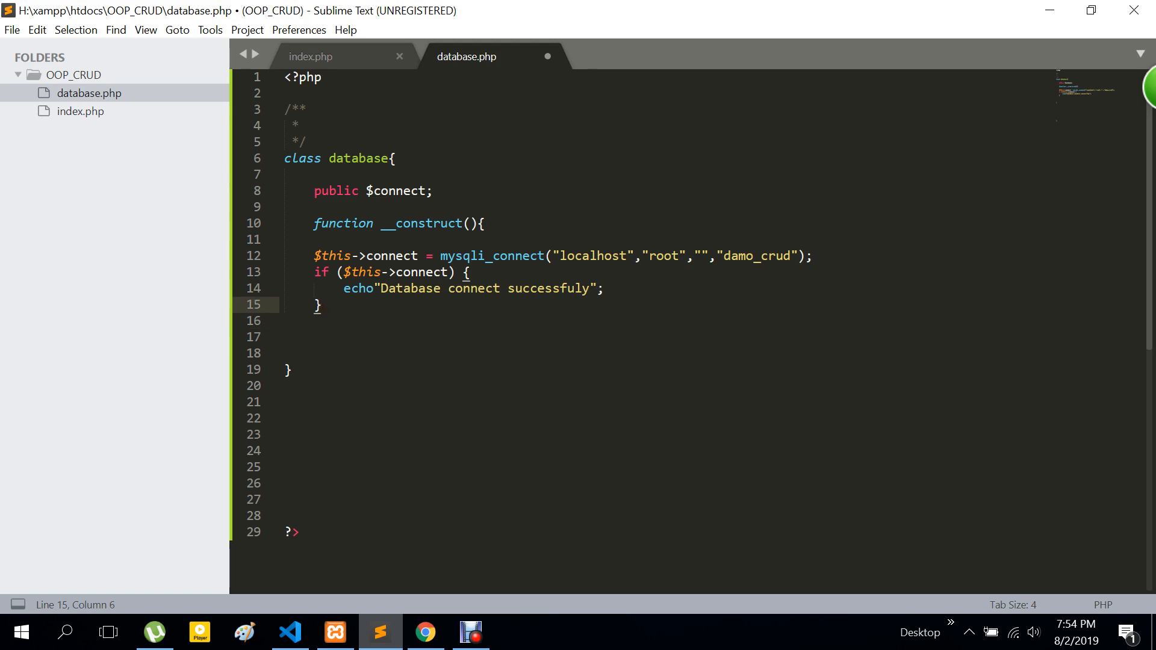
Step: Add an else branch echoing "Database connect not successfuly" when the connection fails
type("e")
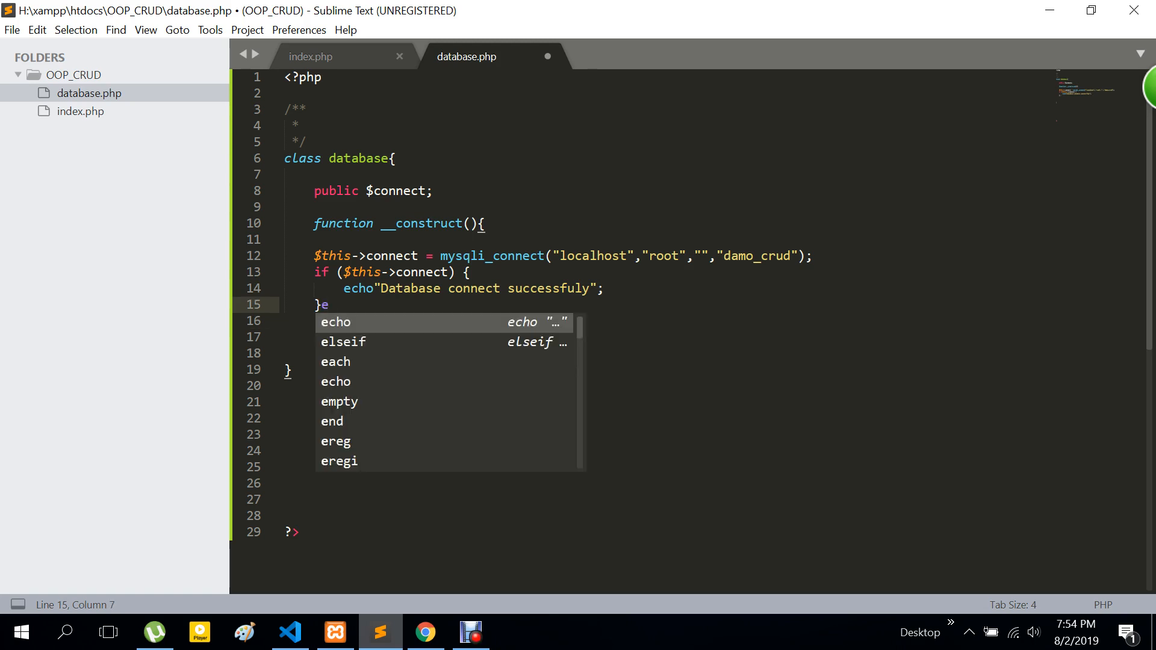
type("ls")
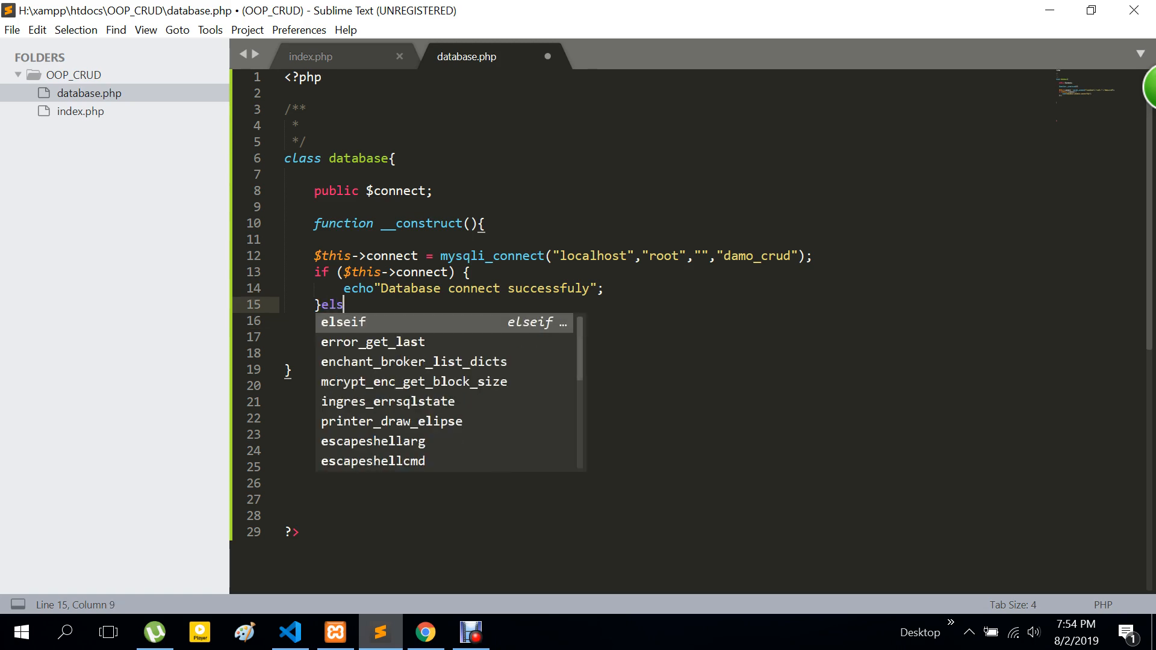
type("e")
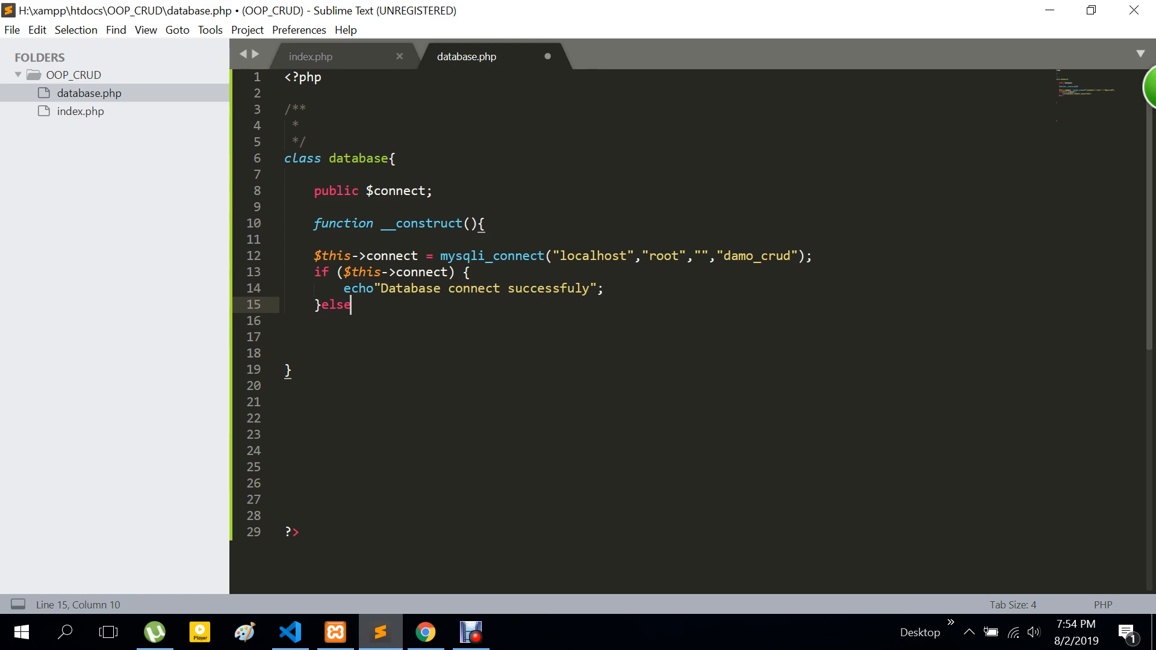
type("{")
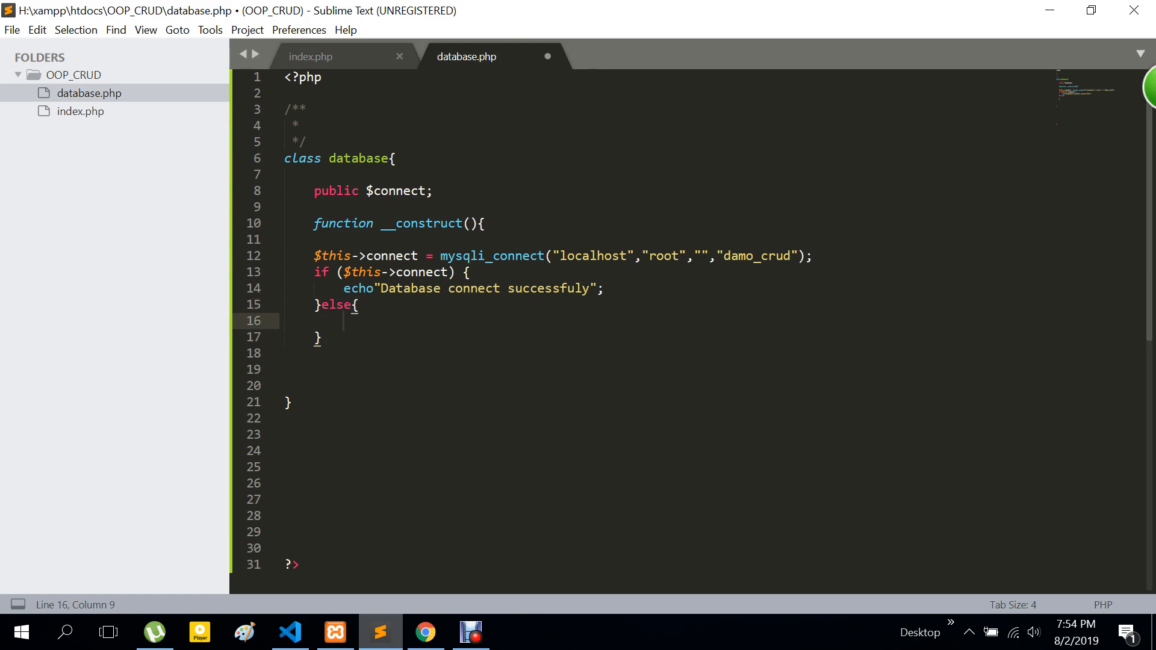
left_click(343, 288)
type("echo\"Database connect successfuly\";")
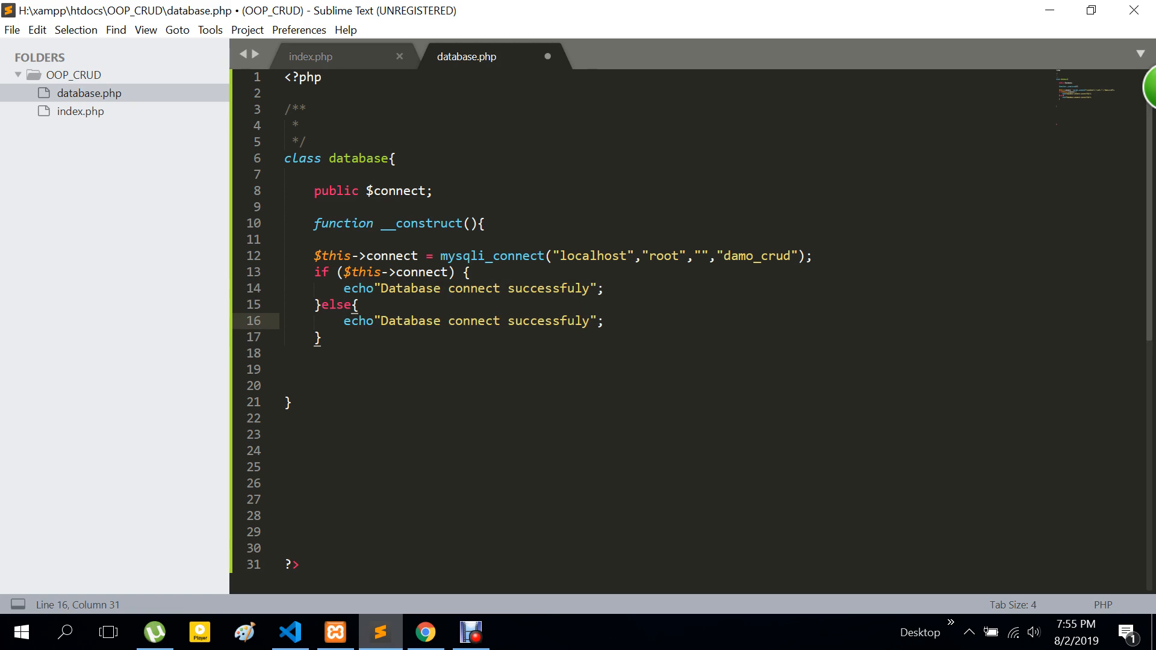
type("not")
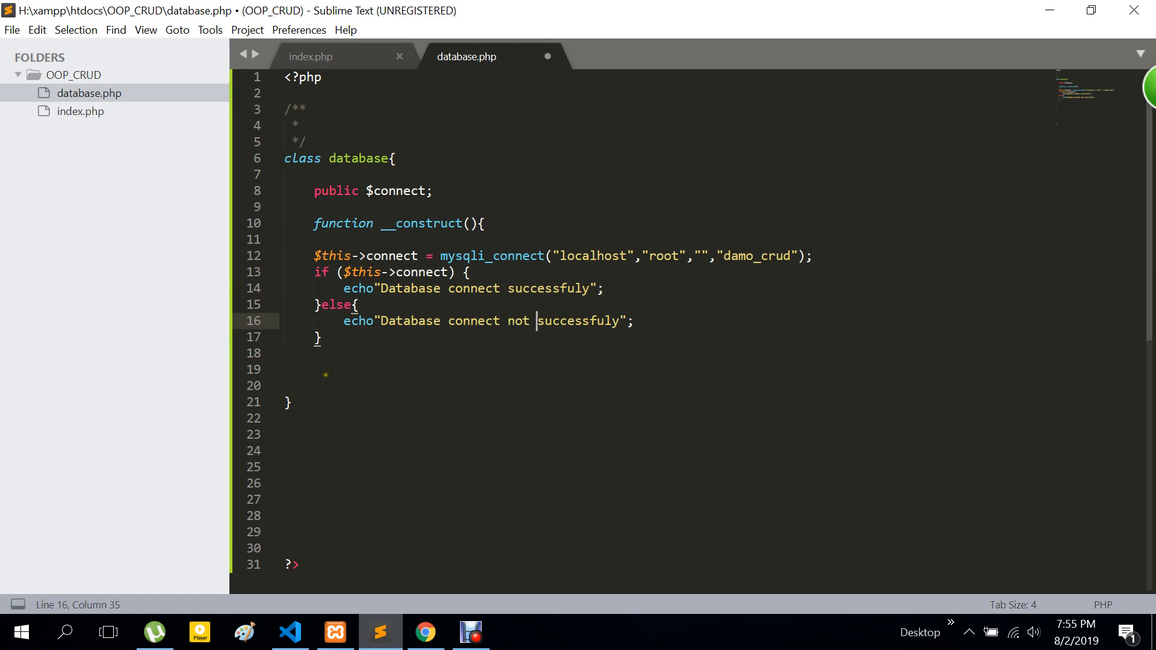
left_click(317, 369)
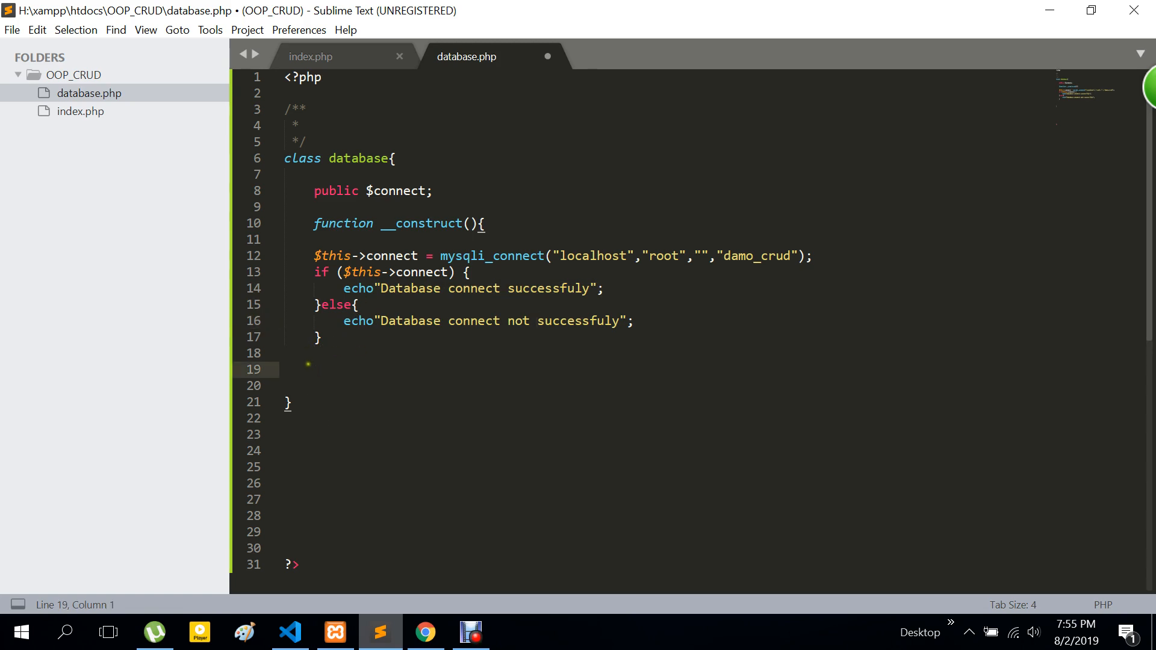
Step: Instantiate the class with $obj=new database(); after the constructor and save database.php
type("$")
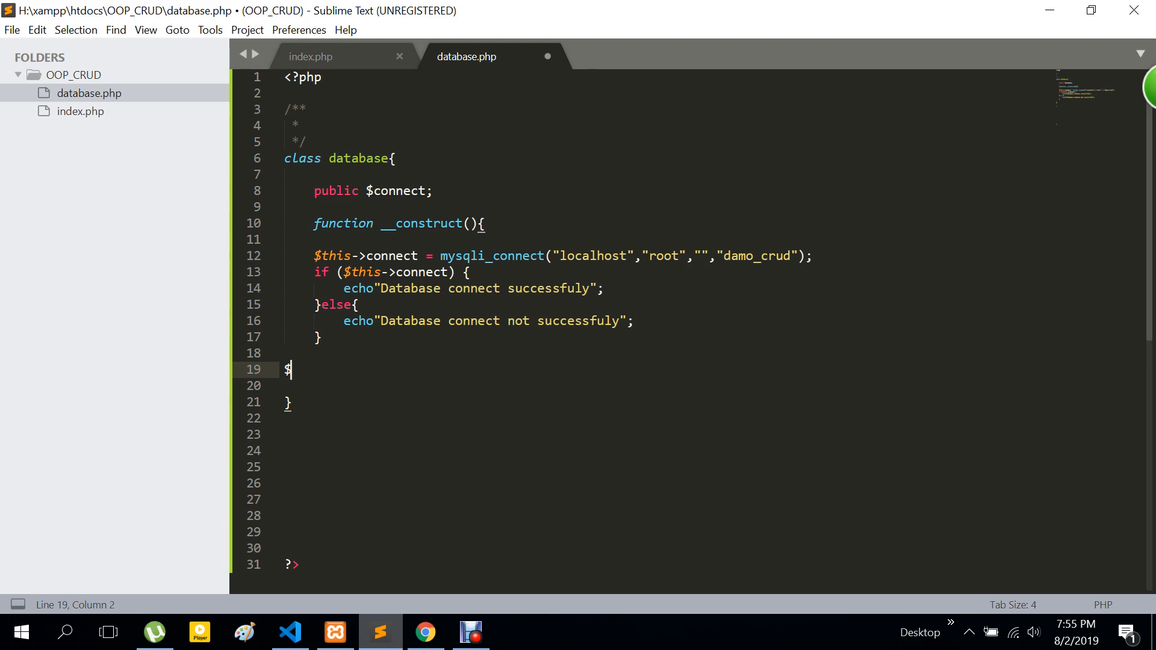
type("o")
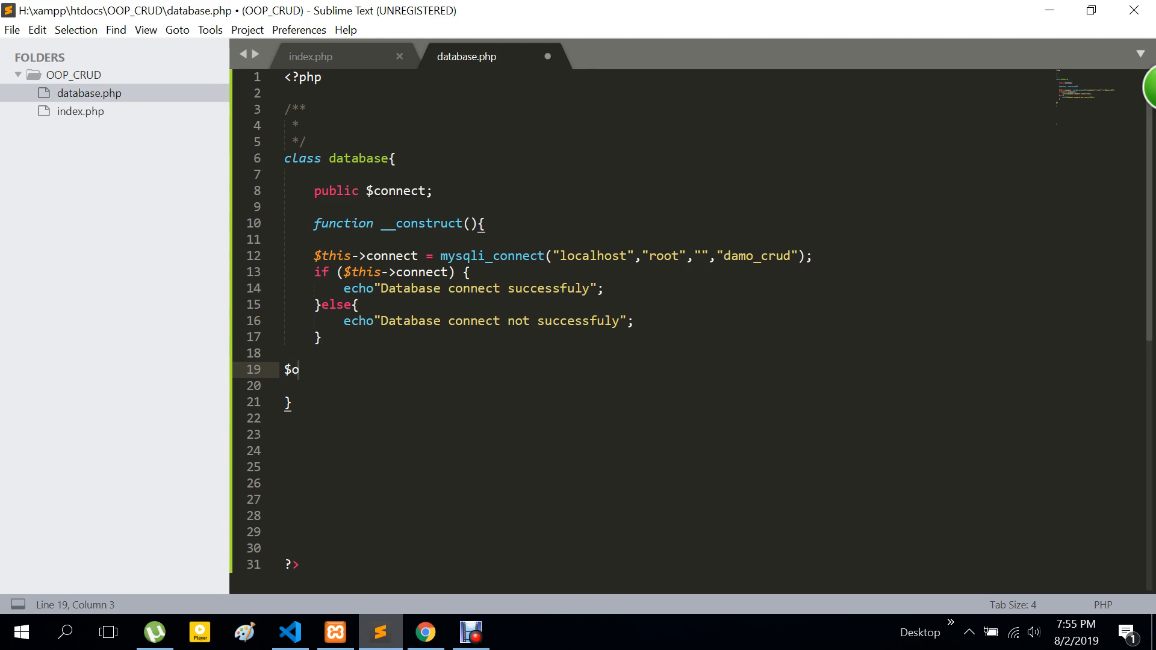
type("bj")
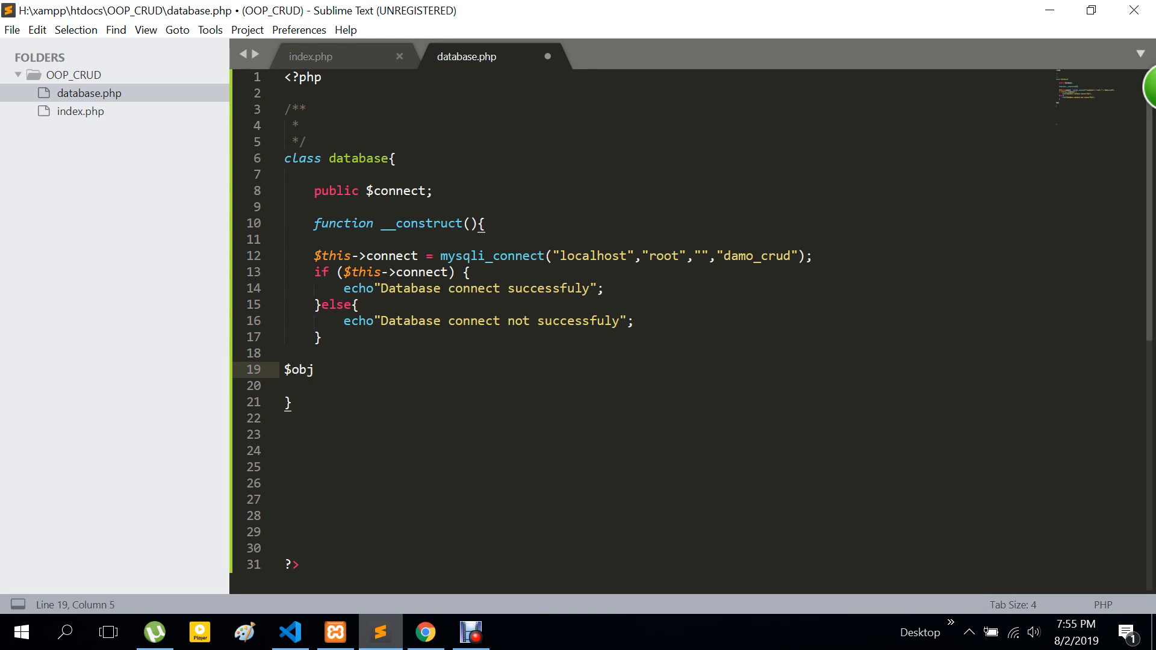
type("=")
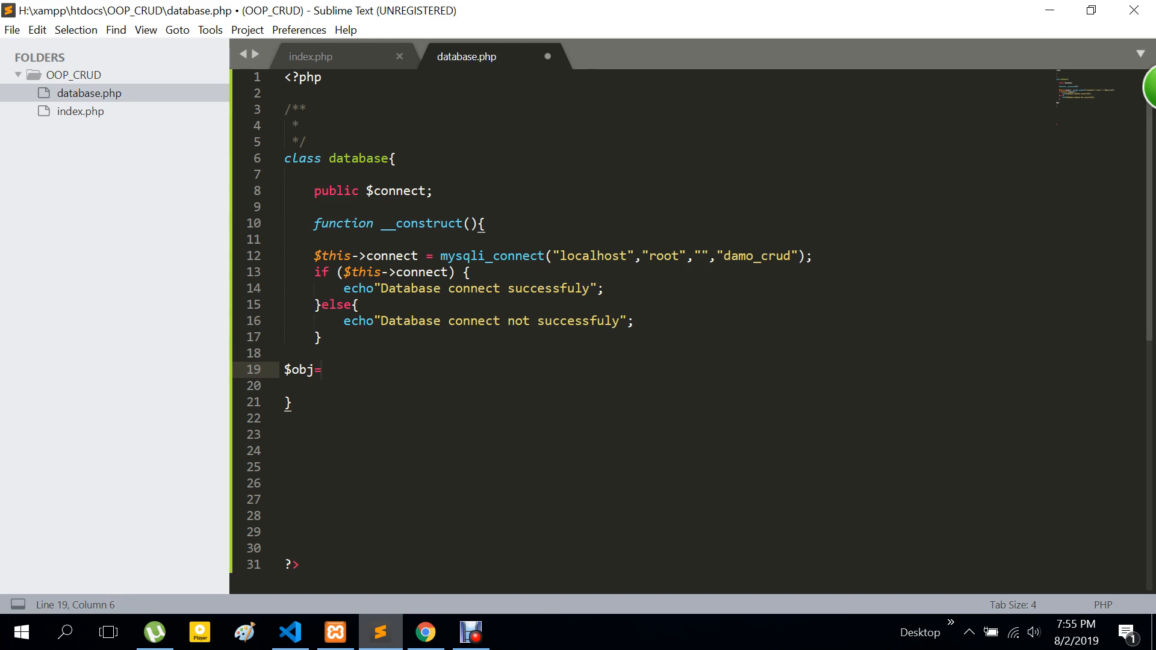
type("new")
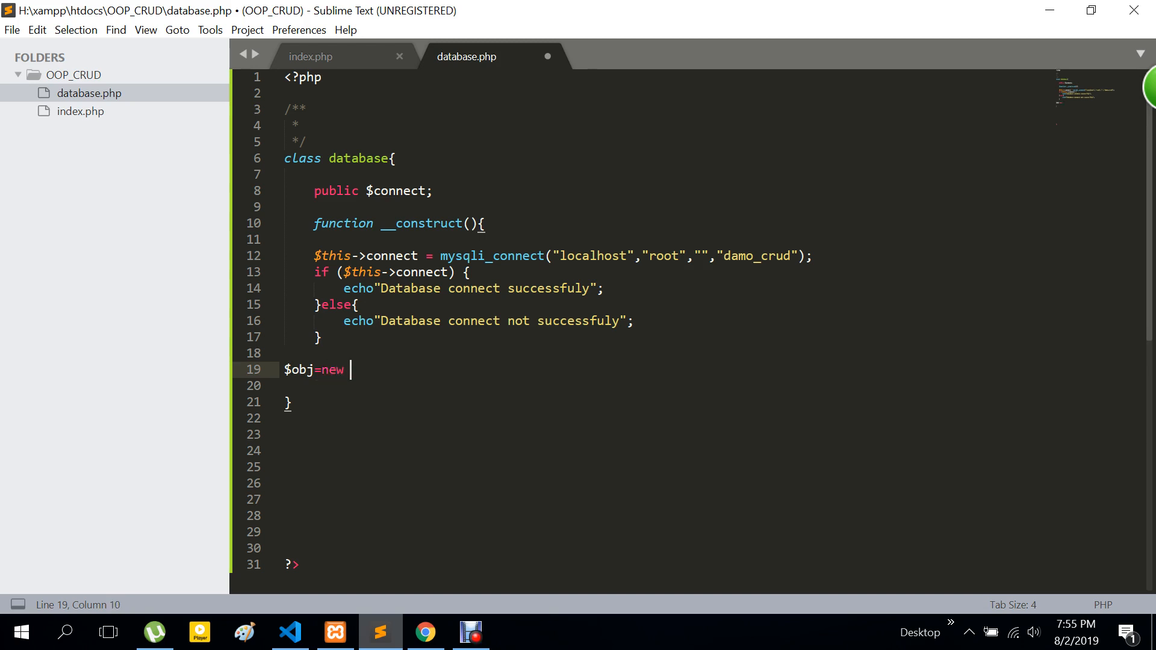
type("database")
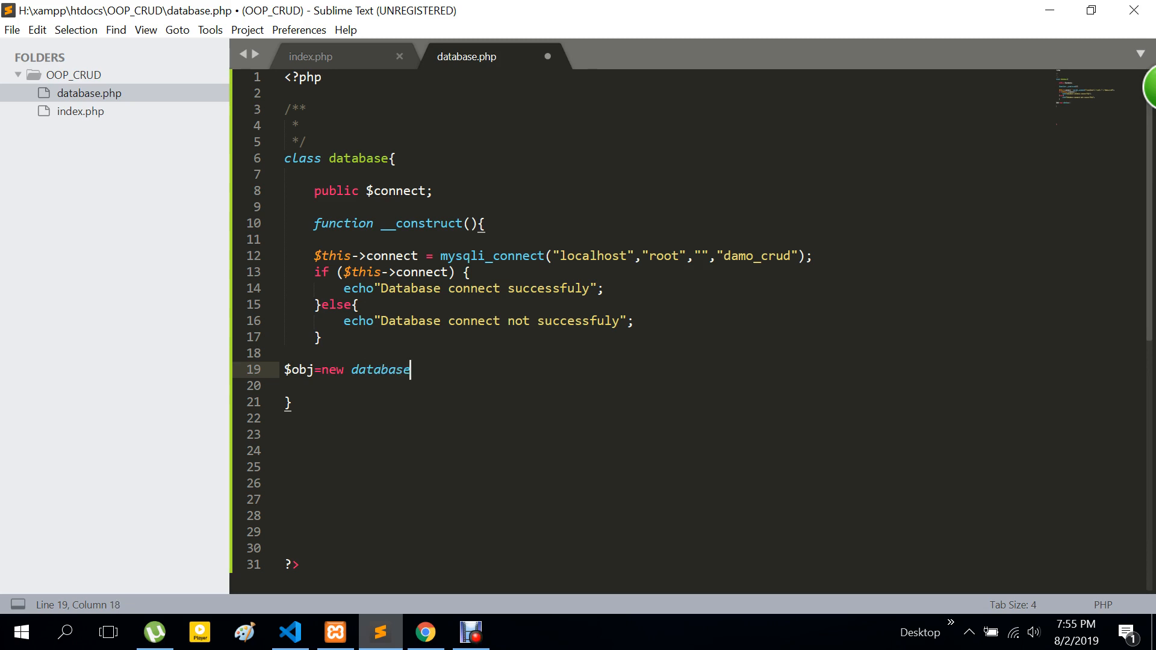
type("()")
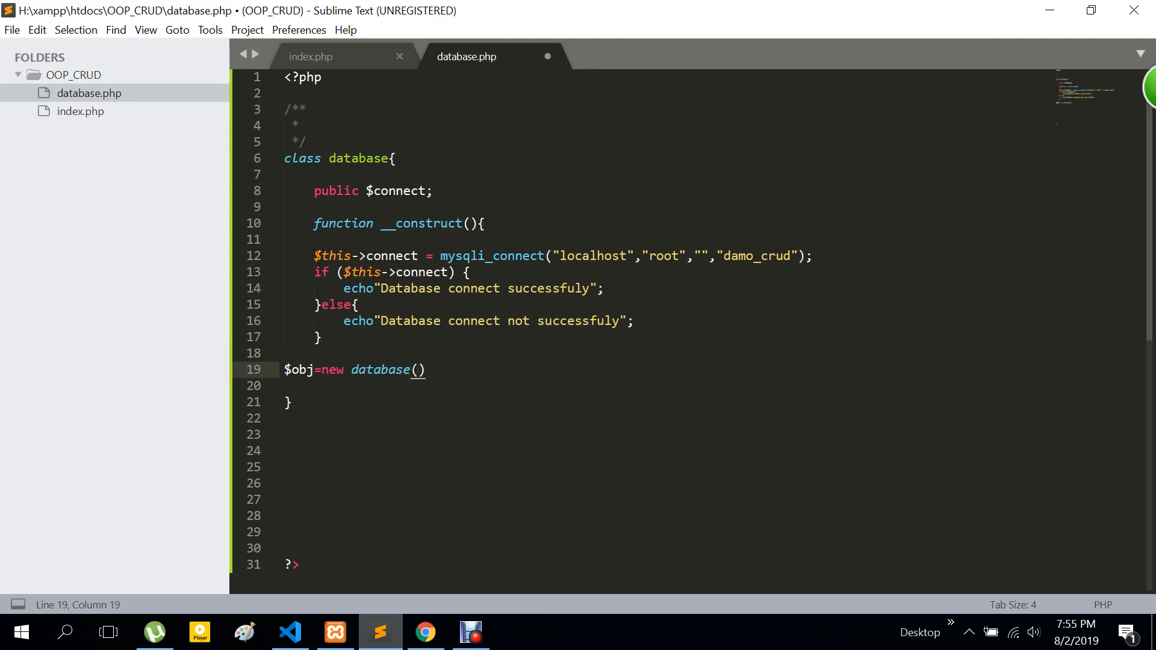
type(";")
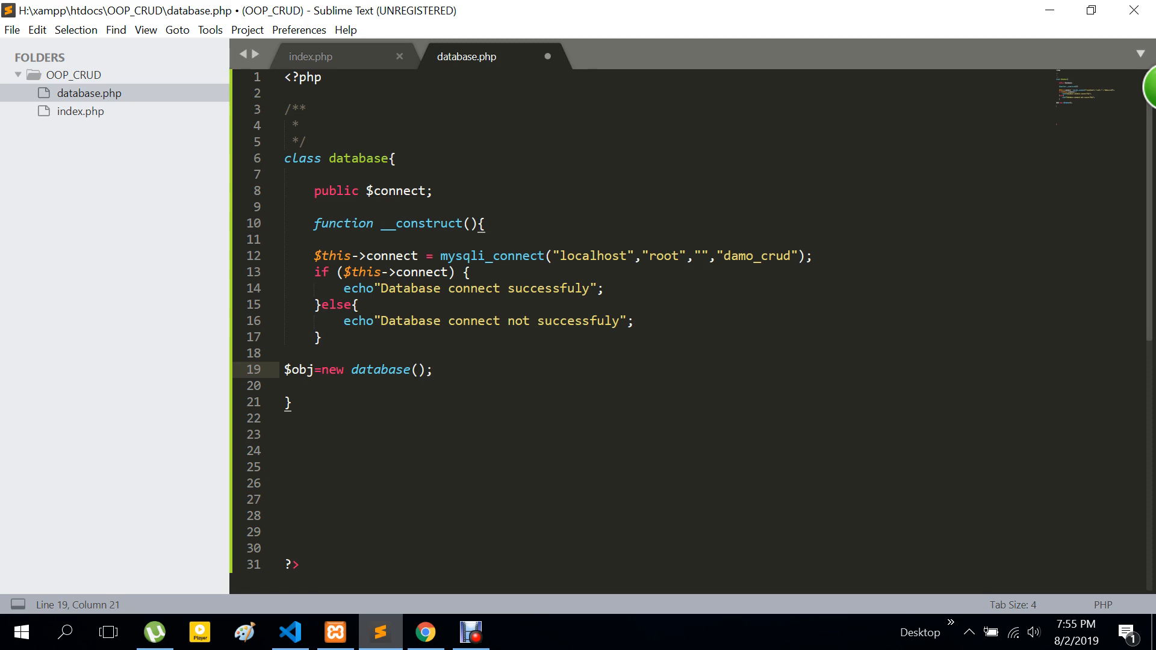
key("ctrl+s")
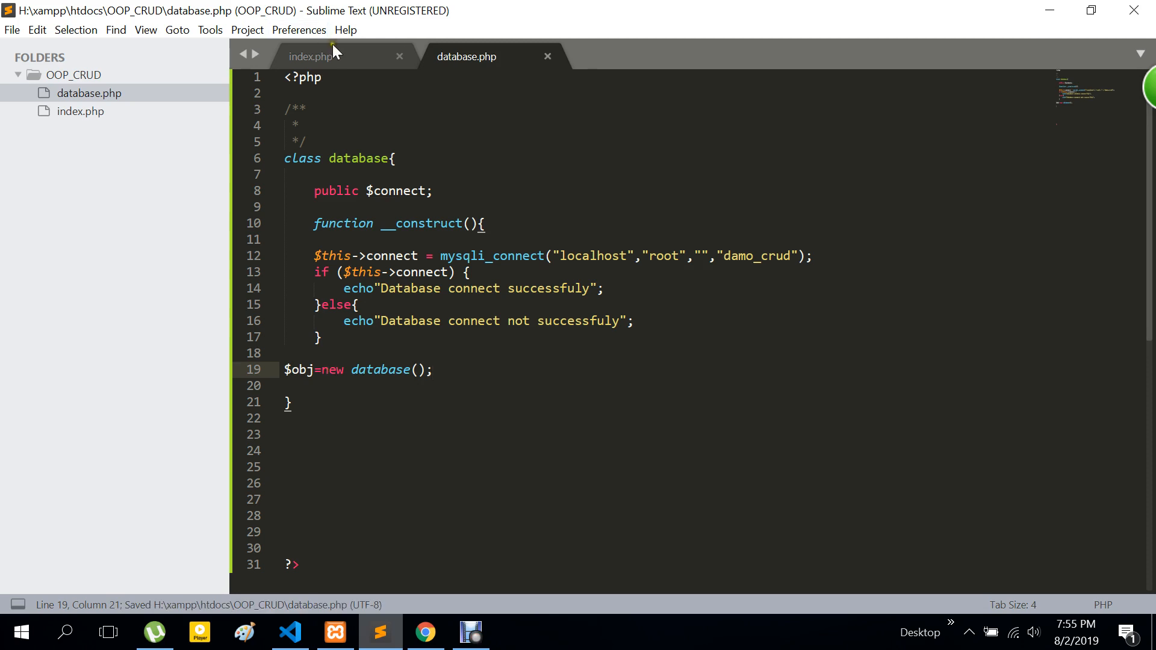
Step: In index.php, write the opening <?php tag block
left_click(310, 57)
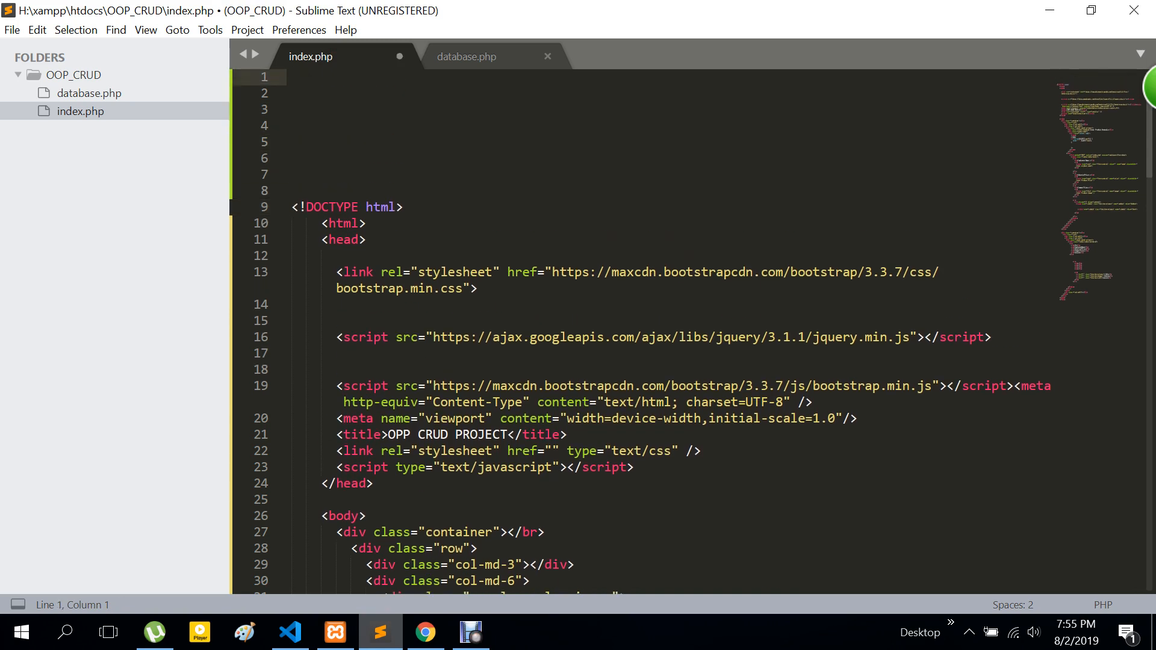
type("<")
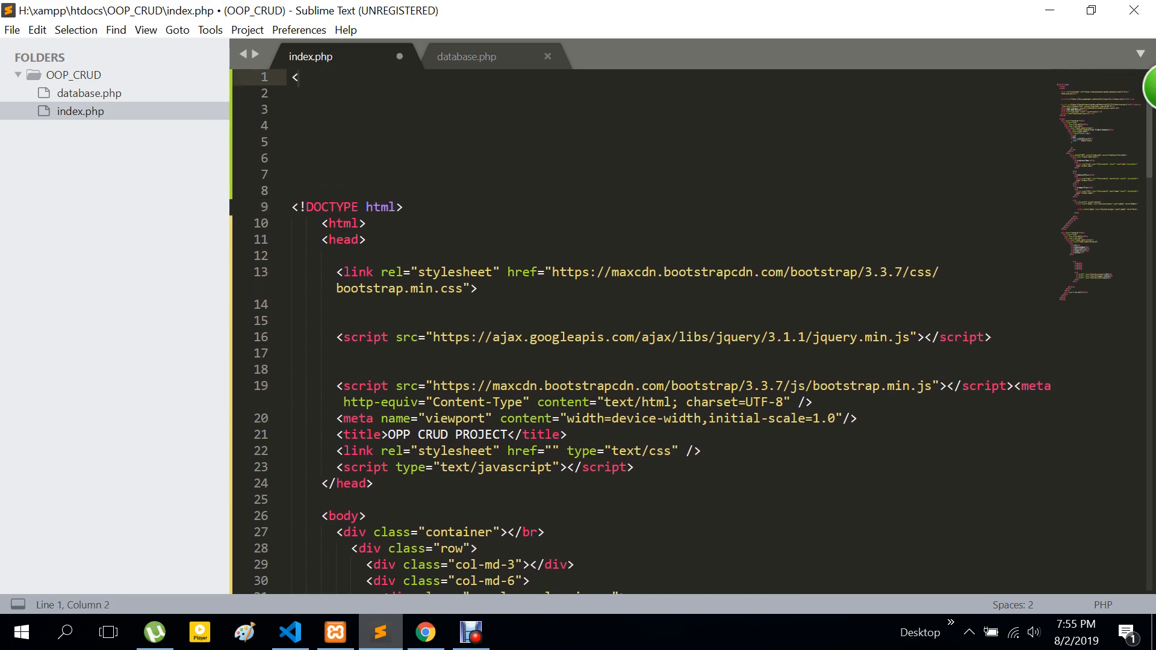
type("?p?")
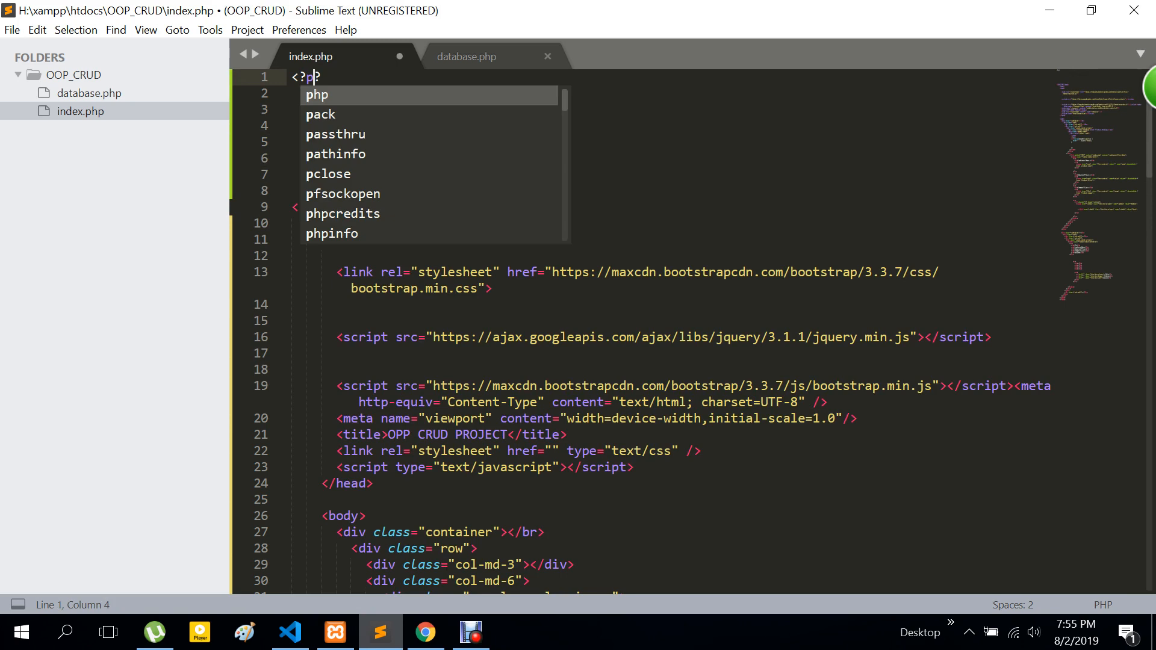
type("hp")
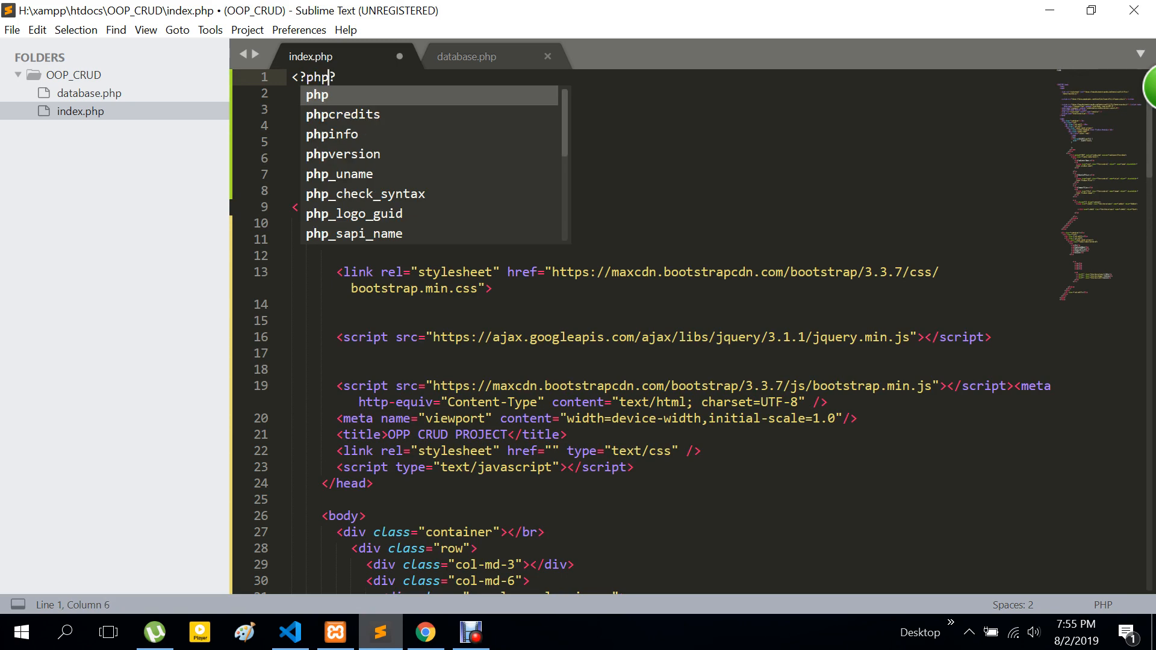
key("Escape")
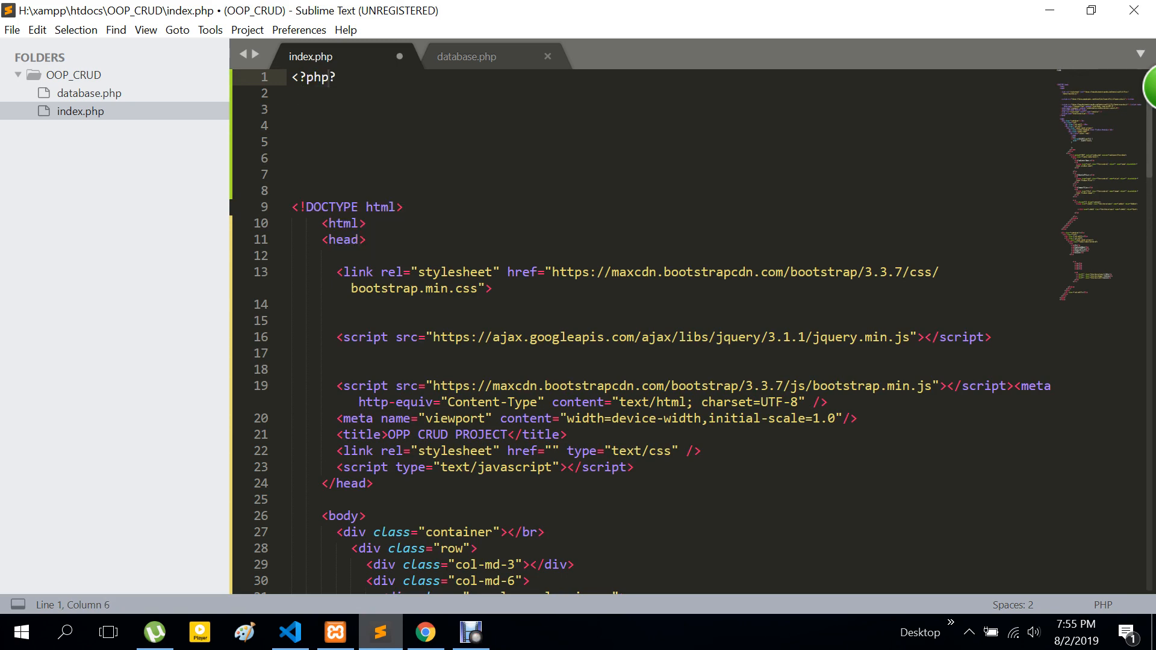
key("right")
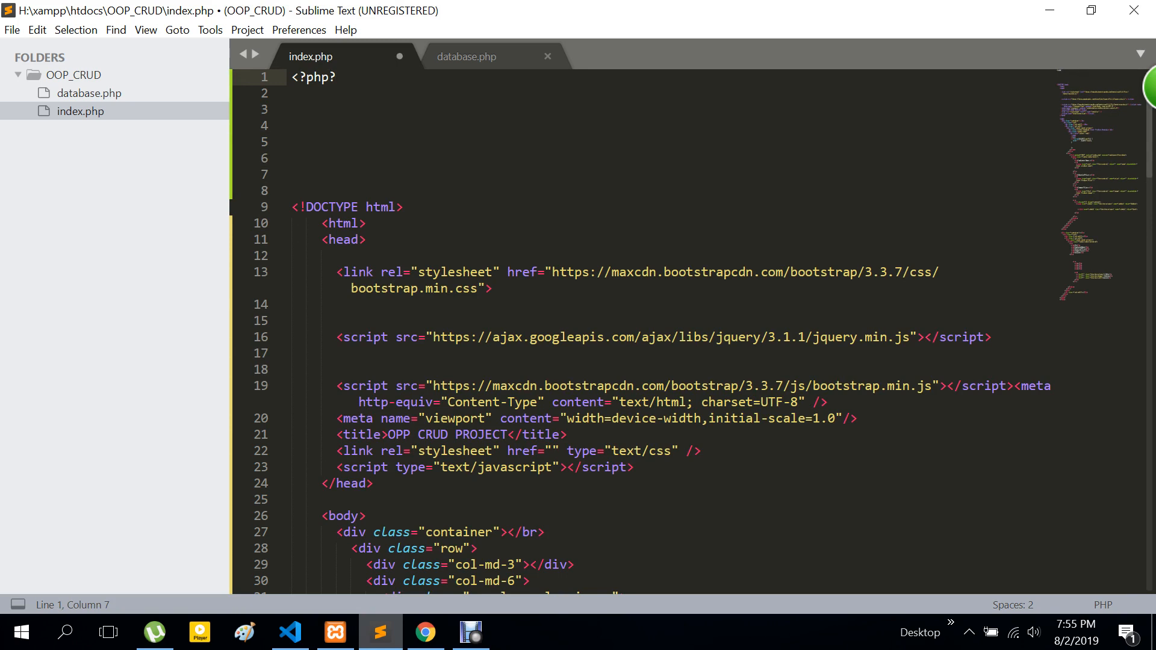
type(">")
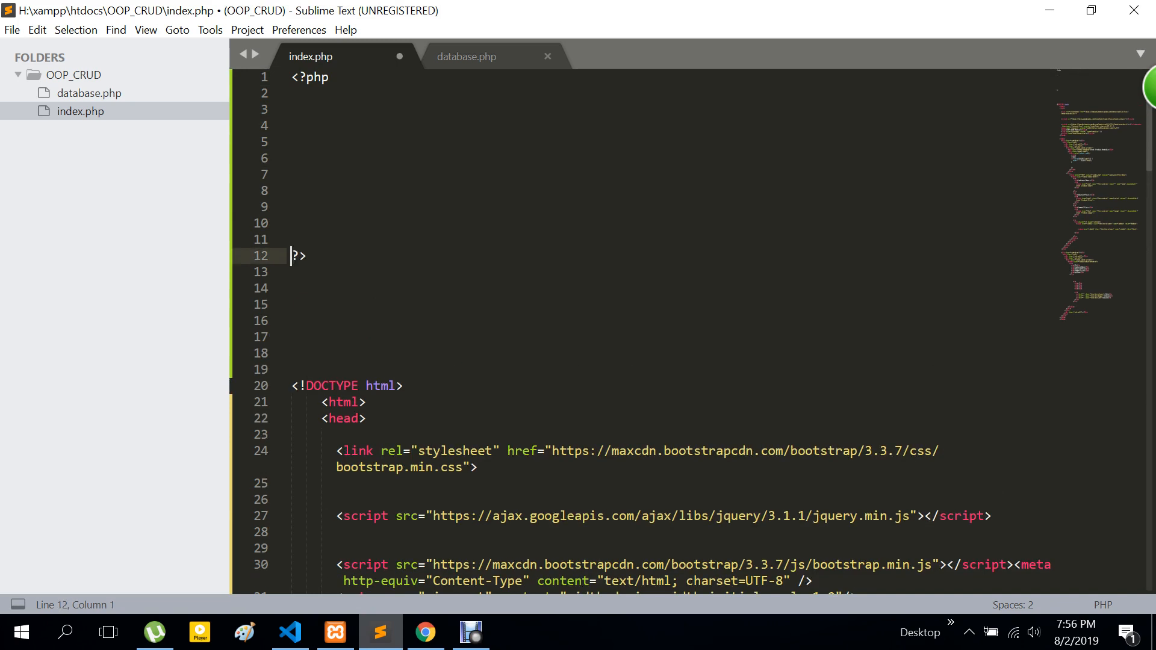
Step: Add the include line for "database.php", save index.php and switch to the browser
left_click(291, 109)
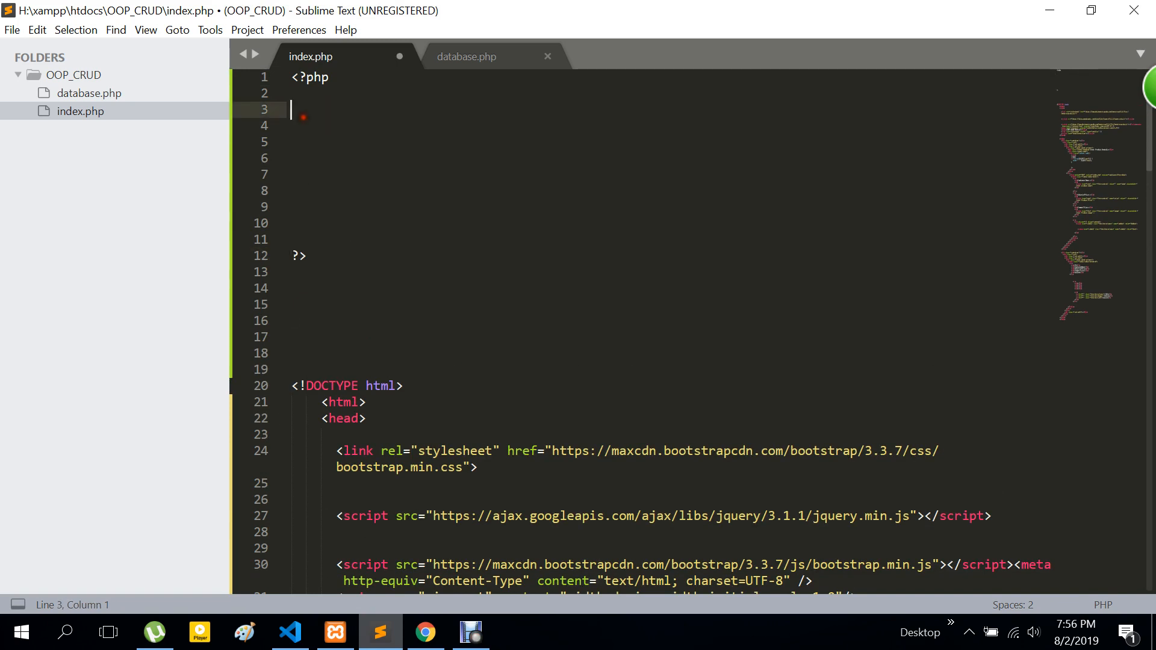
type("in")
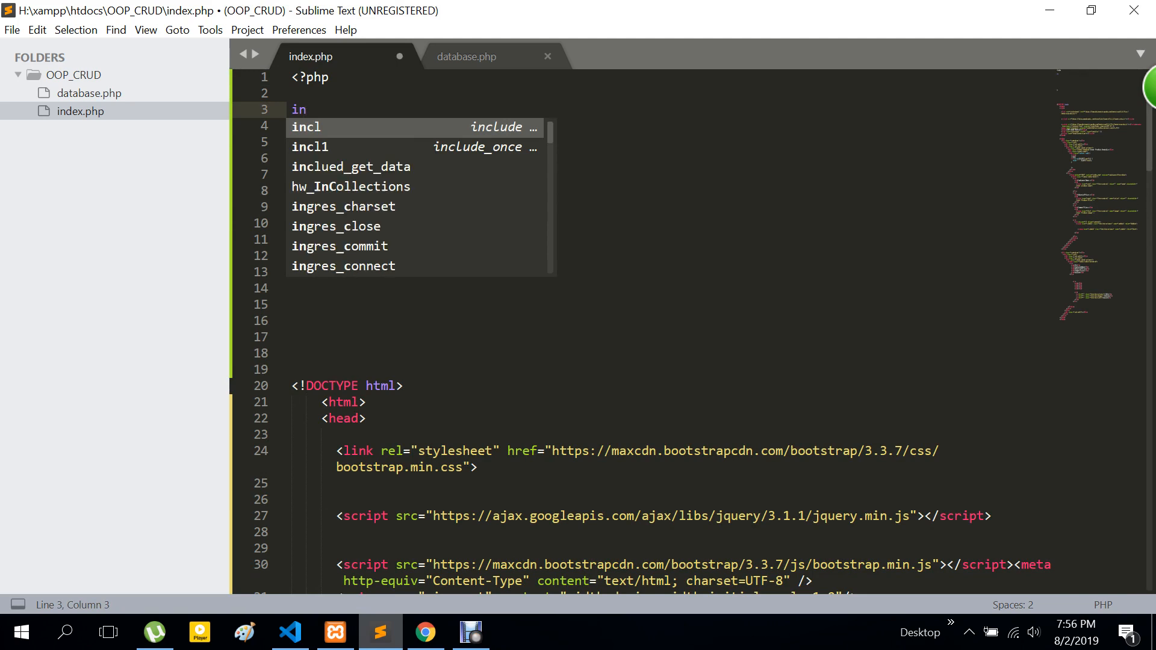
type("clu")
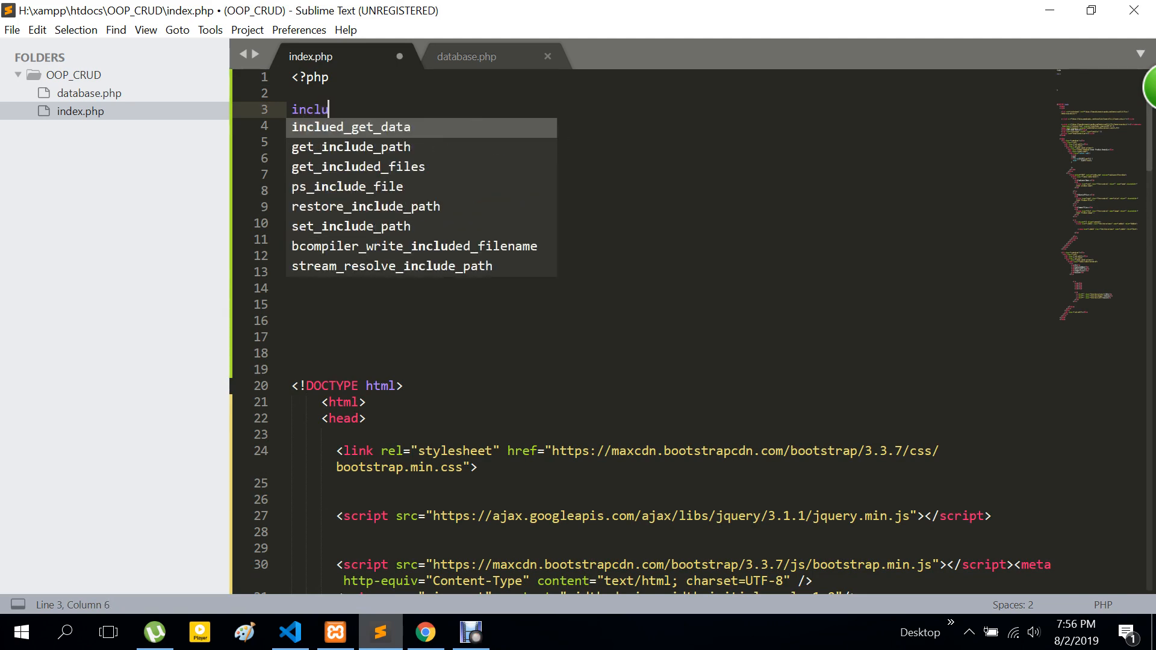
type("d\"")
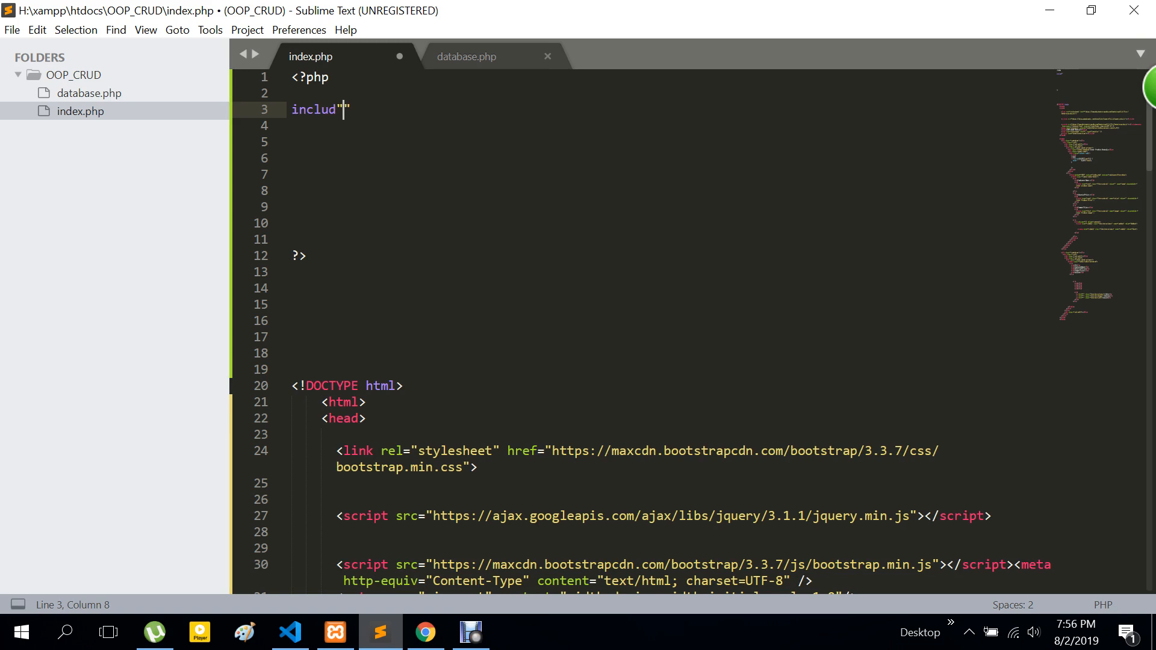
type("data")
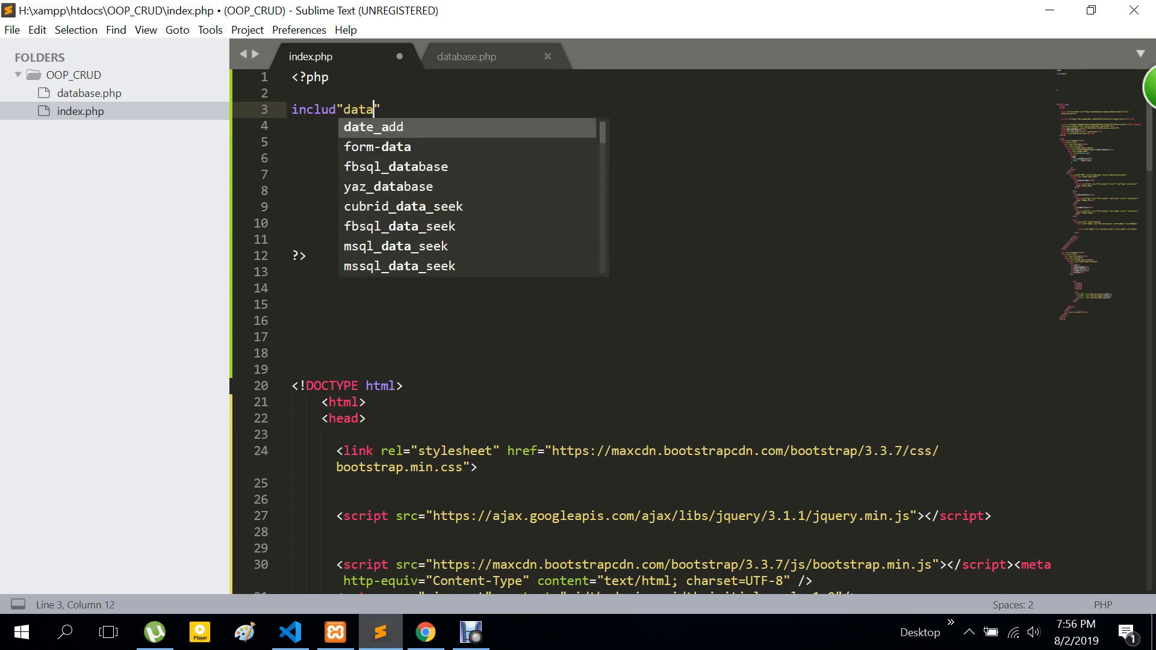
type("base")
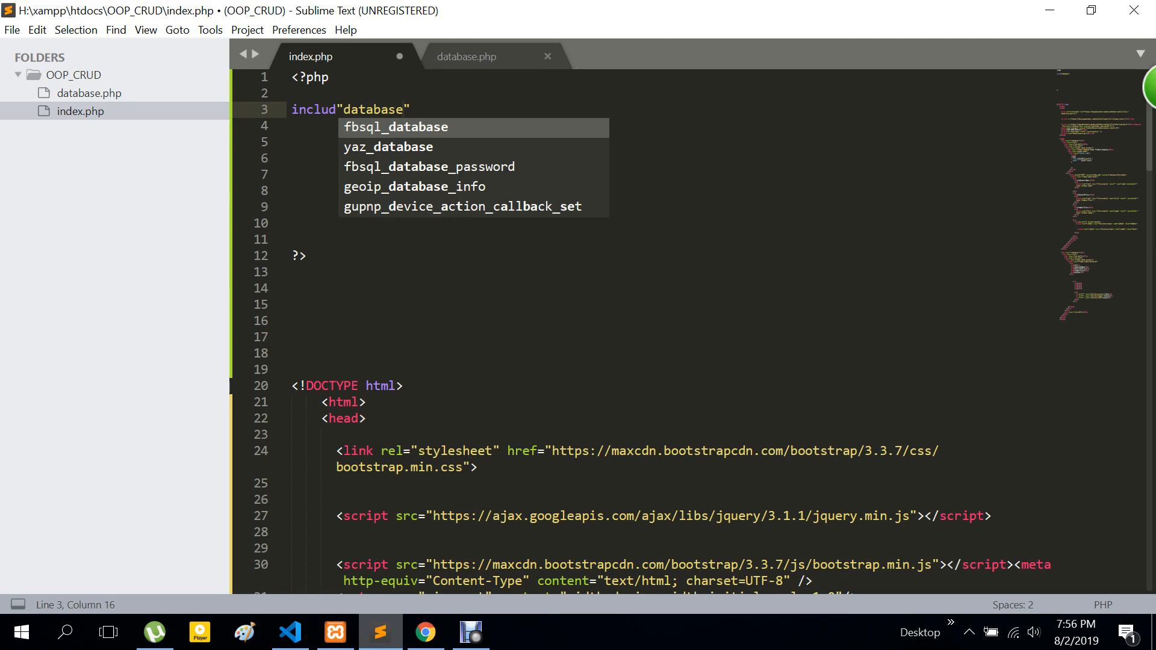
type(".php")
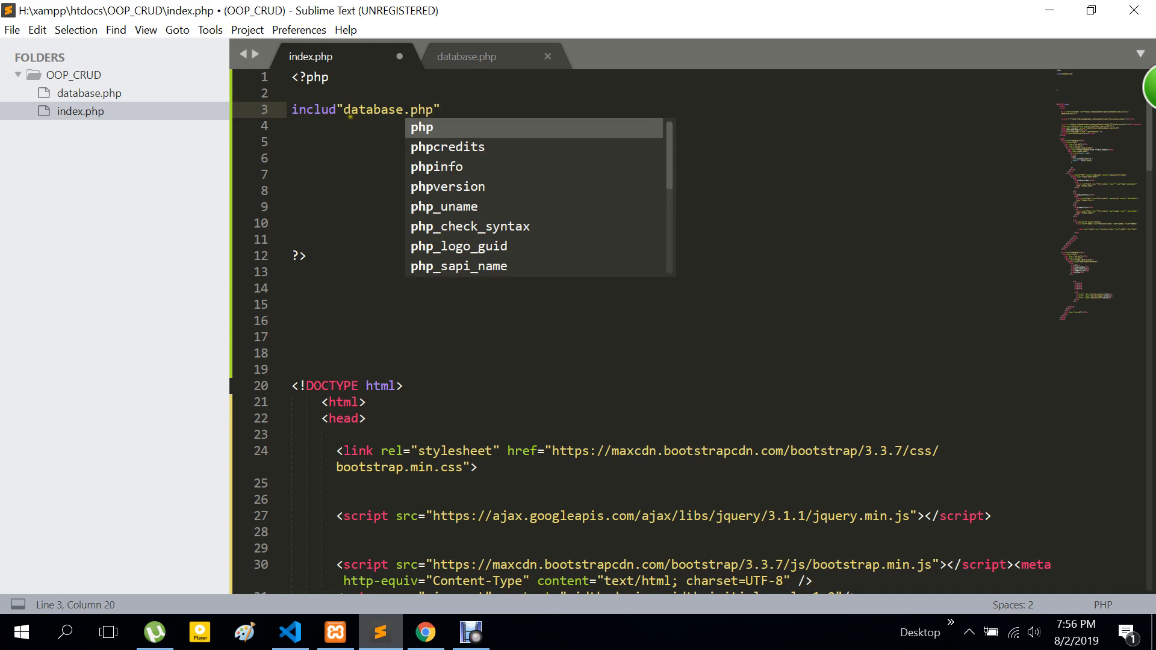
type(";")
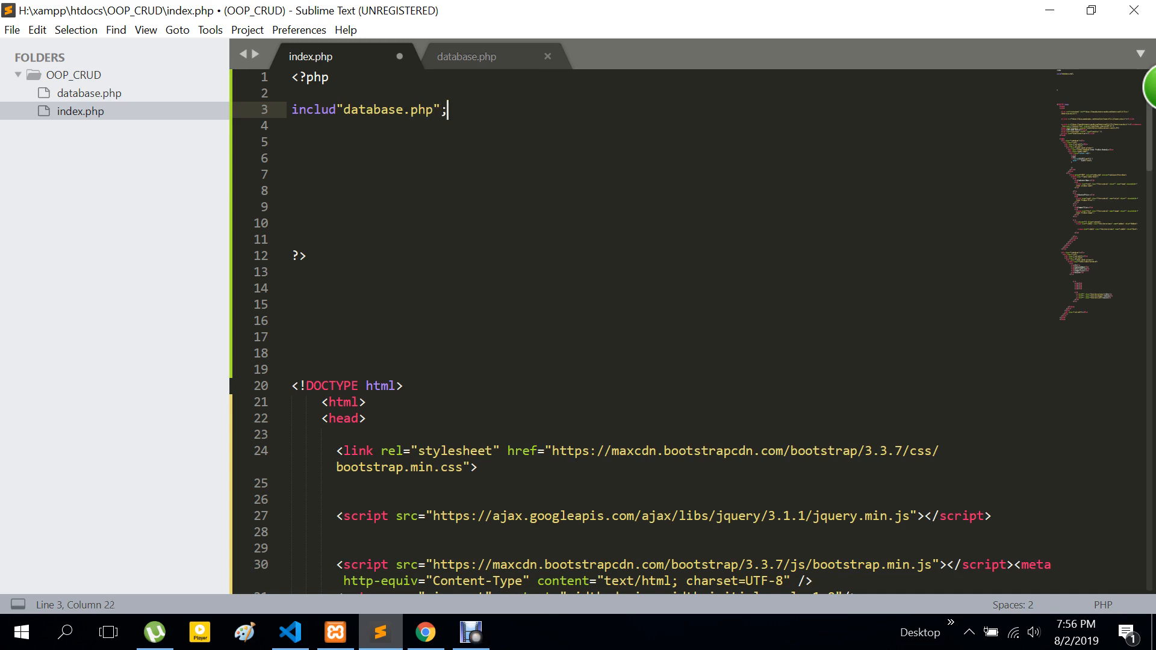
key("ctrl+s")
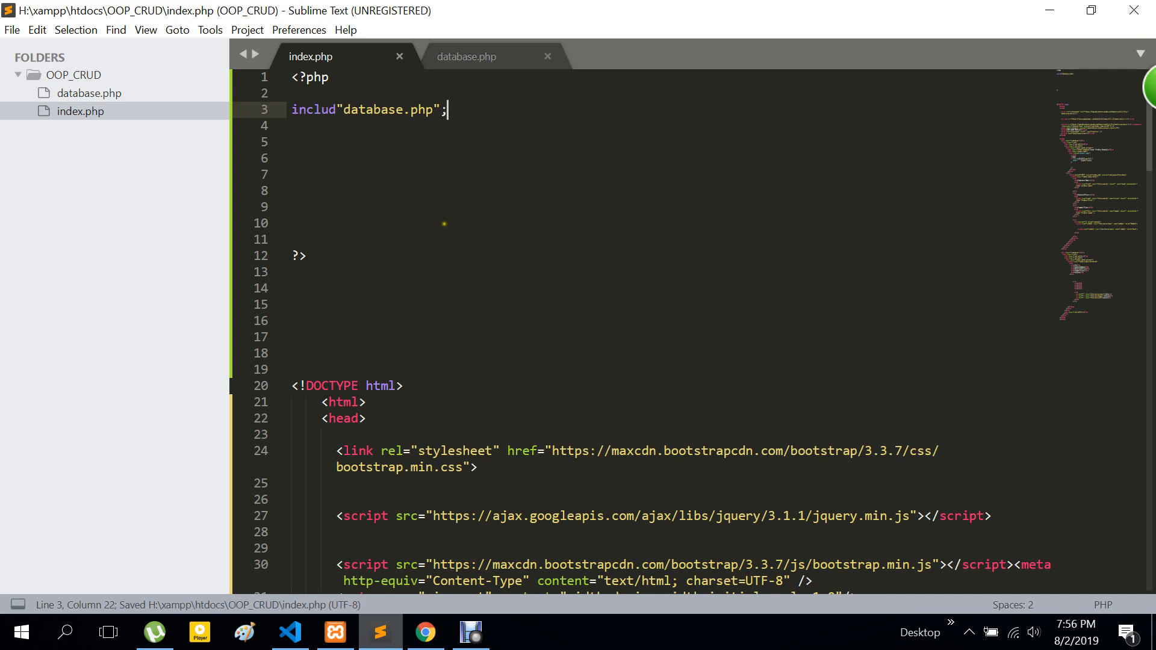
left_click(381, 632)
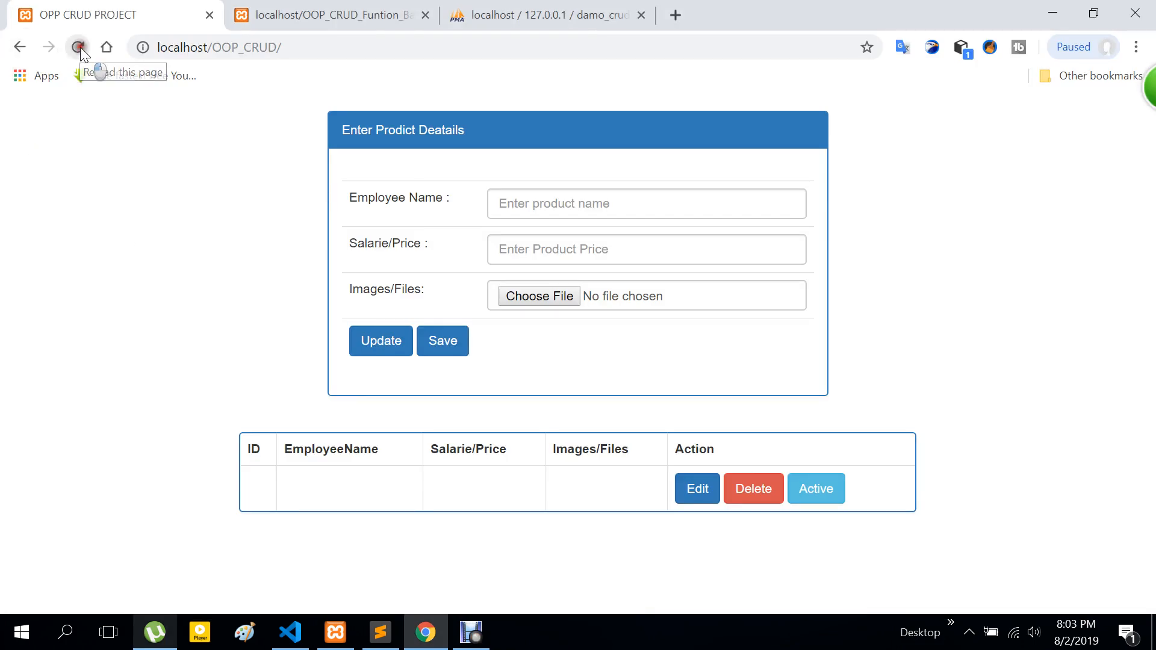
Step: Reload localhost/OOP_CRUD in Chrome, see the parse error about $obj on line 20, and return to the editor
left_click(78, 47)
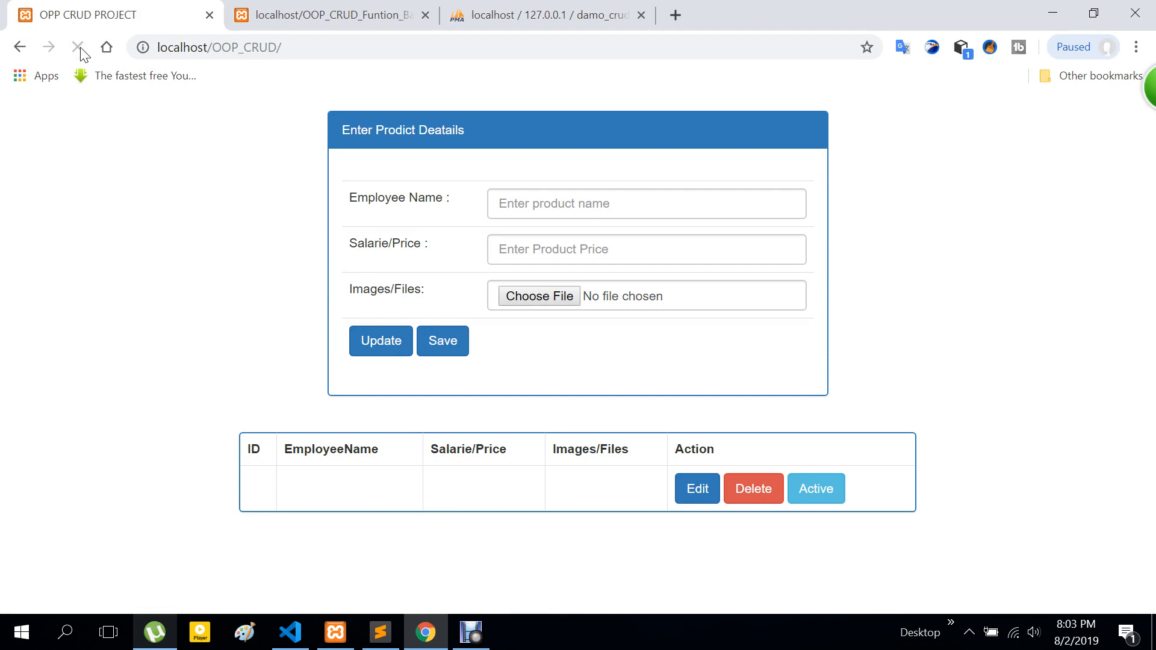
left_click(77, 47)
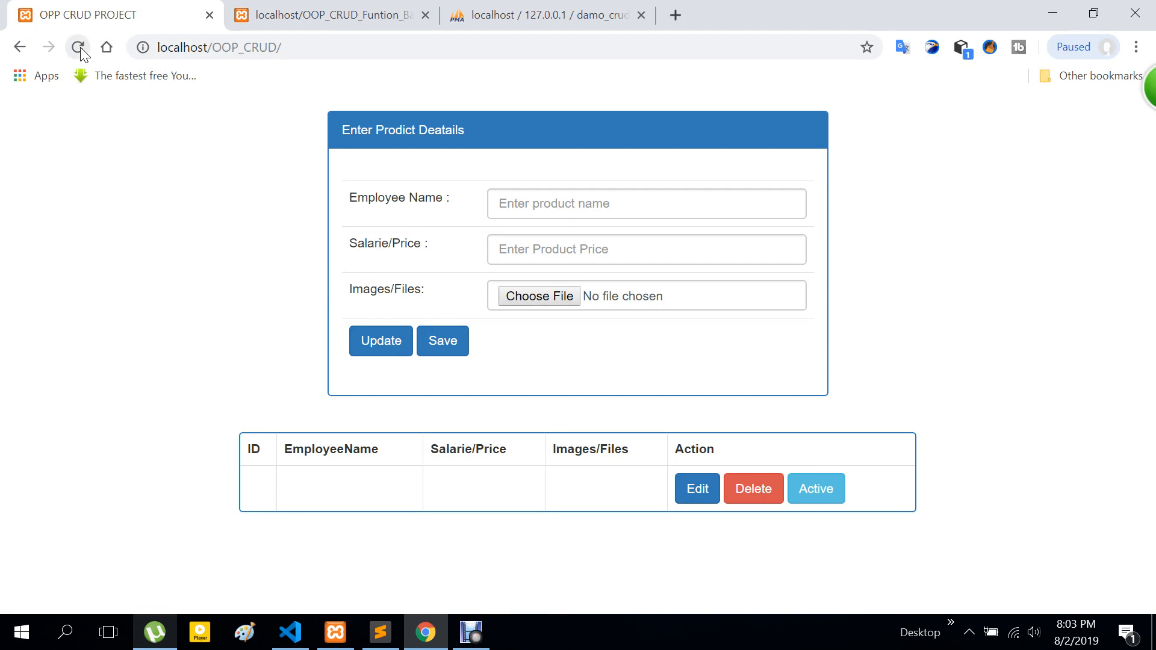
left_click(77, 47)
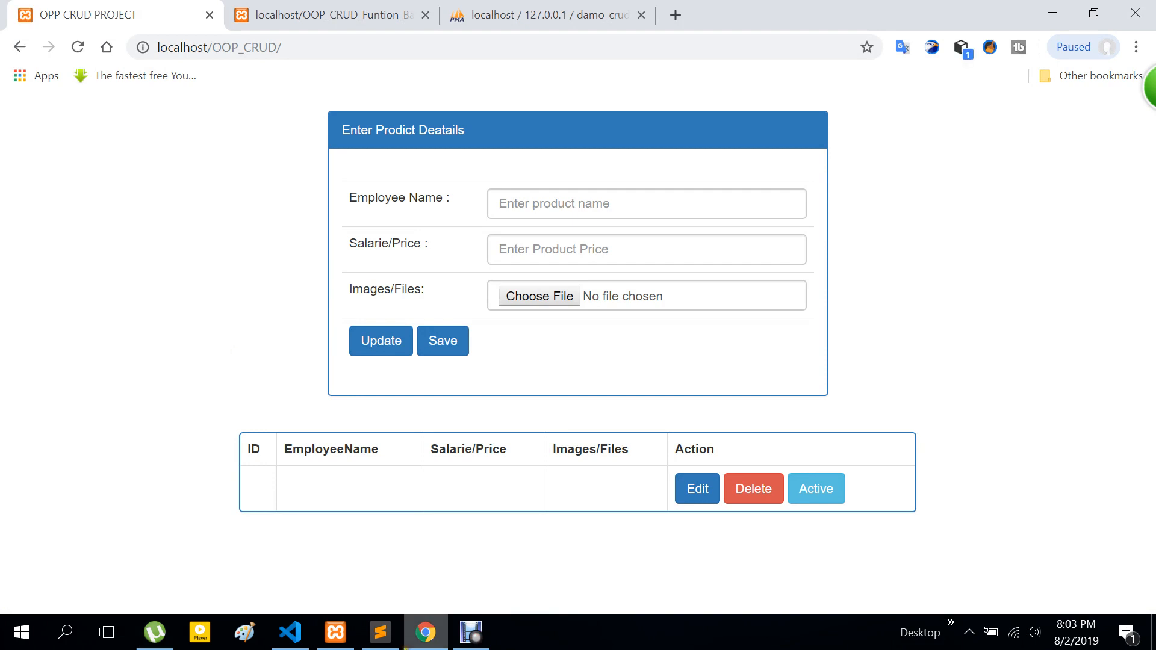
left_click(469, 632)
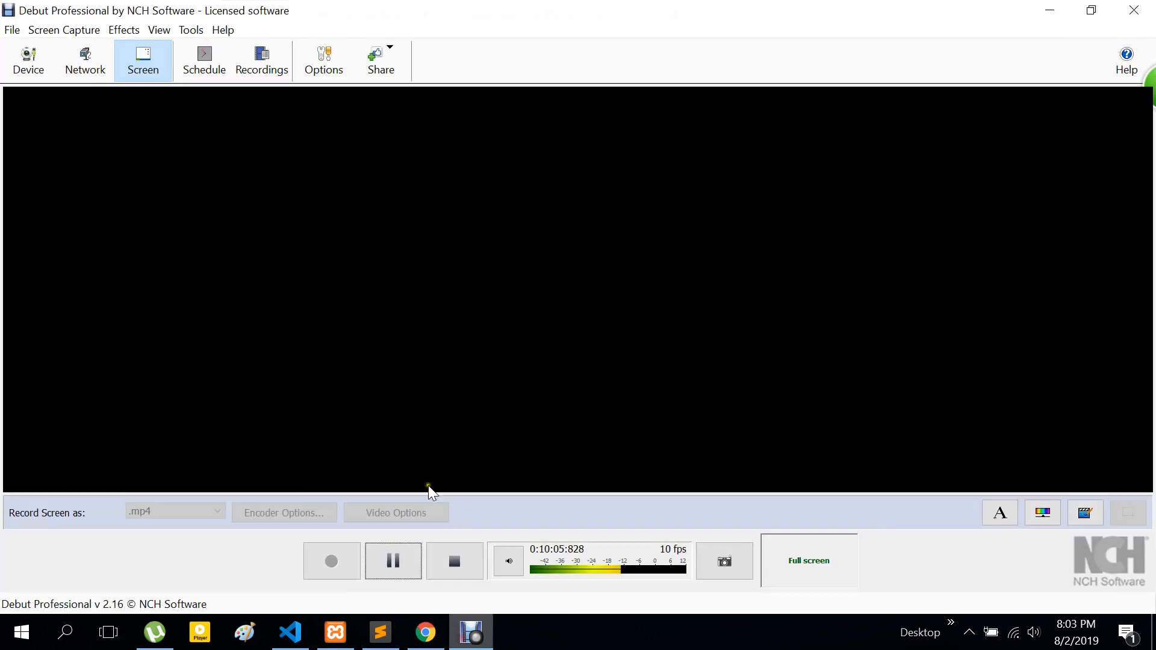
mouse_move(392, 561)
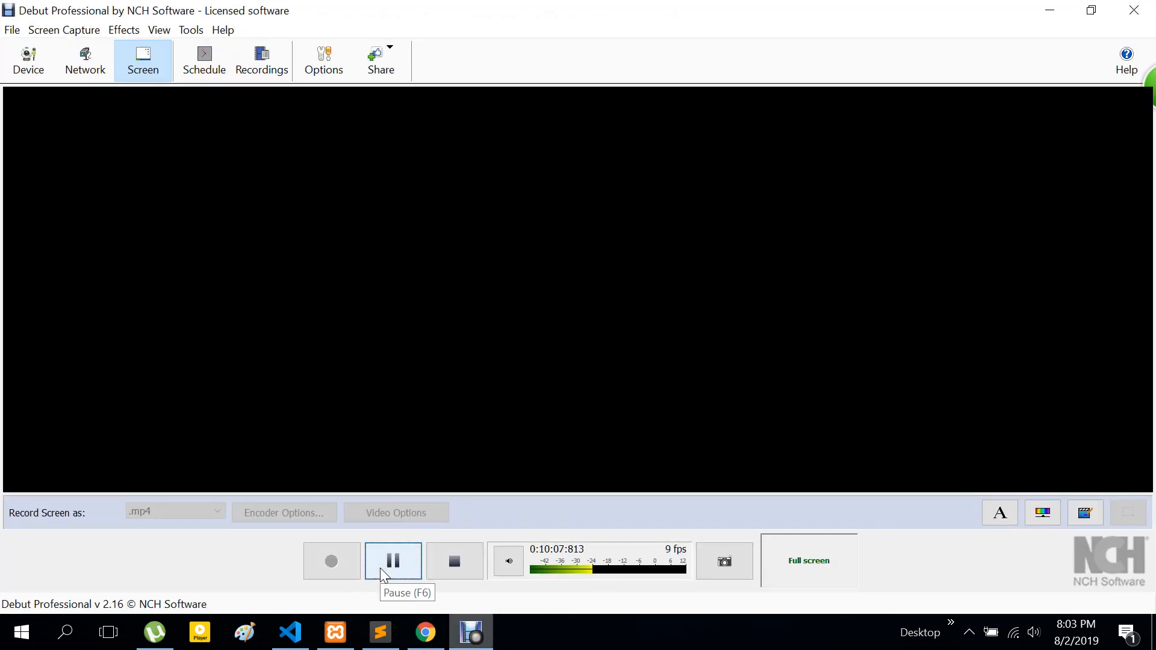
left_click(424, 632)
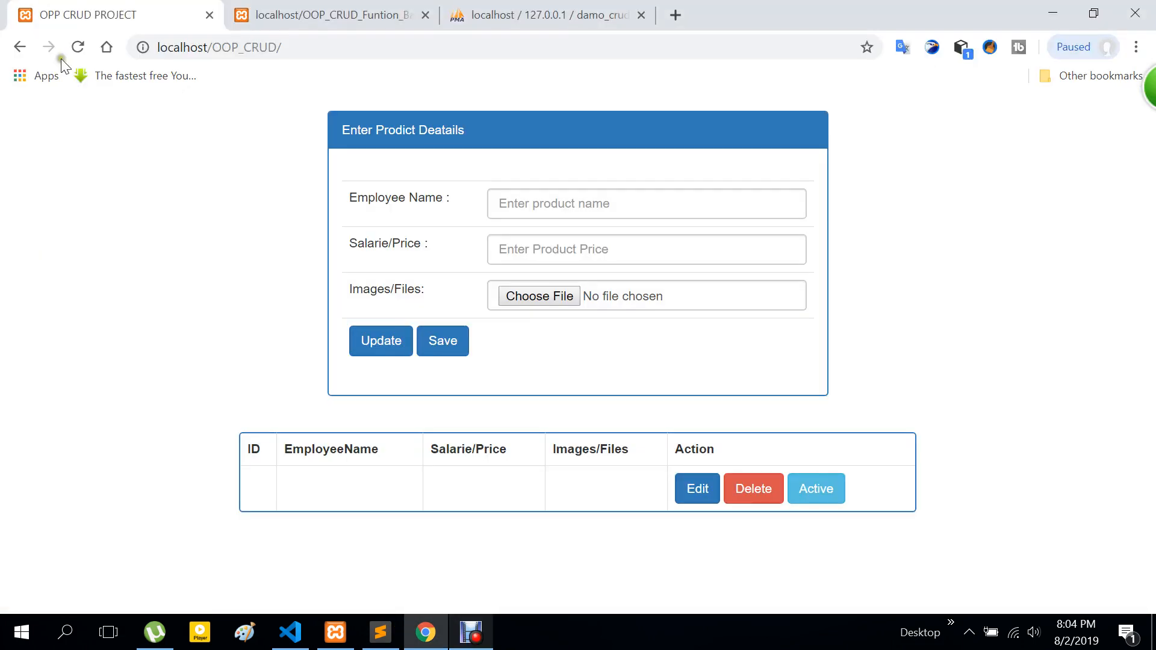
left_click(78, 47)
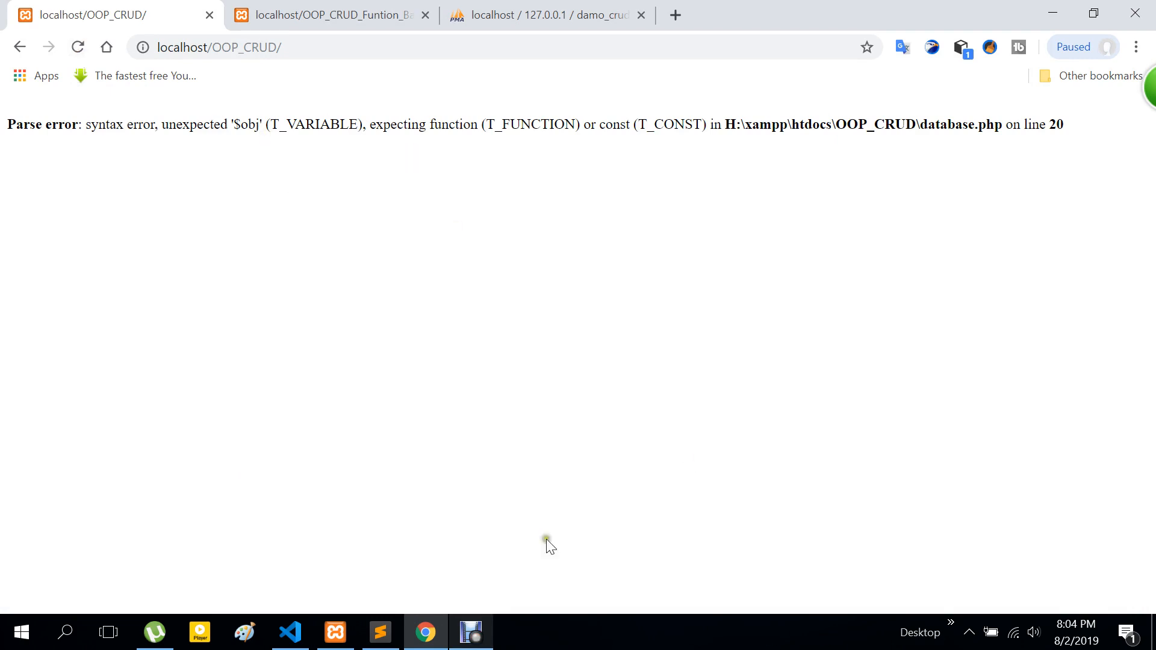
left_click(381, 632)
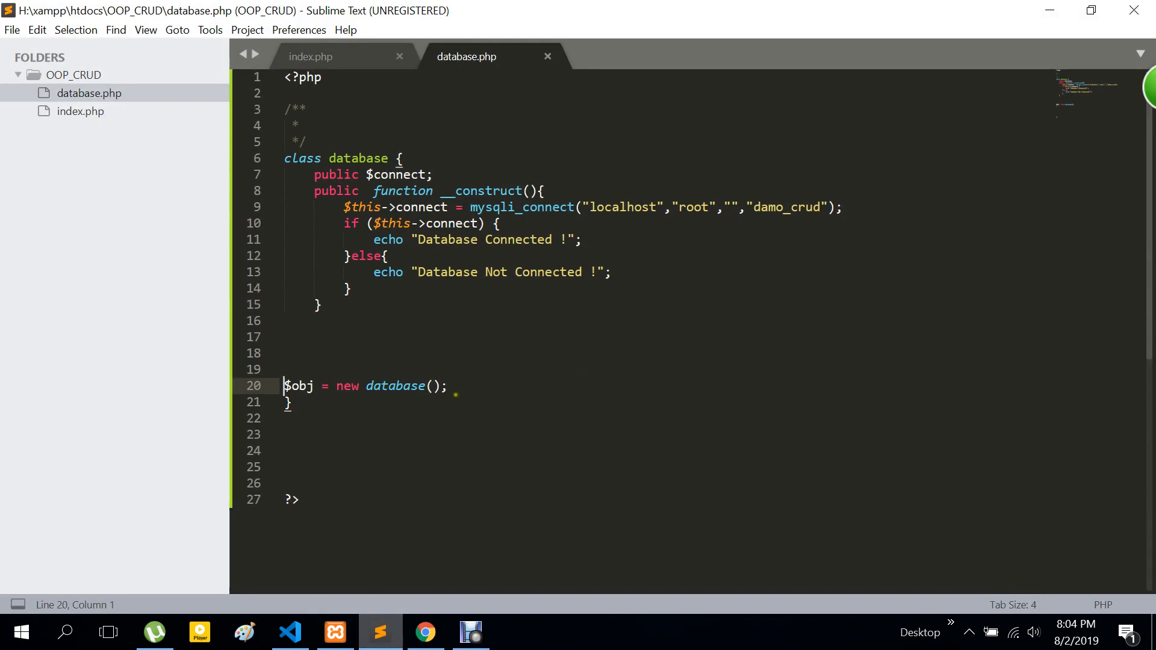
Step: Move the $obj = new database(); instantiation out of the class, below its closing brace
left_click_drag(283, 385, 291, 403)
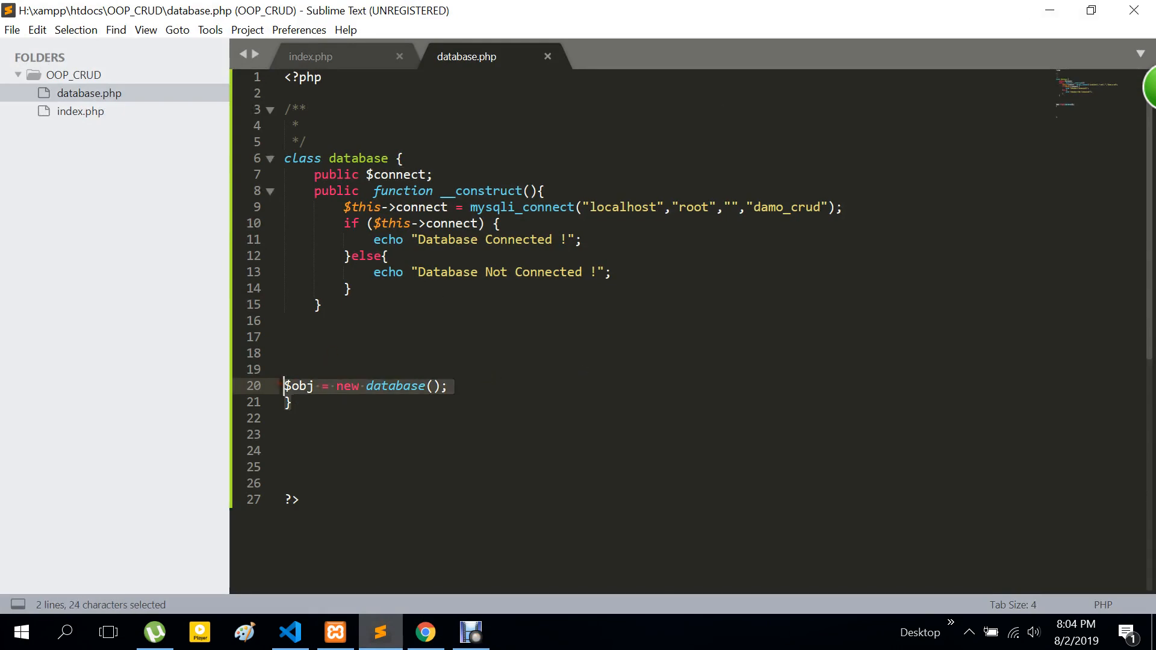
key("ctrl+x")
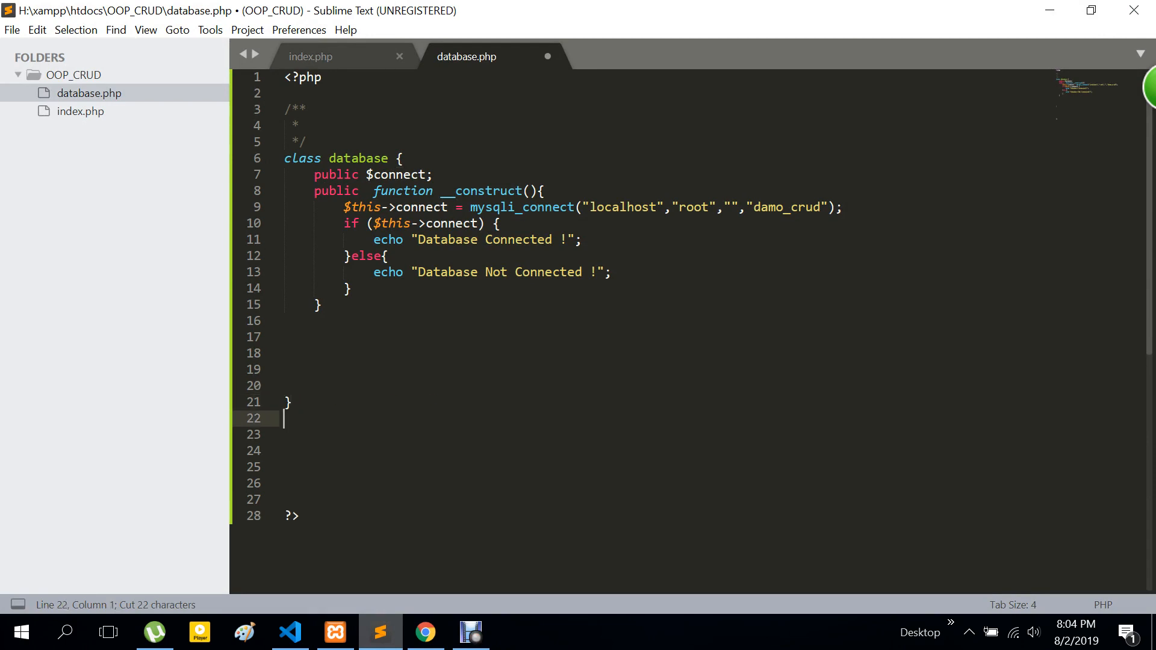
type("$obj = new database();")
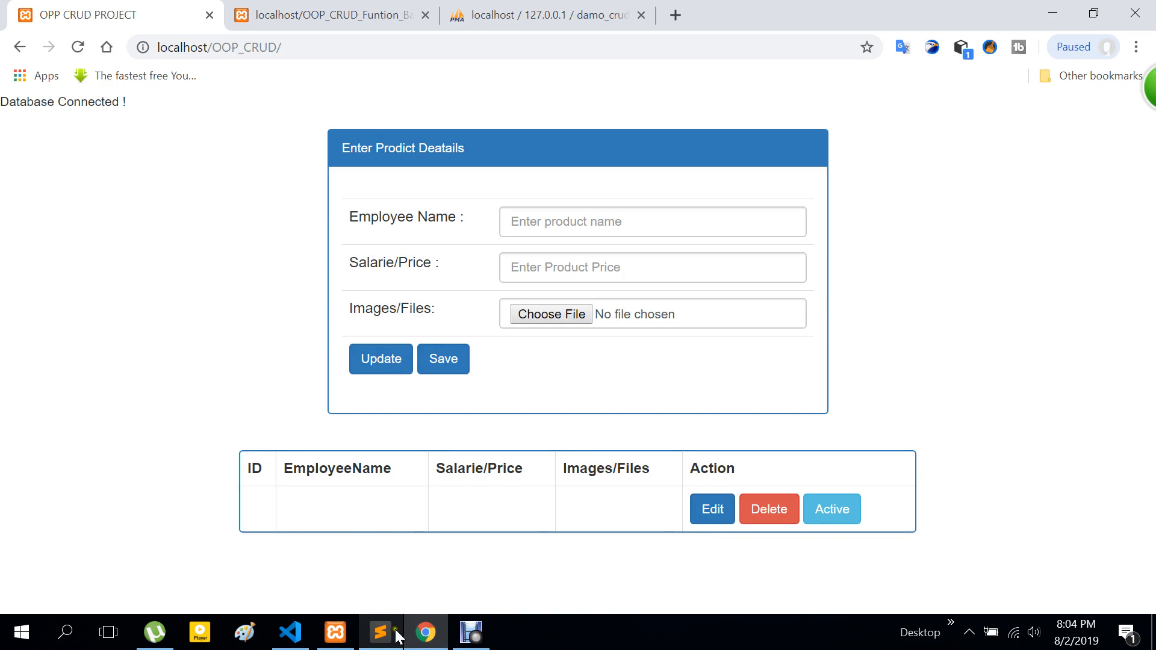
left_click(380, 632)
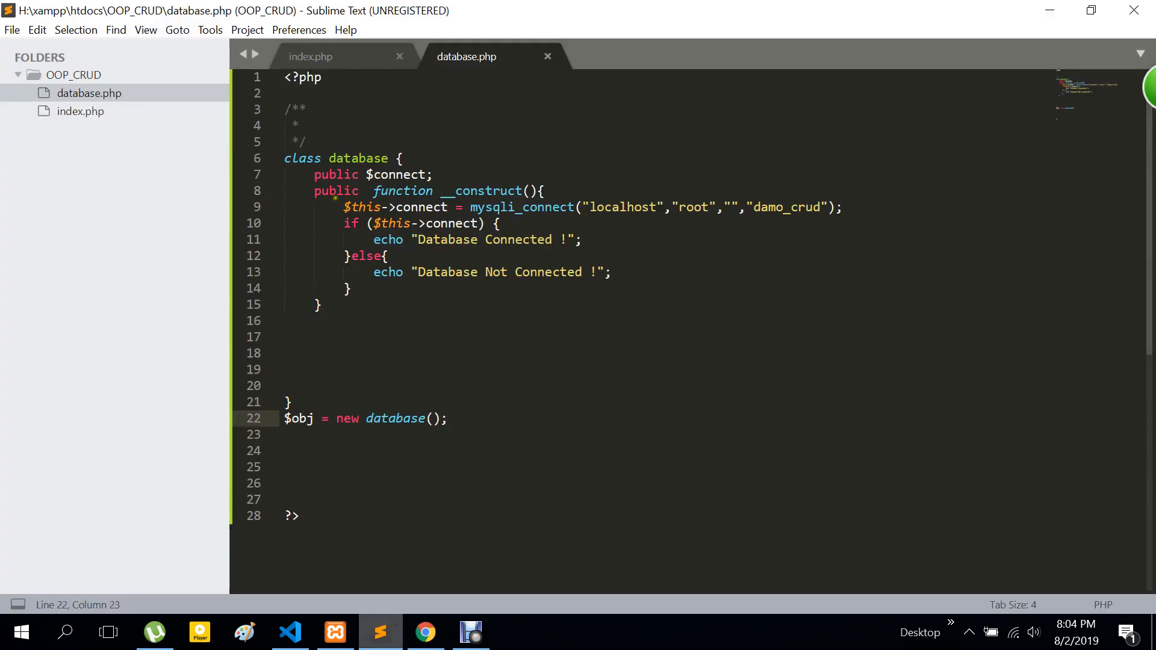
Step: Comment out the connection if/else, remove the $obj line, save, and reload the page showing no message
left_click_drag(343, 206, 353, 288)
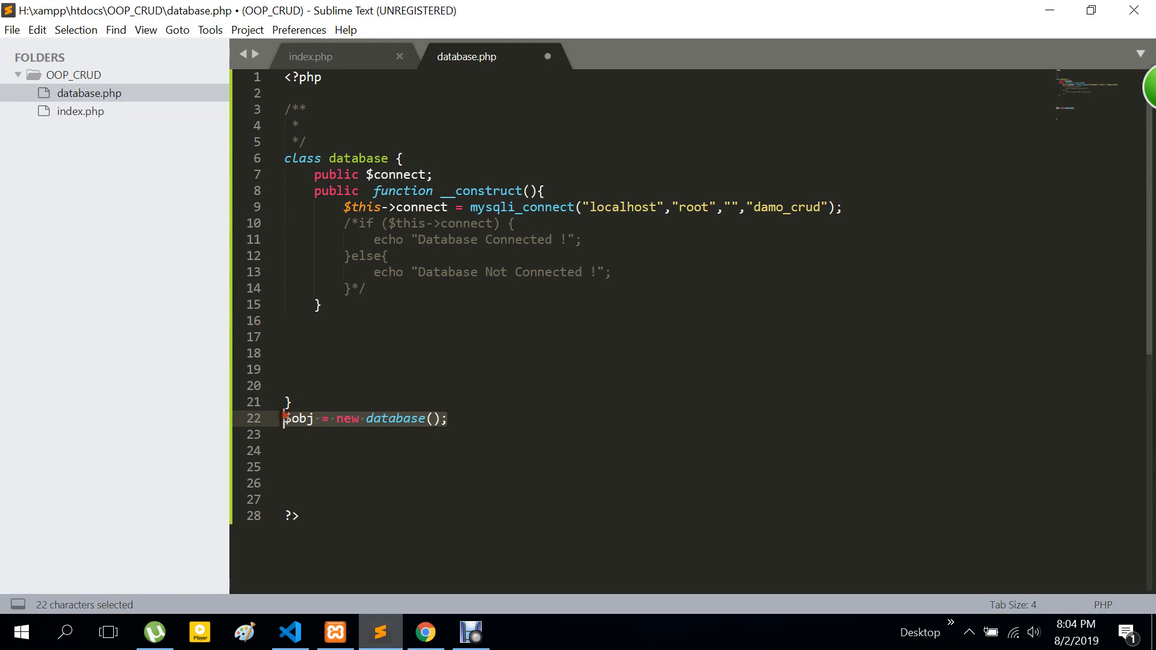
key("Delete")
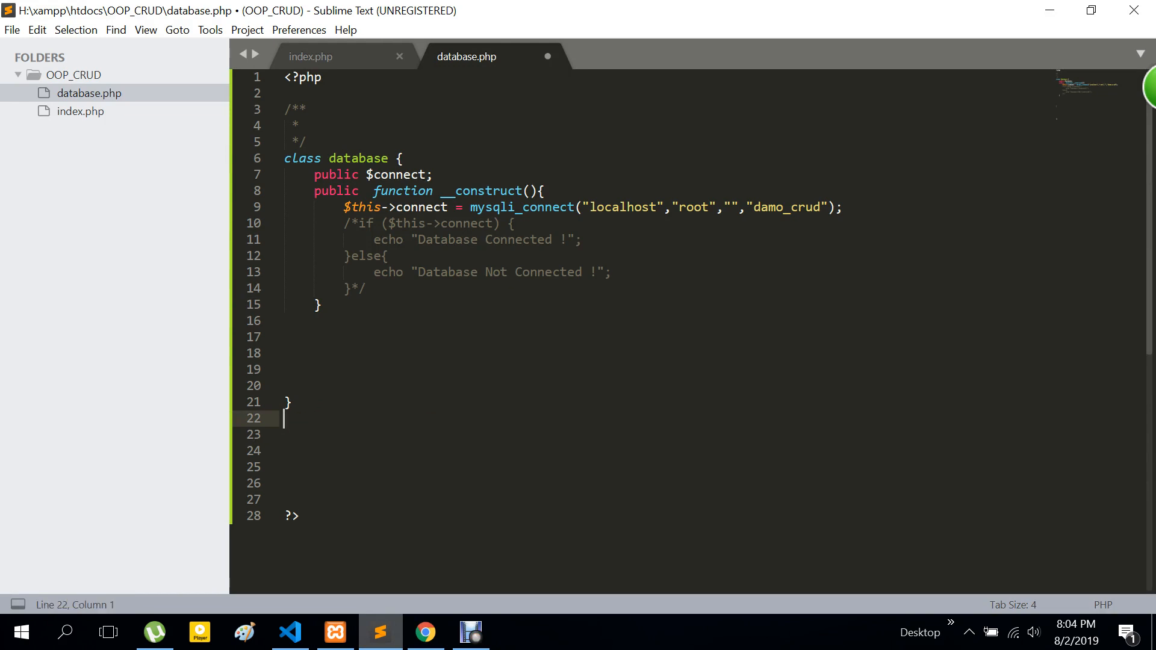
key("ctrl+s")
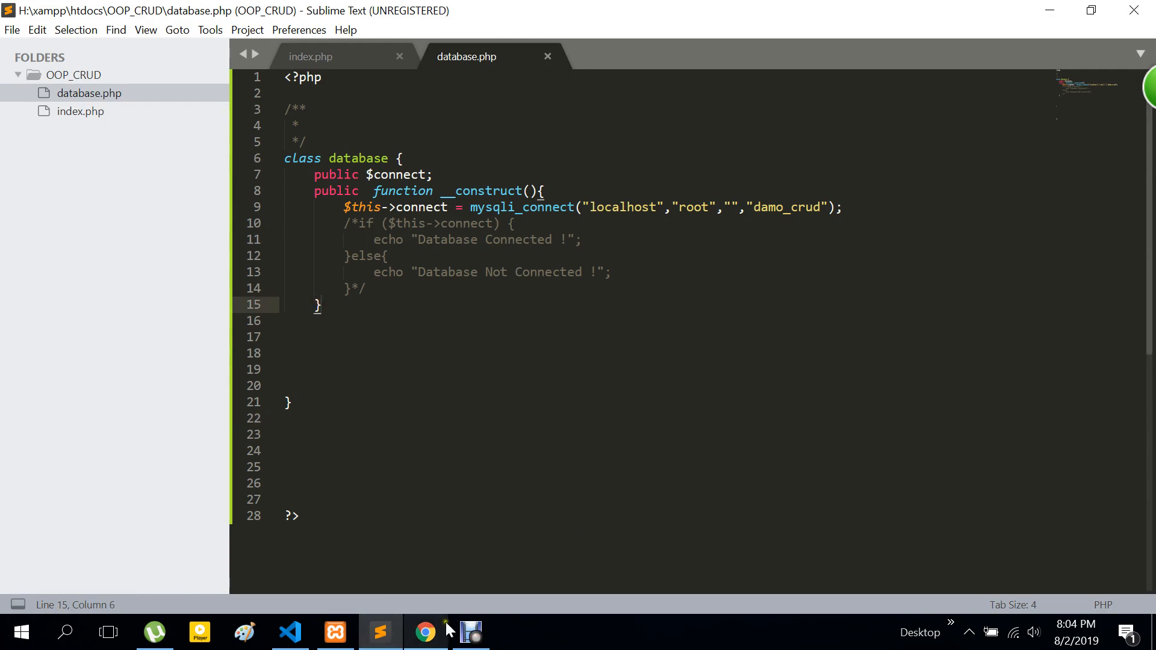
left_click(424, 632)
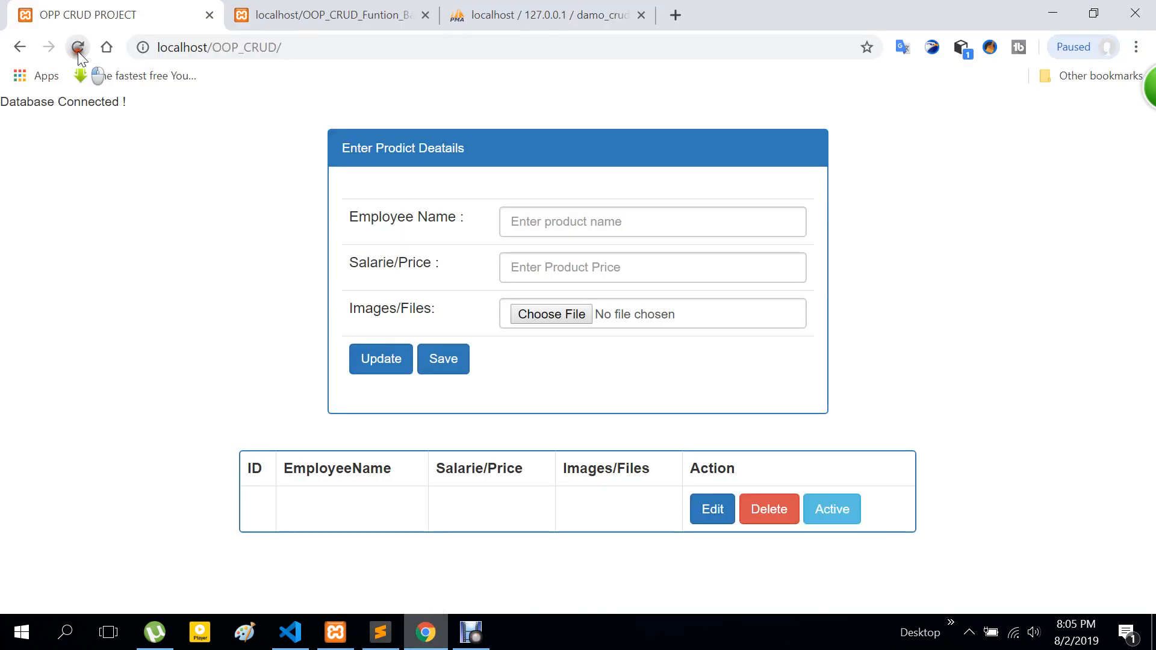
left_click(77, 47)
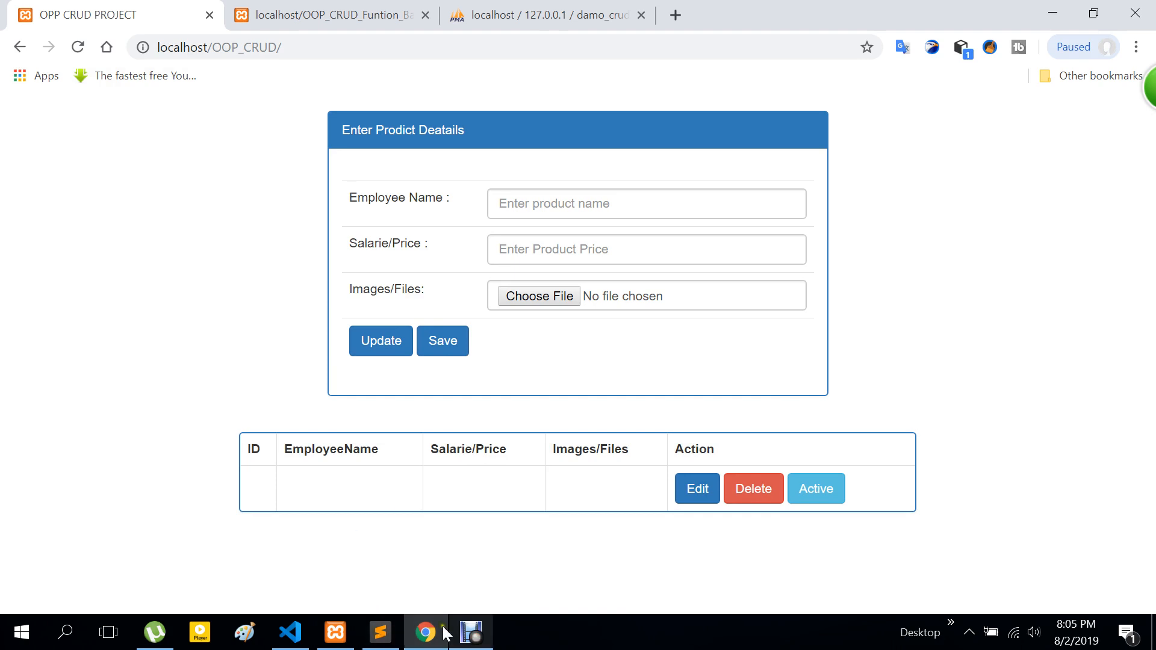
left_click(471, 632)
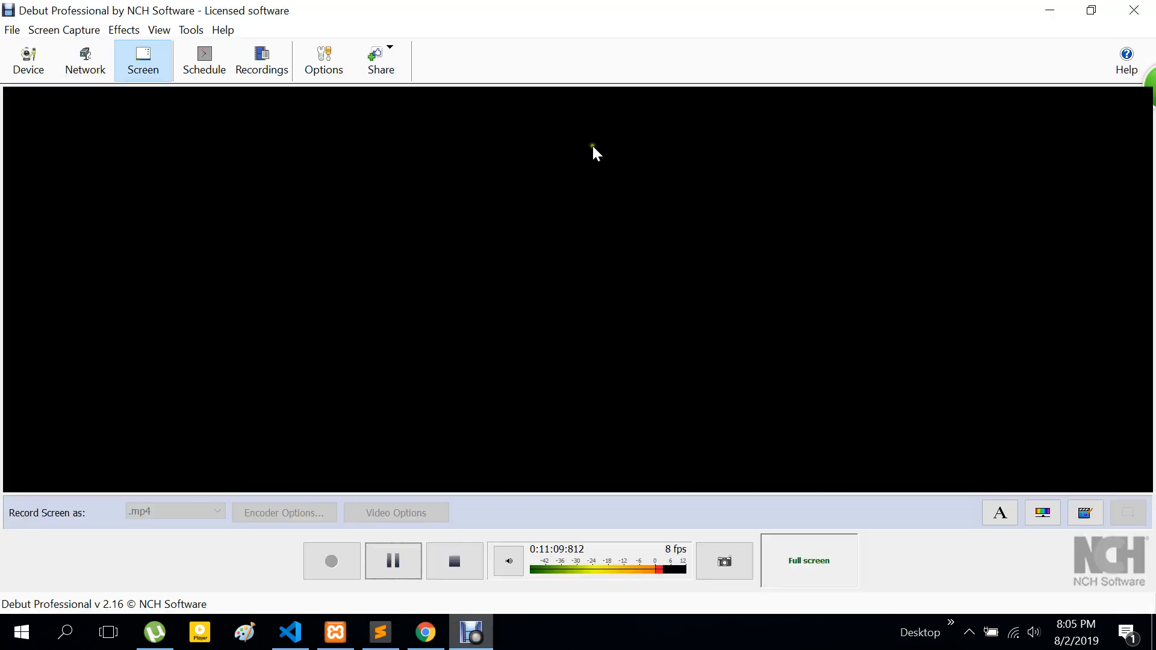
mouse_move(449, 452)
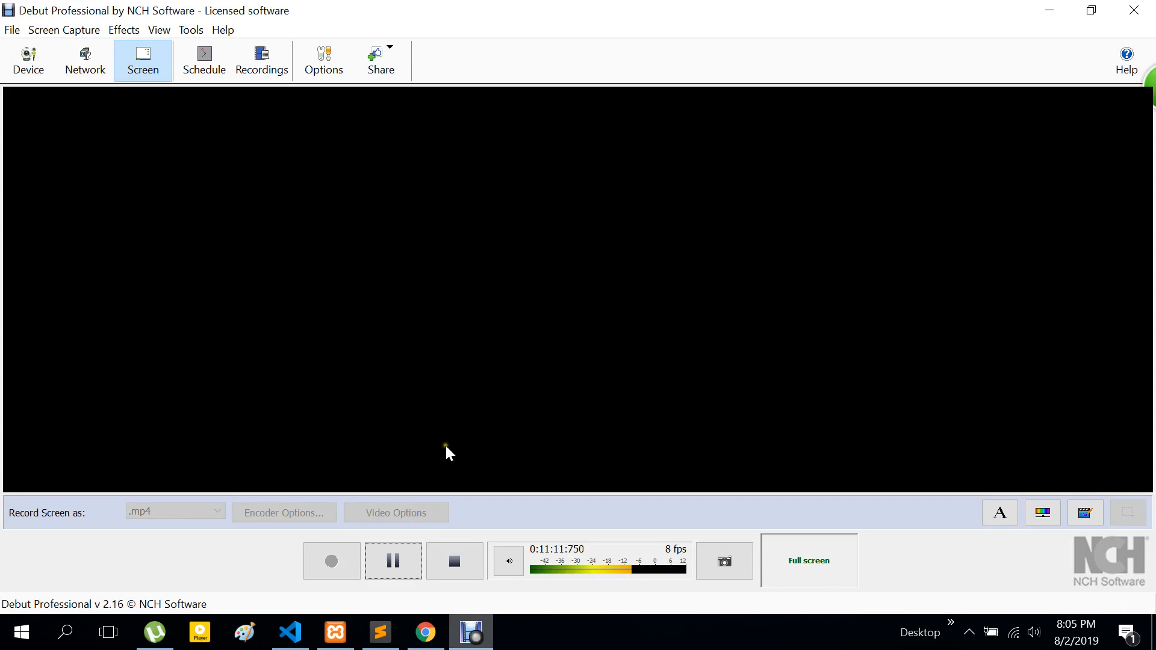